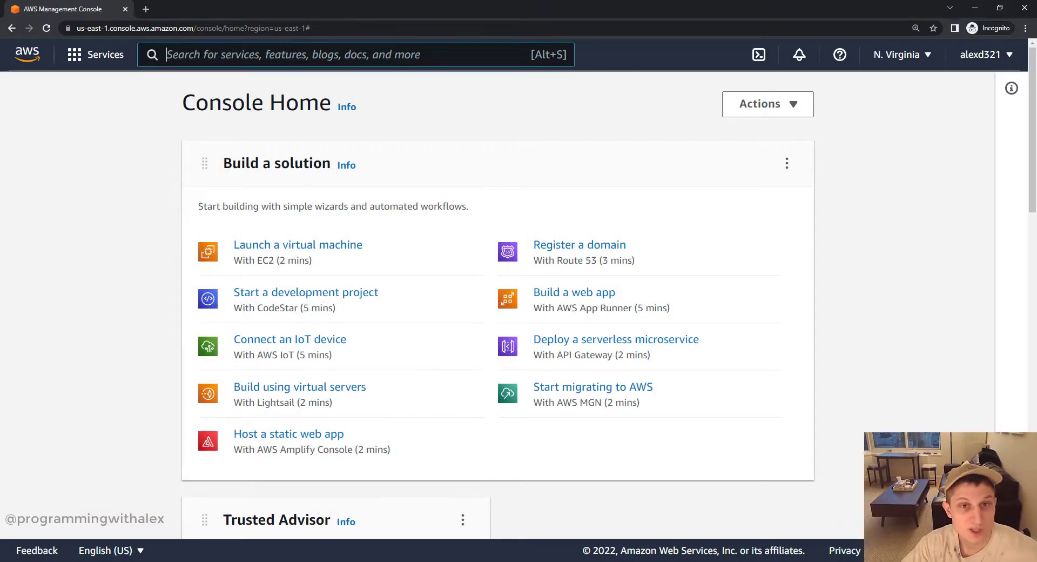
Step: Open IAM Users and start adding a new user
{"action": "type", "text": "iam"}
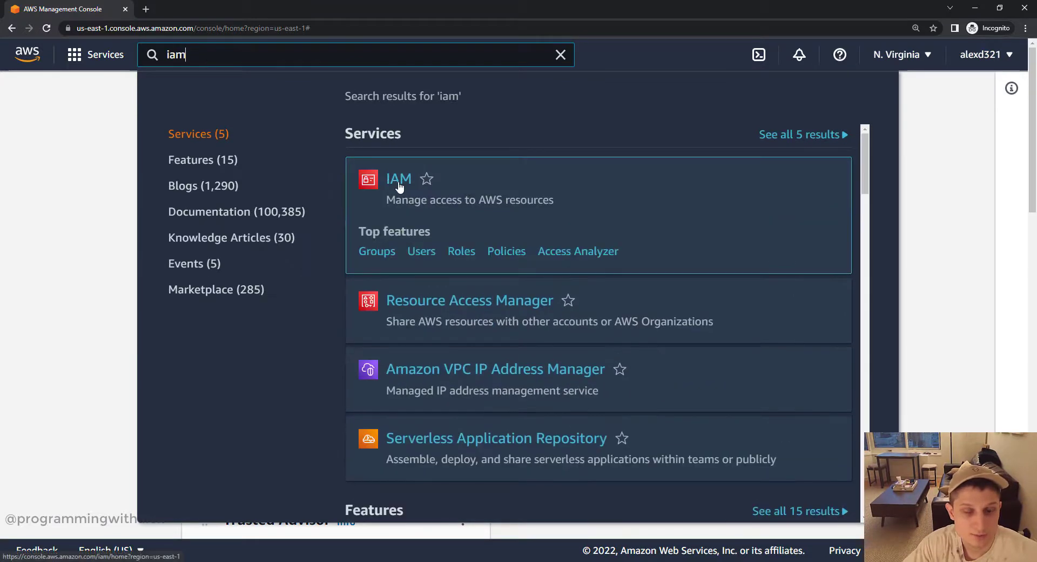
{"action": "left_click", "coordinate": [398, 179]}
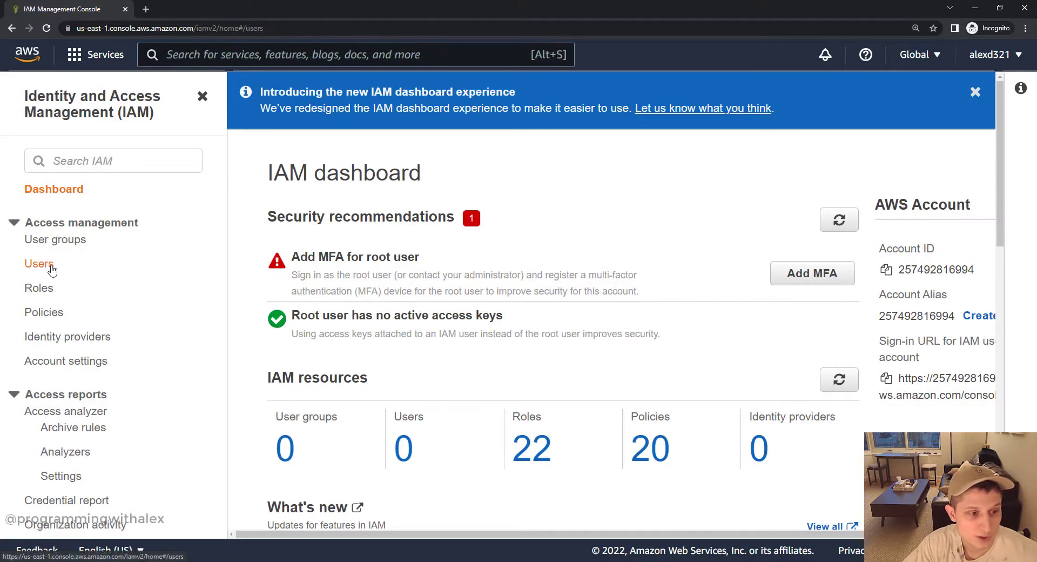
{"action": "left_click", "coordinate": [39, 264]}
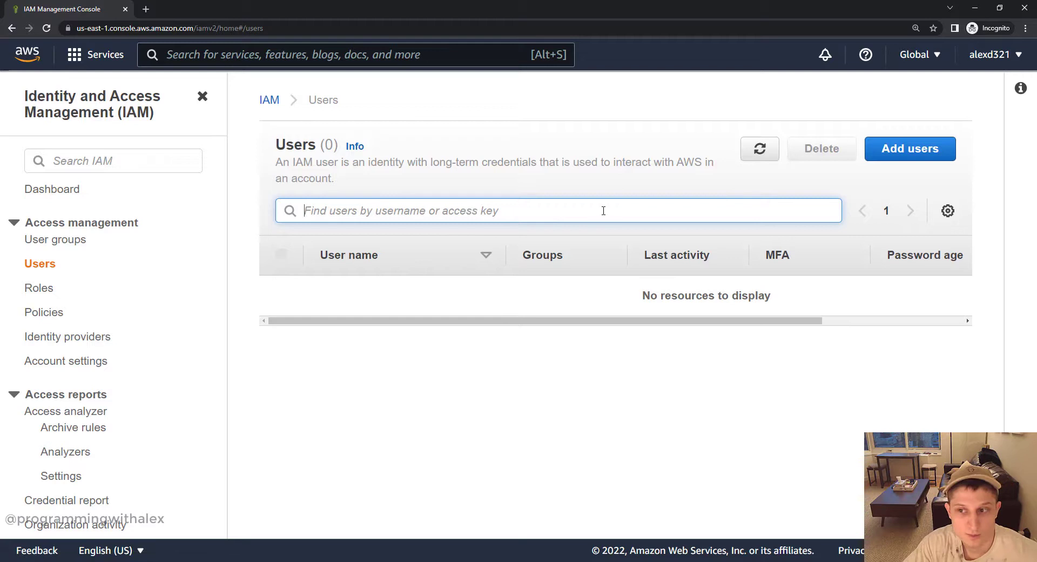
{"action": "left_click", "coordinate": [909, 148]}
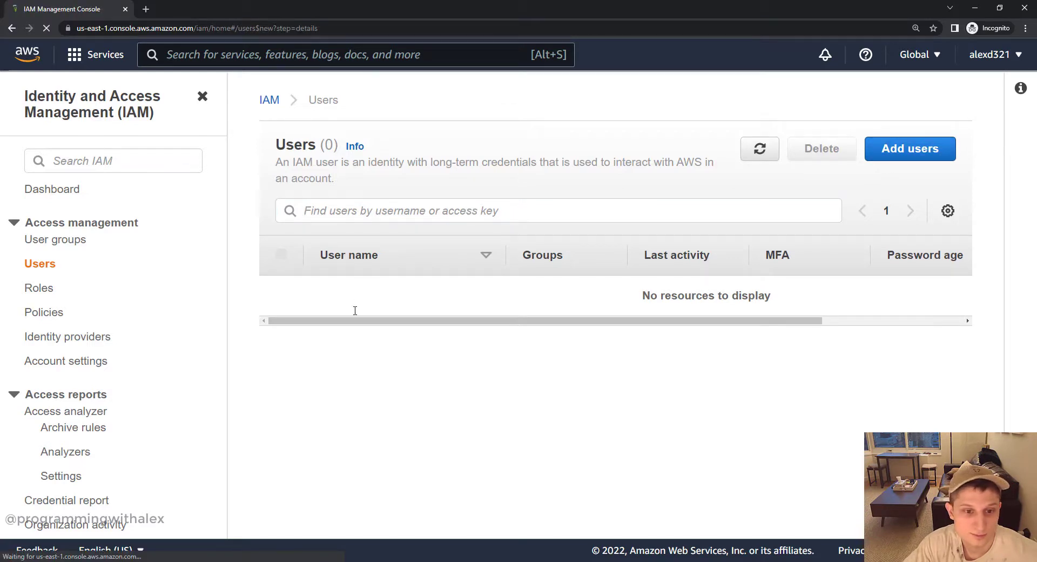
Step: Name the user aws-lambda-demo-user, enable programmatic access, and continue to permissions
{"action": "type", "text": "aws-l"}
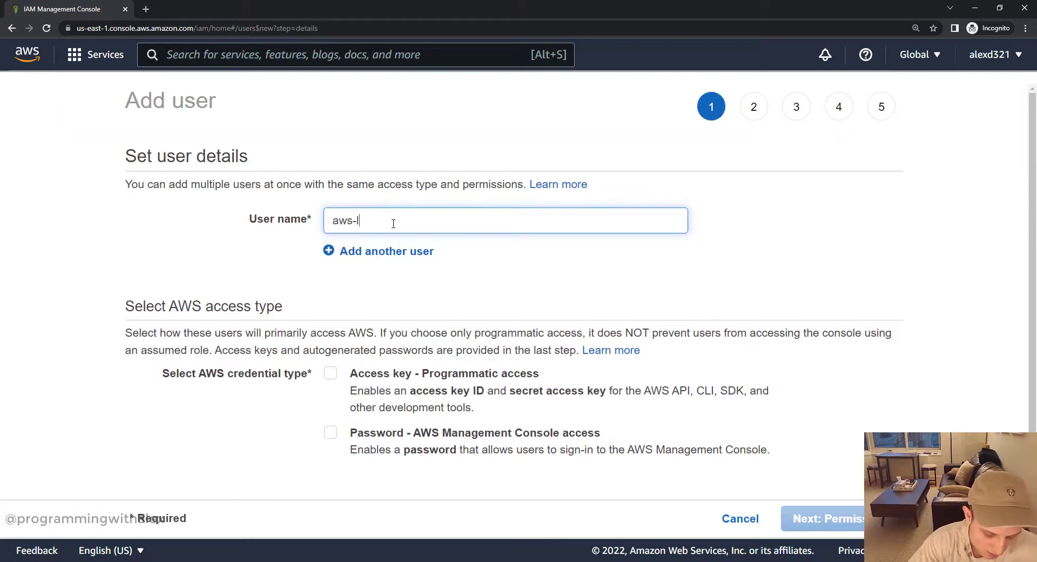
{"action": "type", "text": "ambda-demo=user"}
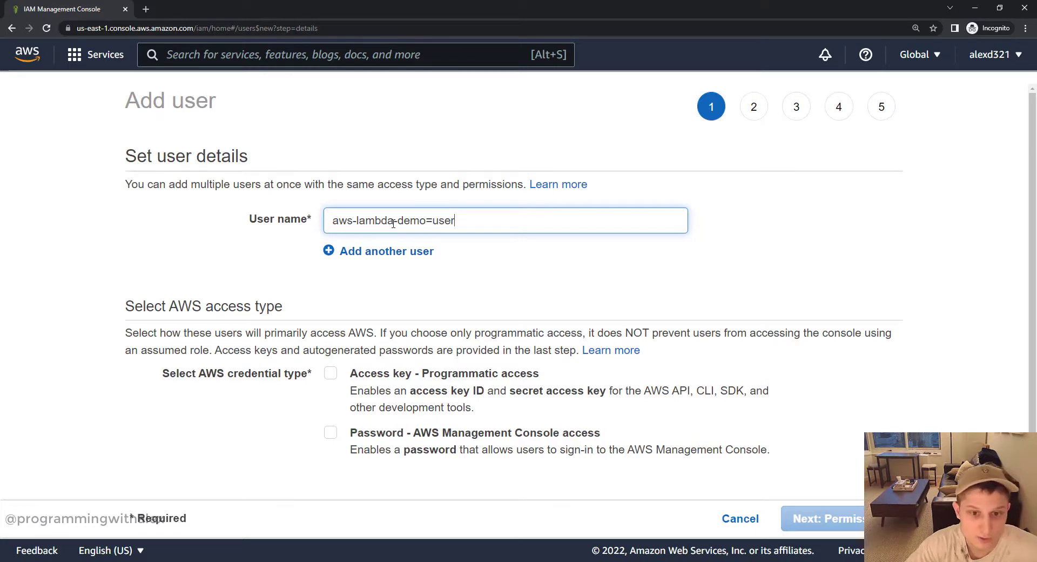
{"action": "type", "text": "aws-lambda-demo-s"}
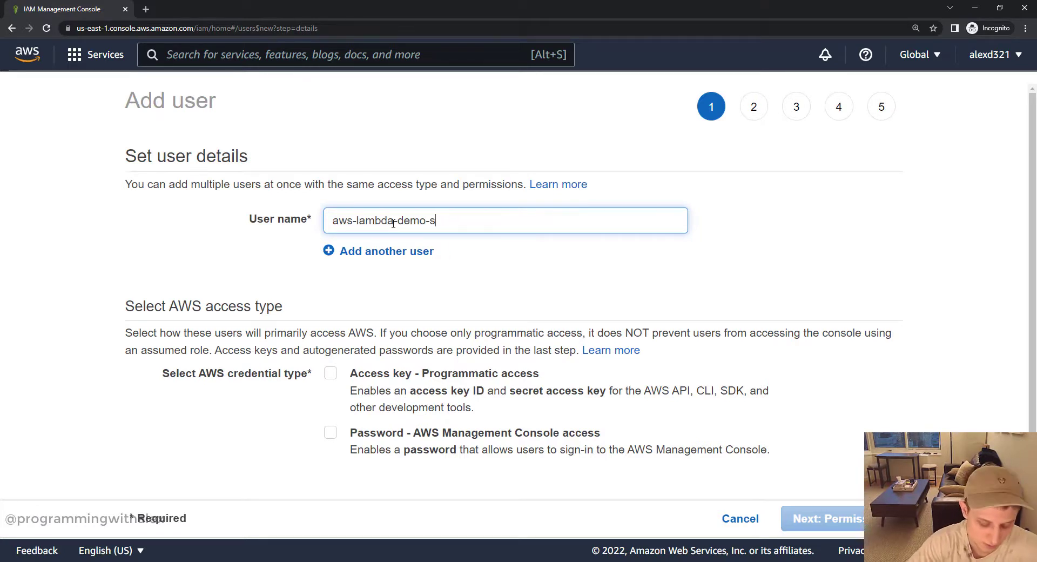
{"action": "type", "text": "user"}
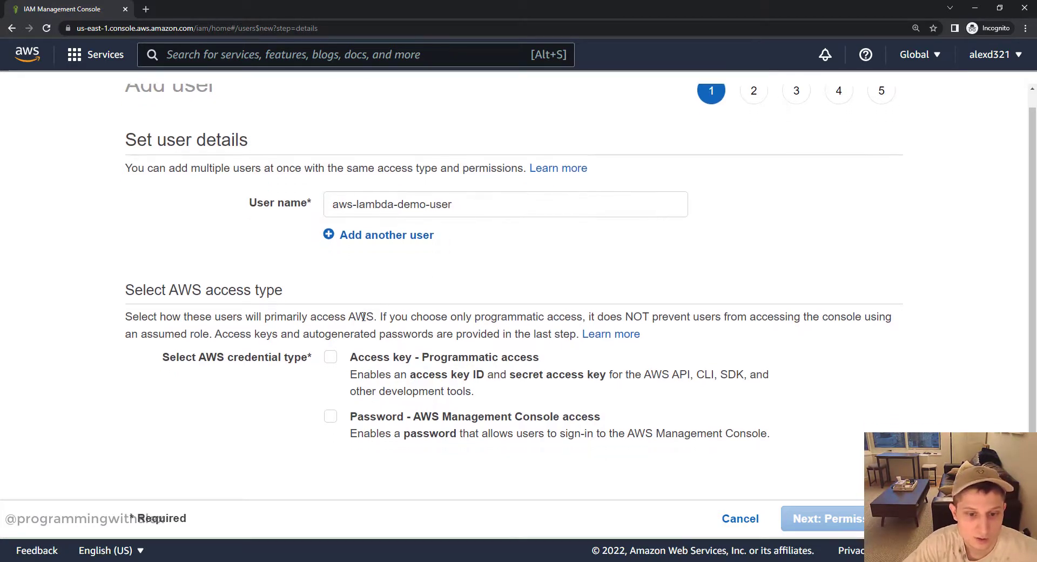
{"action": "left_click", "coordinate": [330, 356]}
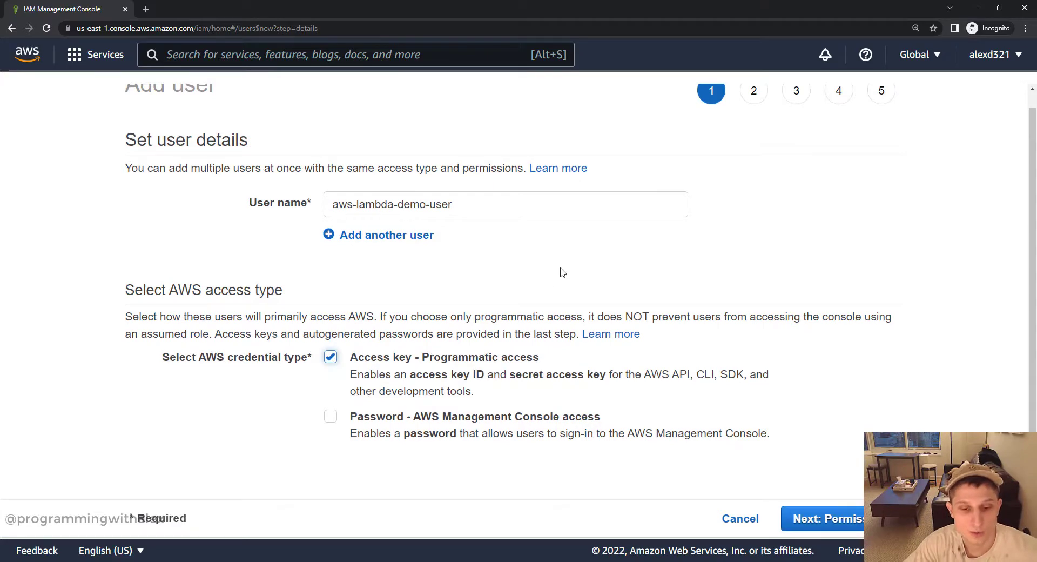
{"action": "left_click", "coordinate": [831, 518]}
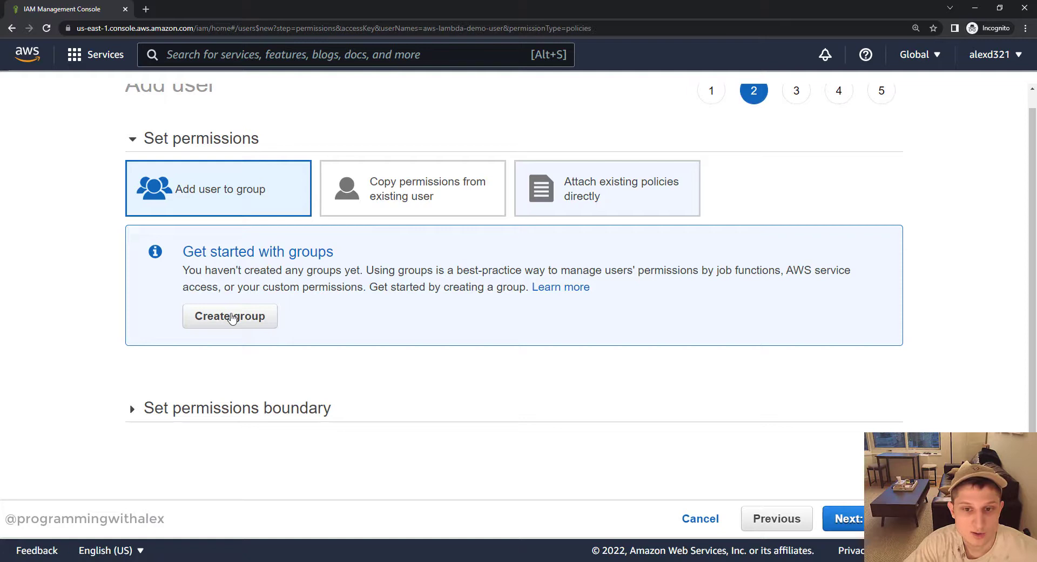
Step: Attach IAMFullAccess, CloudWatchFullAccess and AmazonEventBridgeFullAccess directly, then search for AWSLambda full access
{"action": "left_click", "coordinate": [622, 188]}
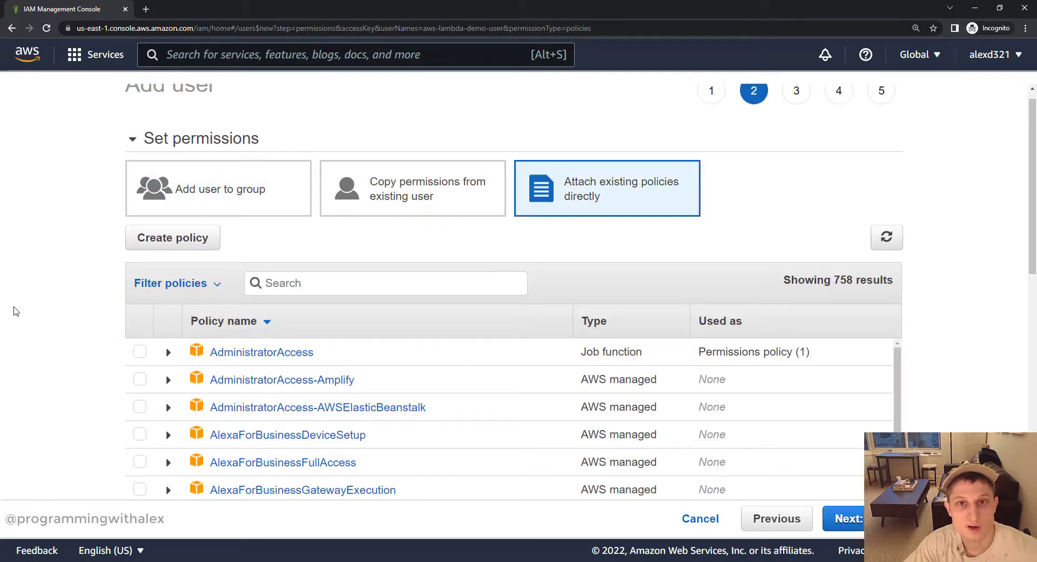
{"action": "mouse_move", "coordinate": [120, 285]}
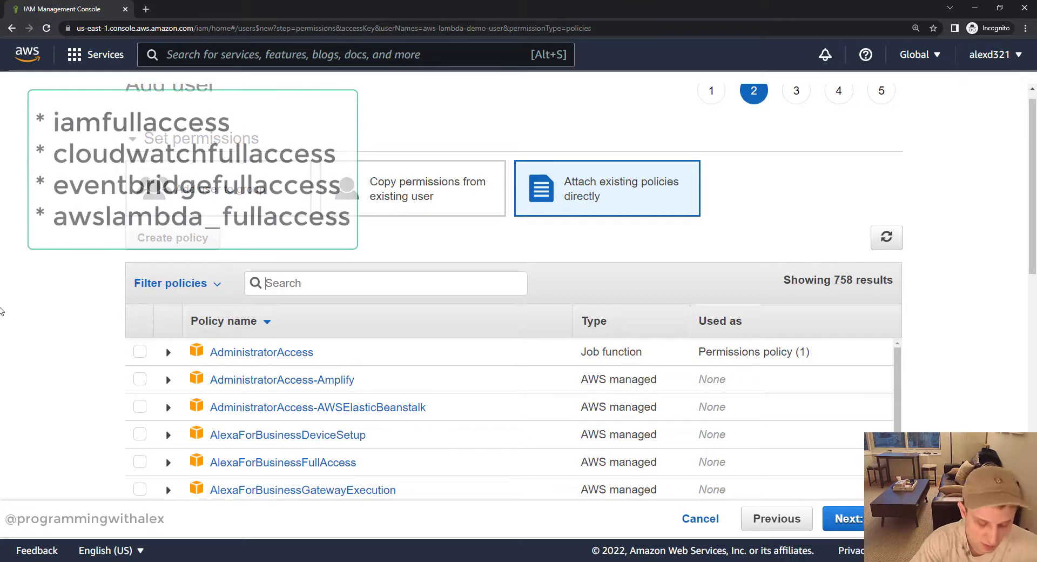
{"action": "type", "text": "iamfull"}
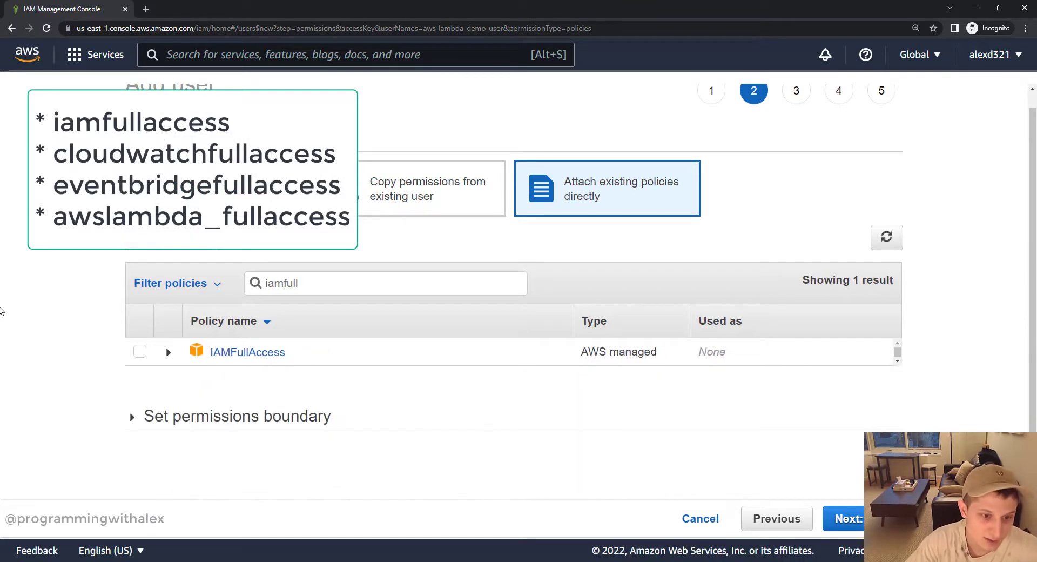
{"action": "left_click", "coordinate": [140, 352]}
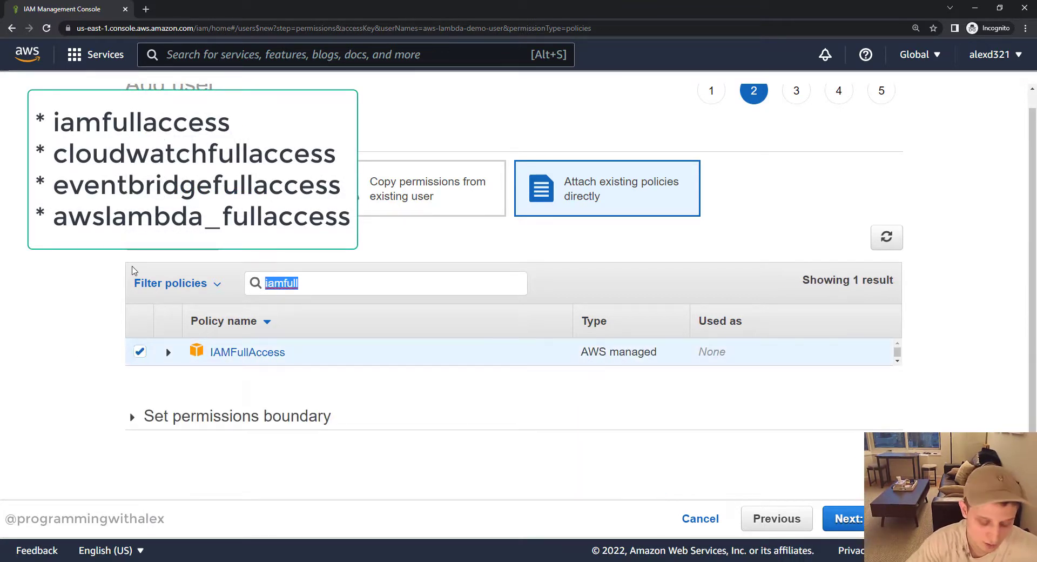
{"action": "type", "text": "c"}
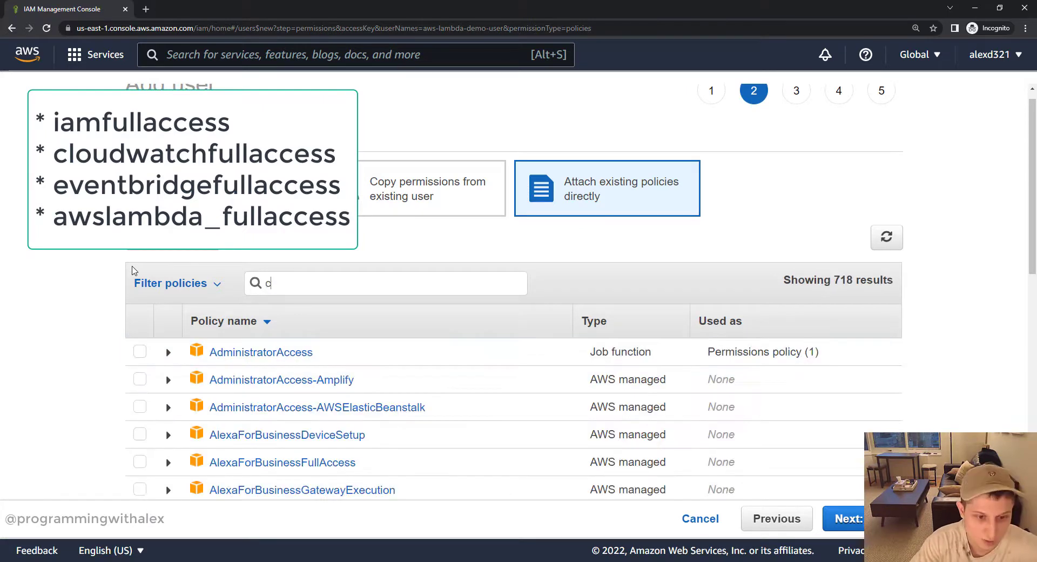
{"action": "type", "text": "loudwatchfull"}
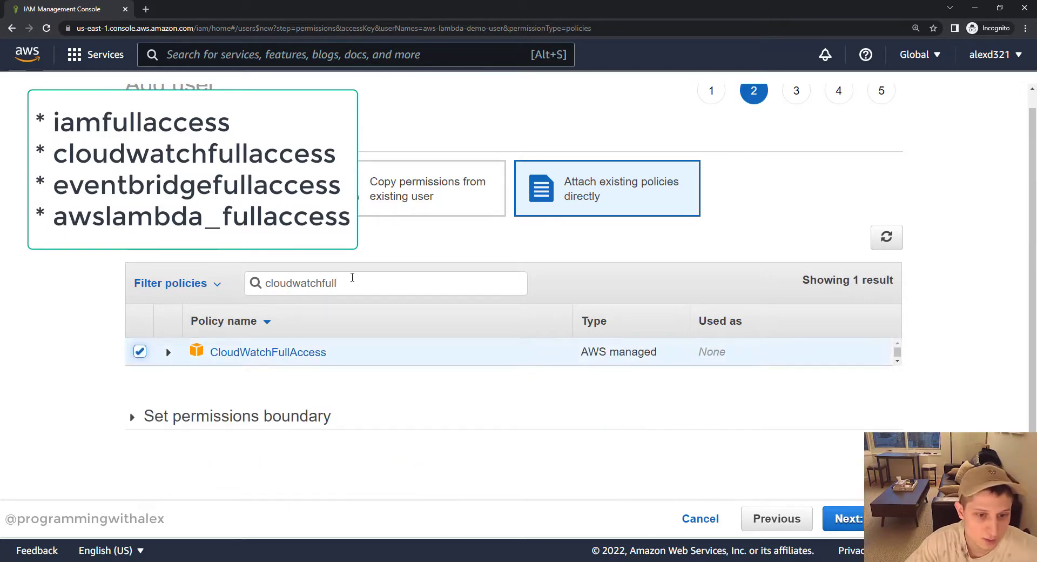
{"action": "type", "text": "eventbridgef"}
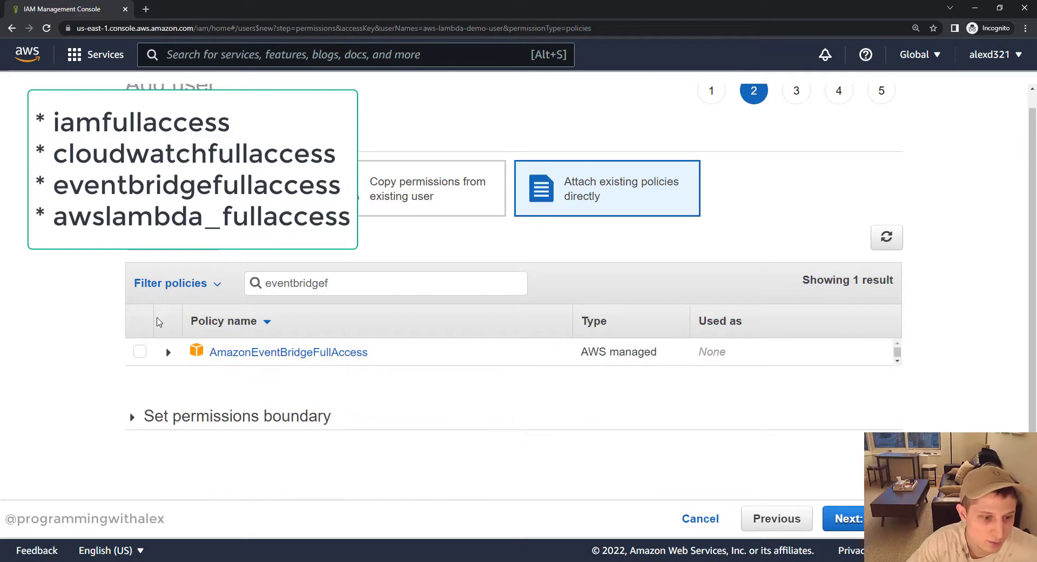
{"action": "left_click", "coordinate": [140, 352]}
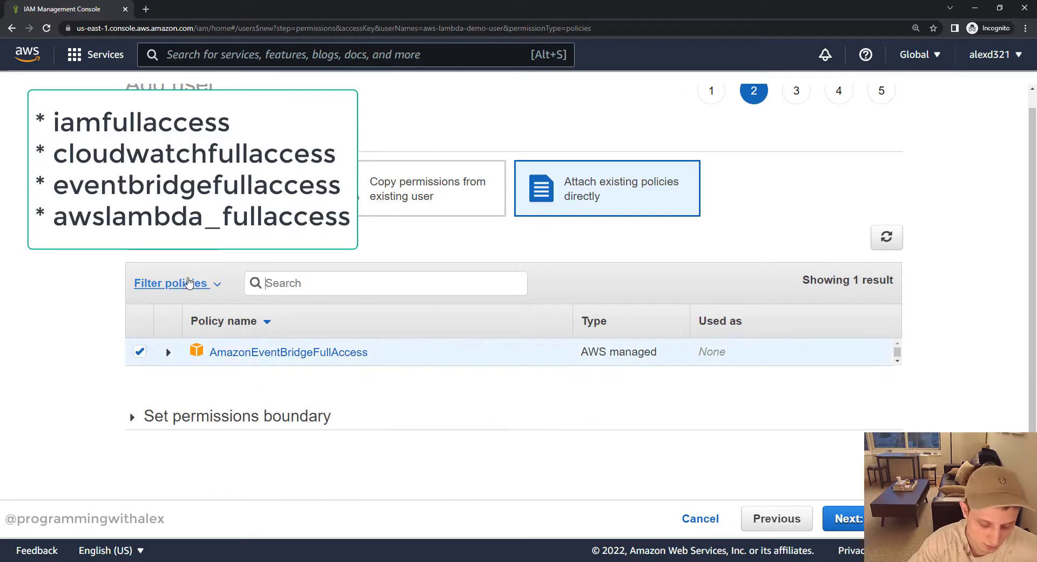
{"action": "type", "text": "awslambda_ful"}
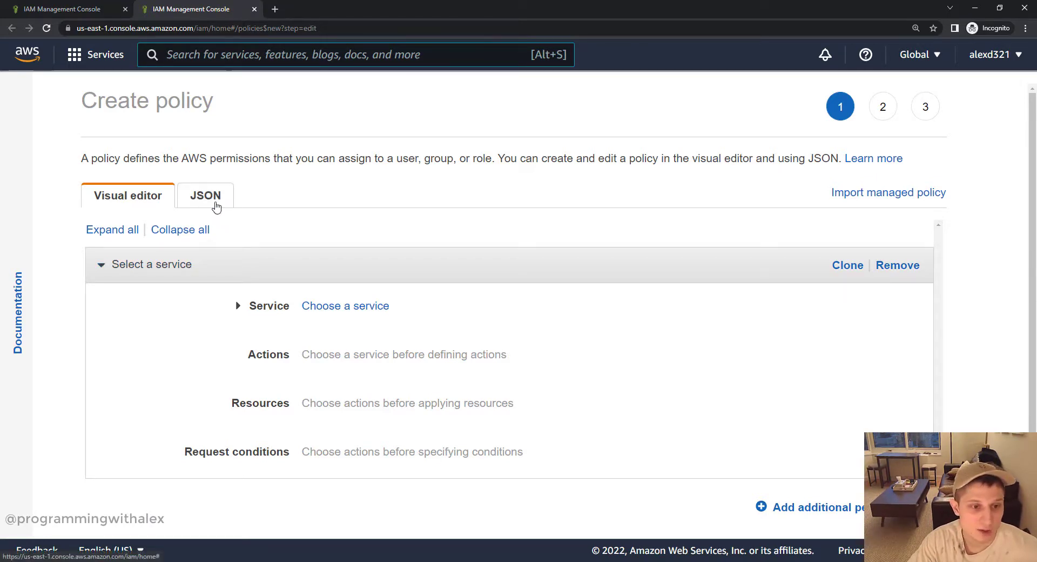
Step: Define the ECR list/read/write policy in JSON and save it as aws-lambda-demo-ecr-push-policy
{"action": "left_click", "coordinate": [206, 195]}
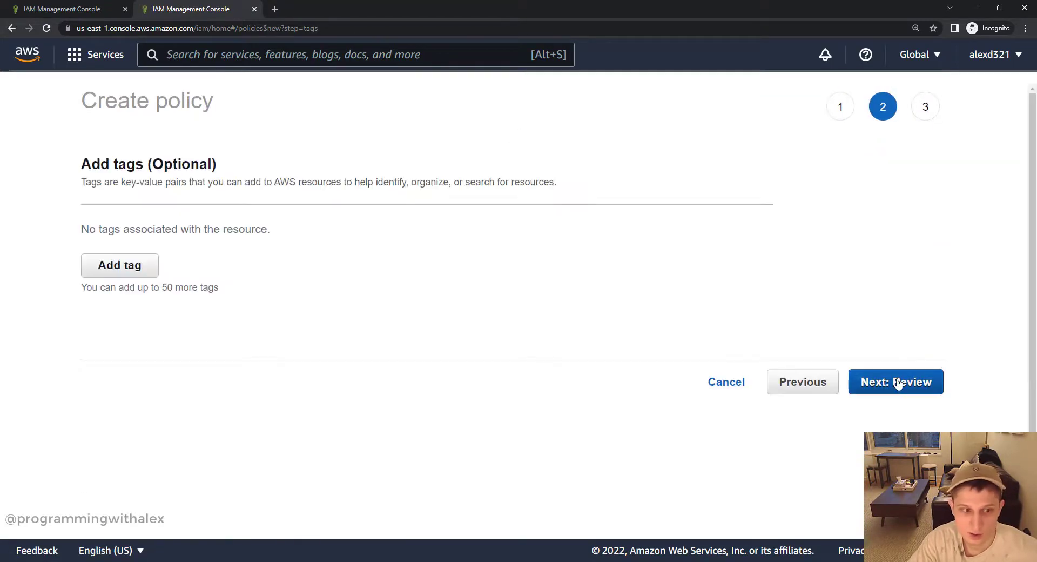
{"action": "left_click", "coordinate": [895, 381]}
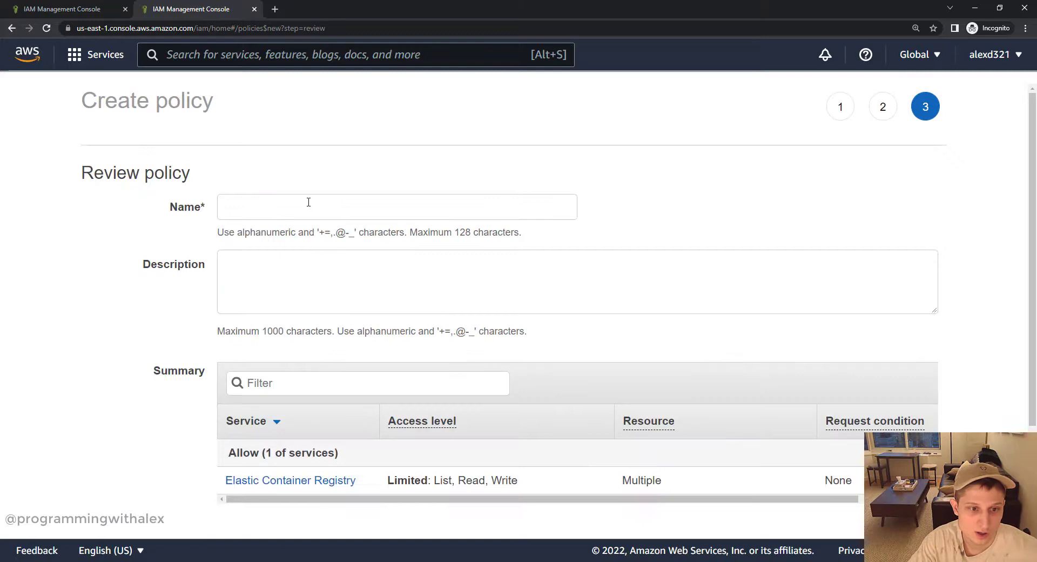
{"action": "type", "text": "aws-lambda-demo-ecr-push-policy"}
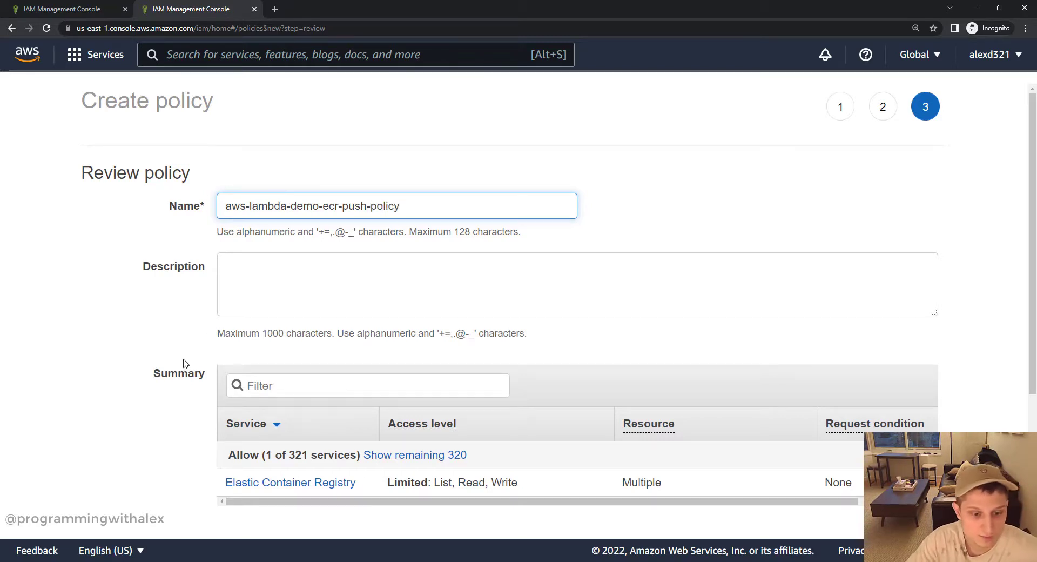
{"action": "scroll", "scroll_direction": "down", "scroll_amount": 3}
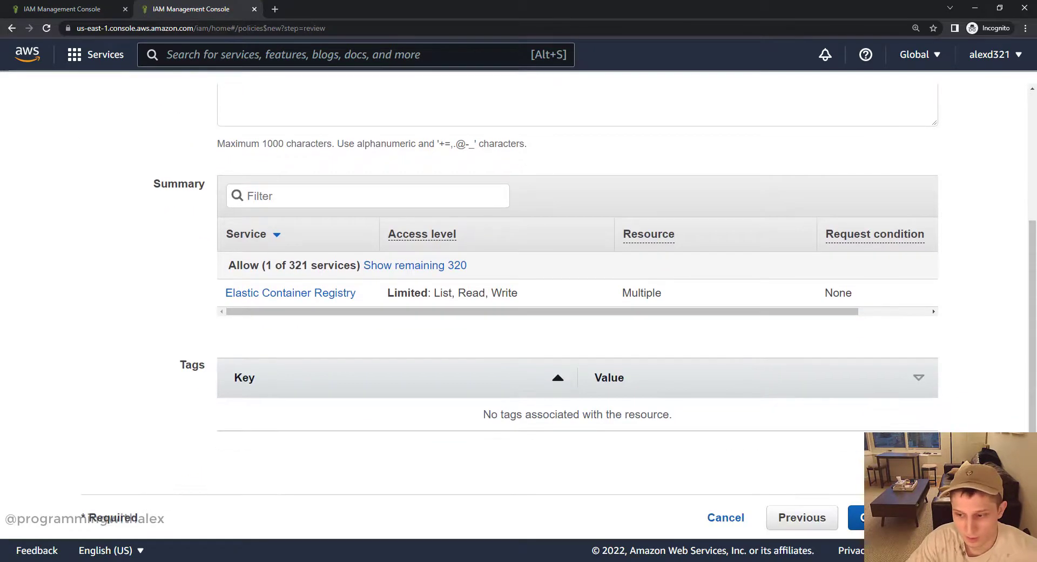
{"action": "left_click", "coordinate": [867, 517]}
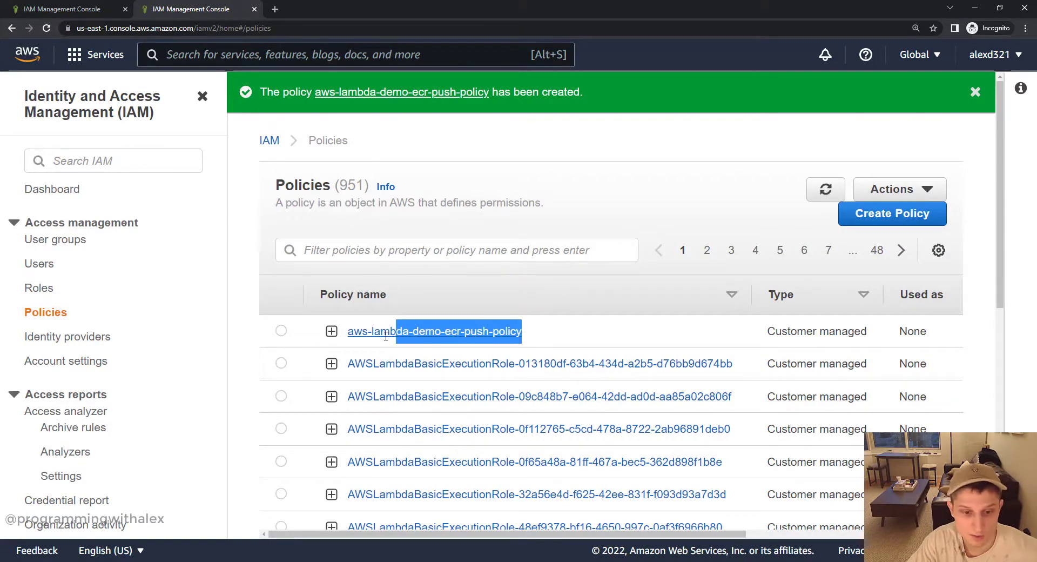
Step: Refresh the policy list, tick aws-lambda-demo-ecr-push-policy for the user, and reach Review
{"action": "left_click", "coordinate": [65, 10]}
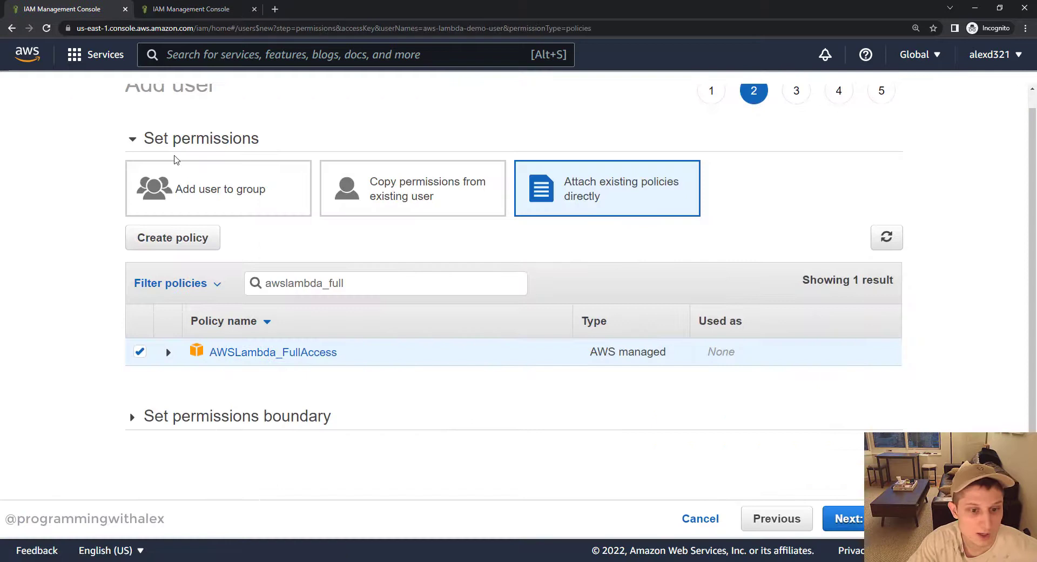
{"action": "type", "text": "aws-lambda-demo-ecr-push-policy"}
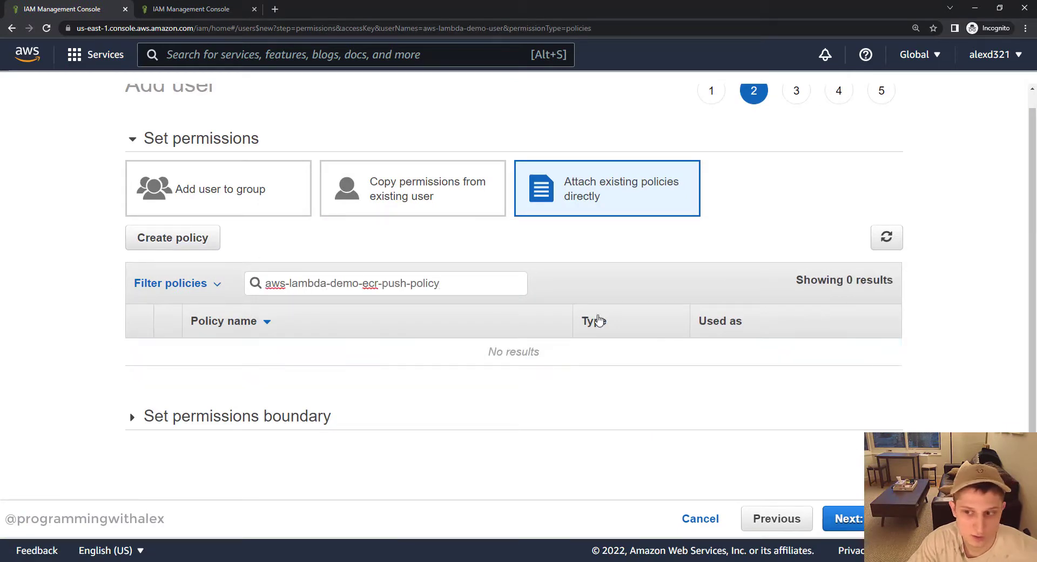
{"action": "left_click", "coordinate": [886, 237]}
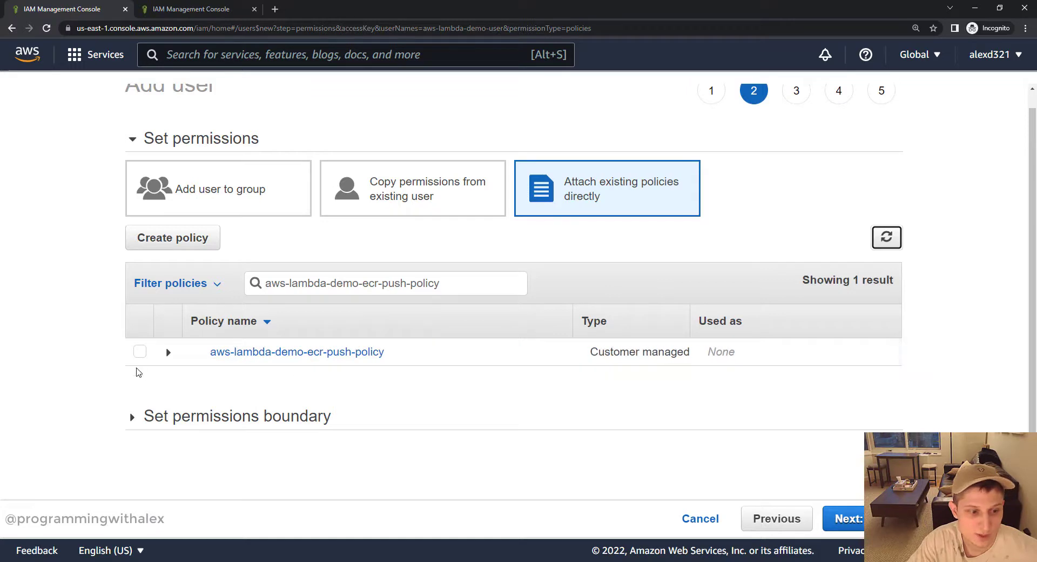
{"action": "left_click", "coordinate": [139, 351]}
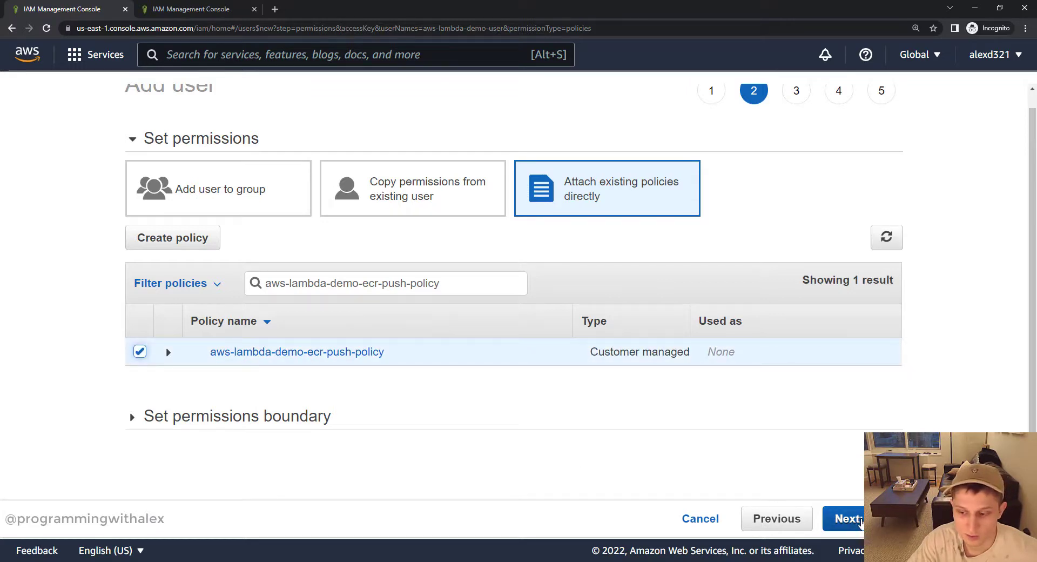
{"action": "left_click", "coordinate": [848, 518]}
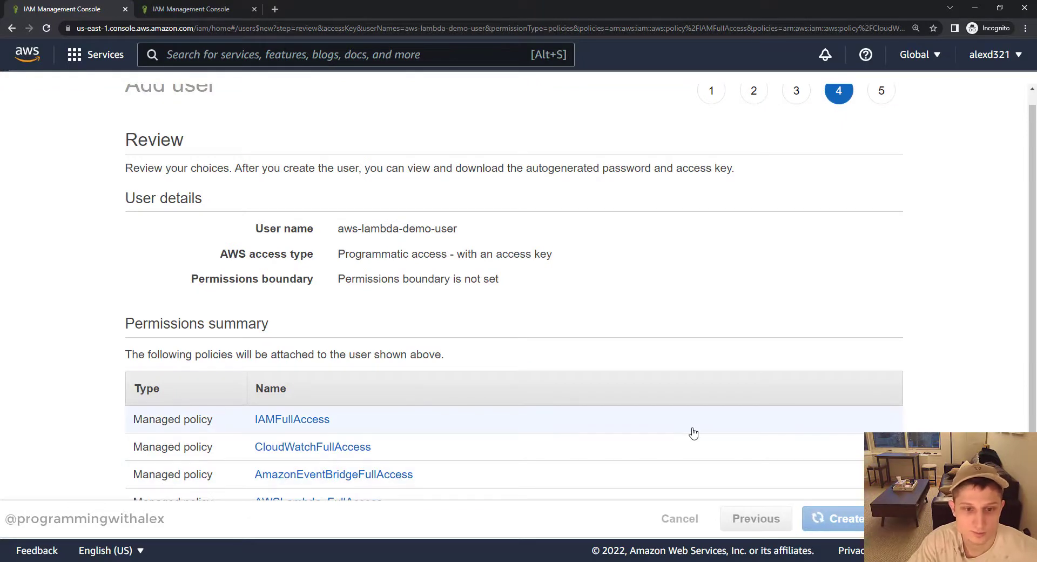
Step: Create aws-lambda-demo-user and show its secret access key
{"action": "left_click", "coordinate": [845, 518]}
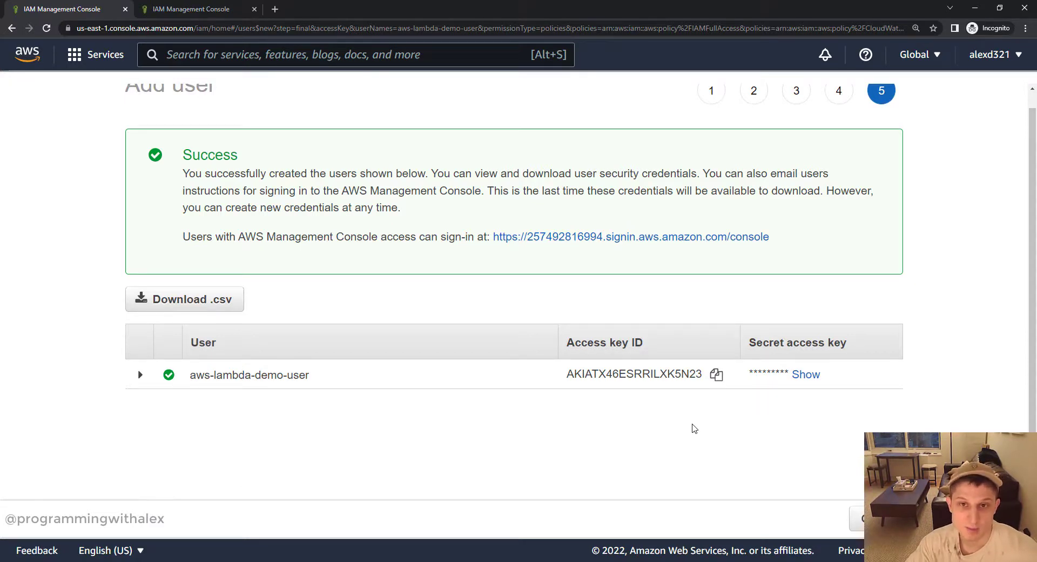
{"action": "mouse_move", "coordinate": [658, 422]}
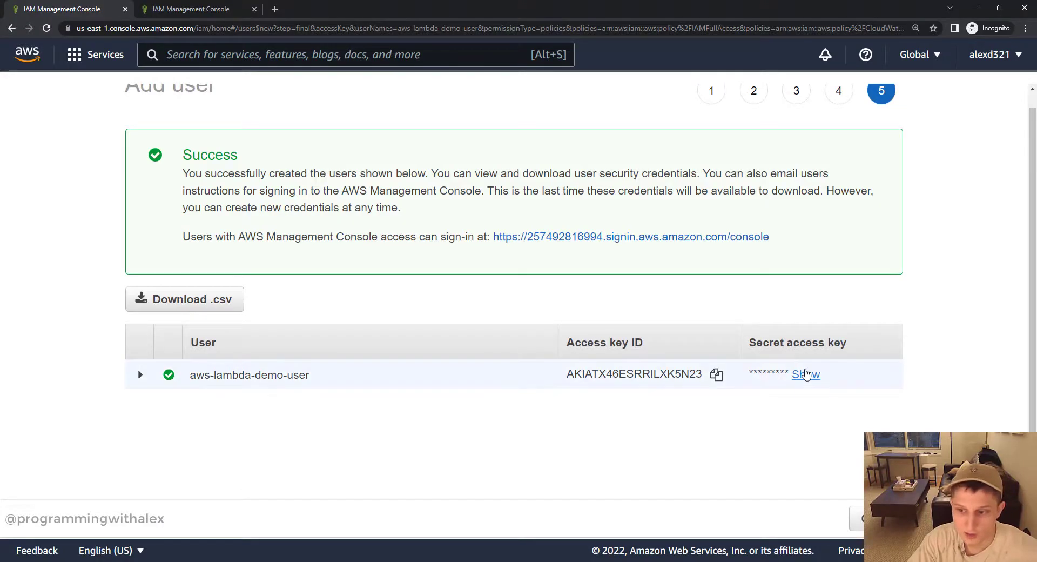
{"action": "left_click", "coordinate": [805, 374]}
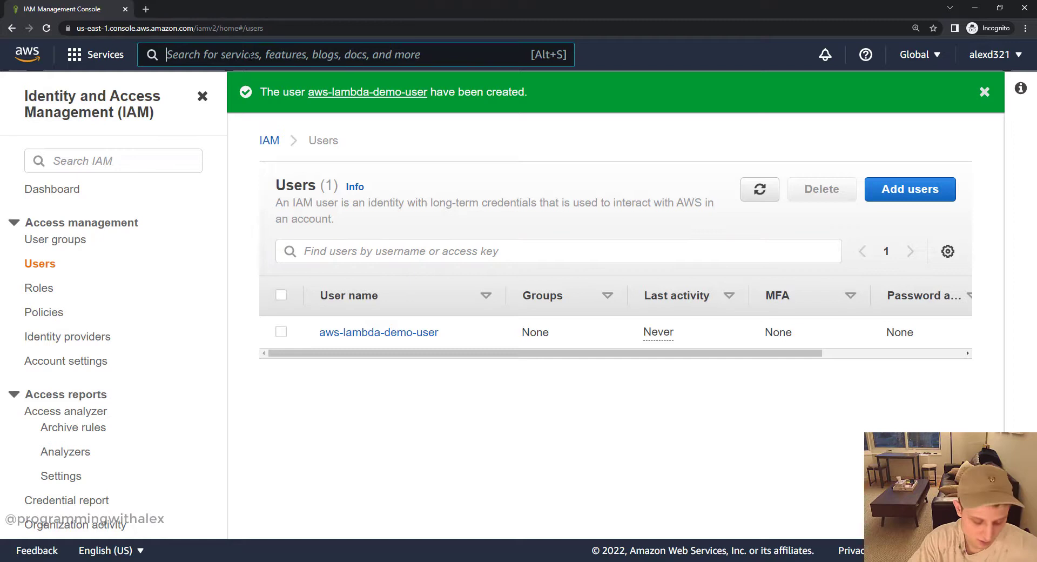
Step: In Elastic Container Registry, create the private repository aws-lambda-demo-ecr
{"action": "type", "text": "ecr"}
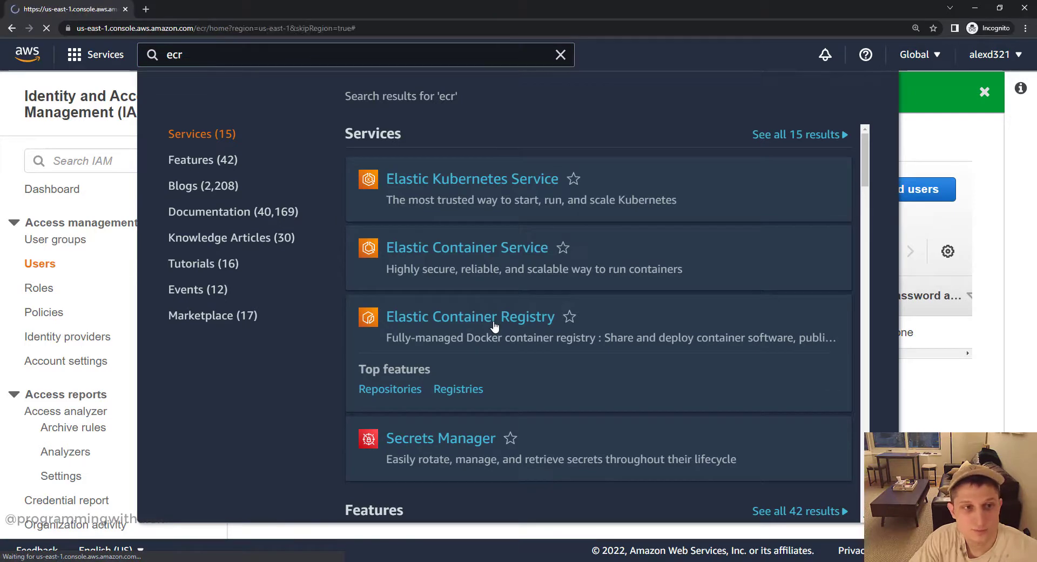
{"action": "left_click", "coordinate": [470, 317]}
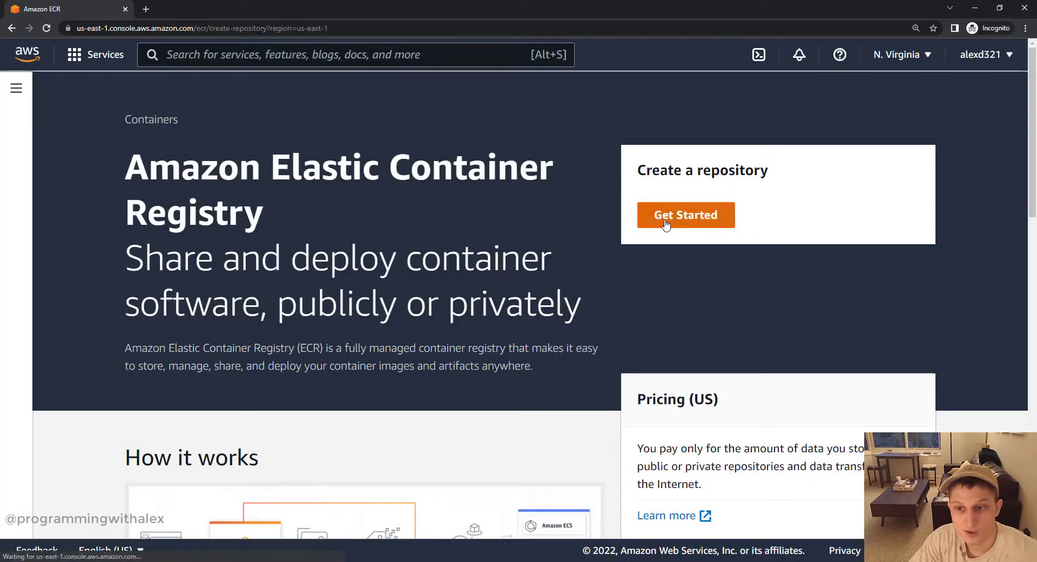
{"action": "left_click", "coordinate": [686, 215]}
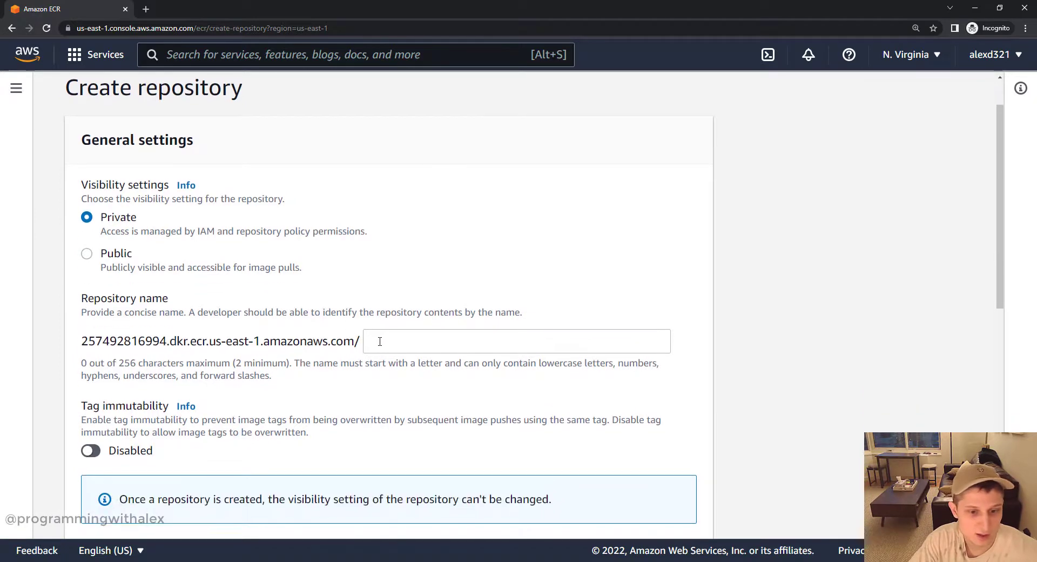
{"action": "type", "text": "aws-lam"}
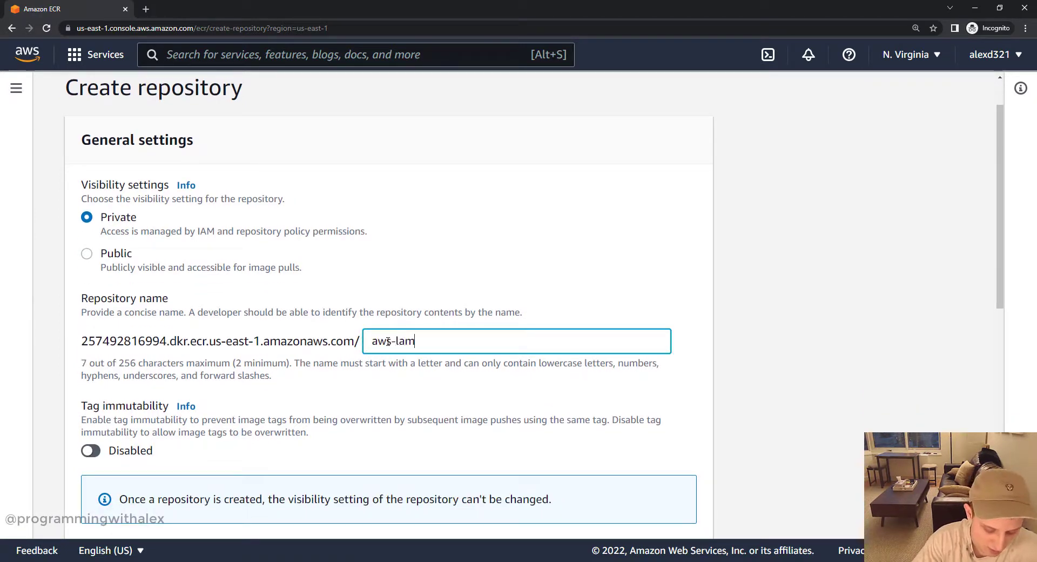
{"action": "type", "text": "bda-demo-ecr"}
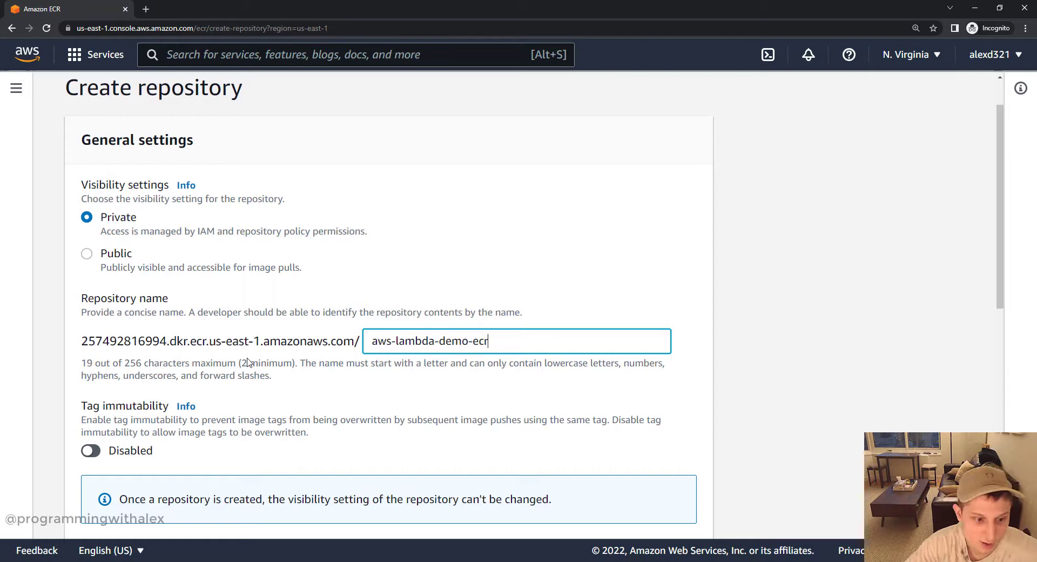
{"action": "scroll", "scroll_direction": "down", "scroll_amount": 3}
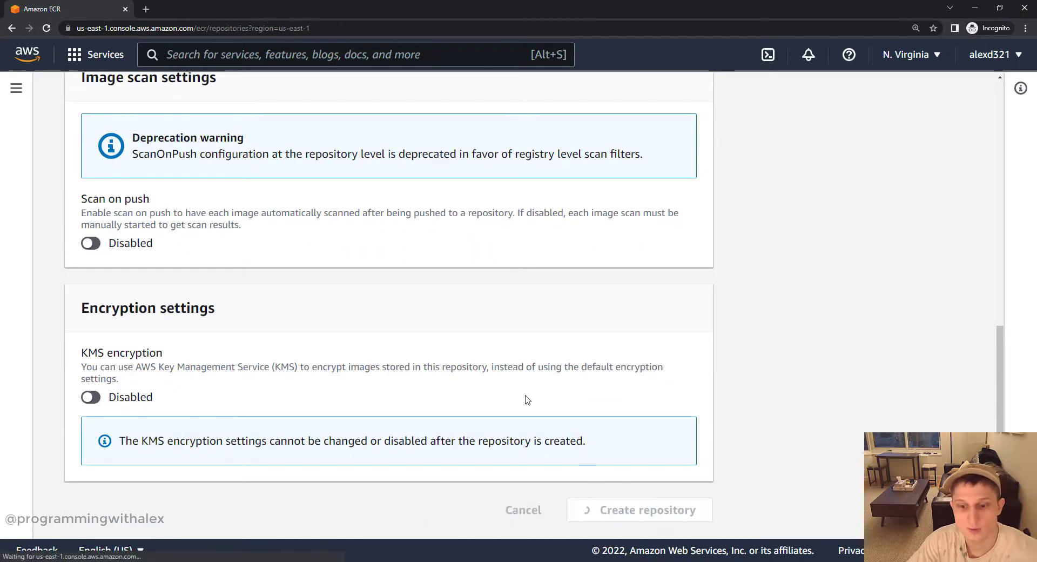
{"action": "left_click", "coordinate": [640, 510]}
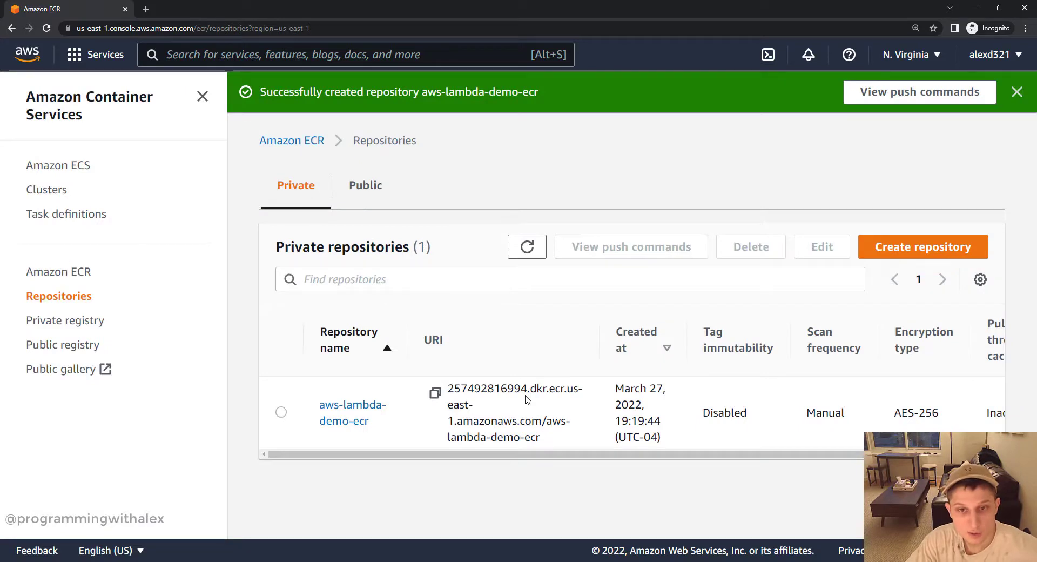
{"action": "mouse_move", "coordinate": [347, 417]}
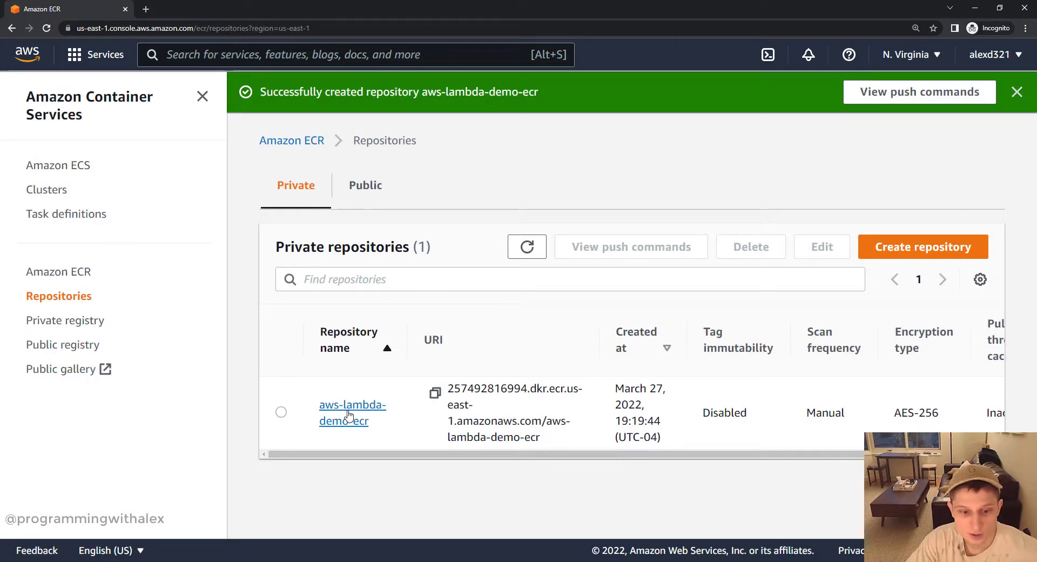
Step: Show the push commands for the aws-lambda-demo-ecr repository
{"action": "left_click", "coordinate": [352, 404]}
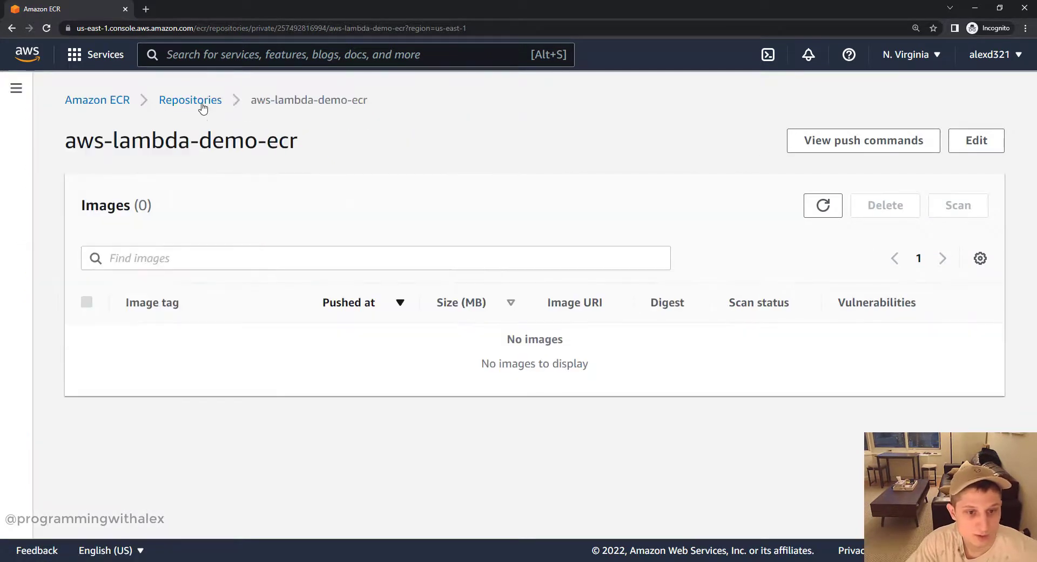
{"action": "left_click", "coordinate": [863, 140]}
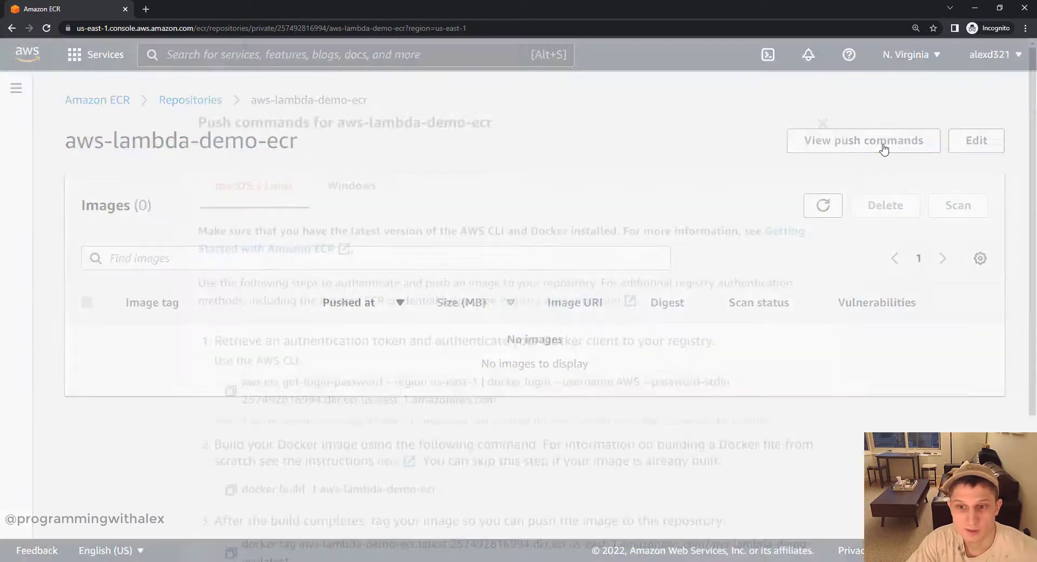
{"action": "left_click", "coordinate": [863, 140]}
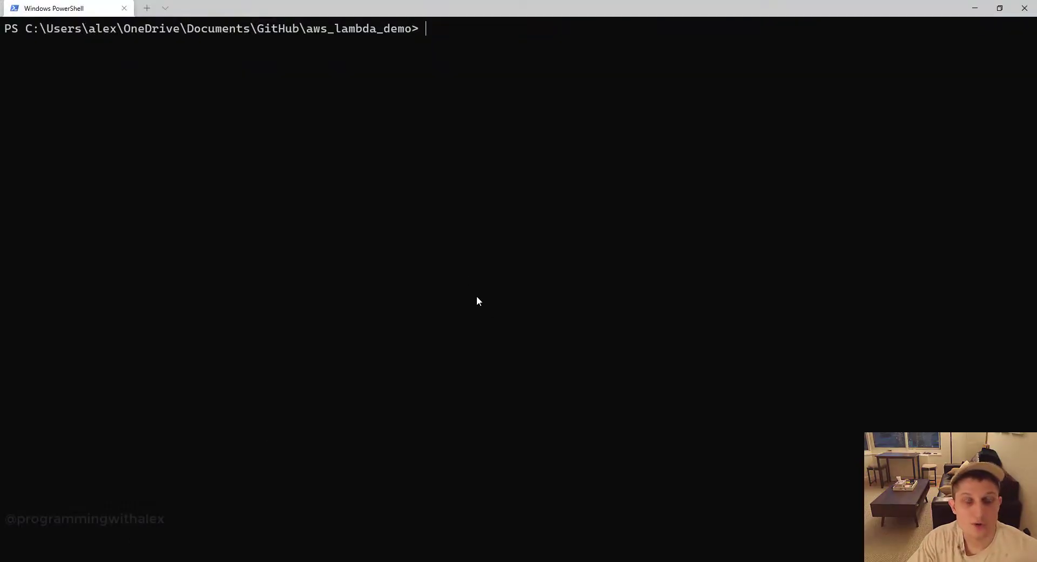
{"action": "mouse_move", "coordinate": [360, 37]}
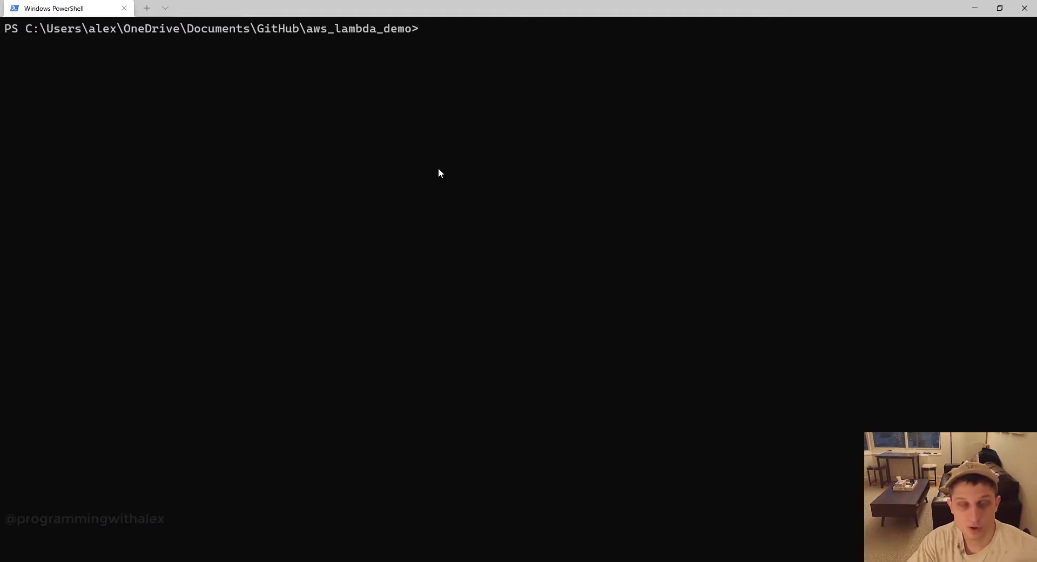
{"action": "mouse_move", "coordinate": [437, 208]}
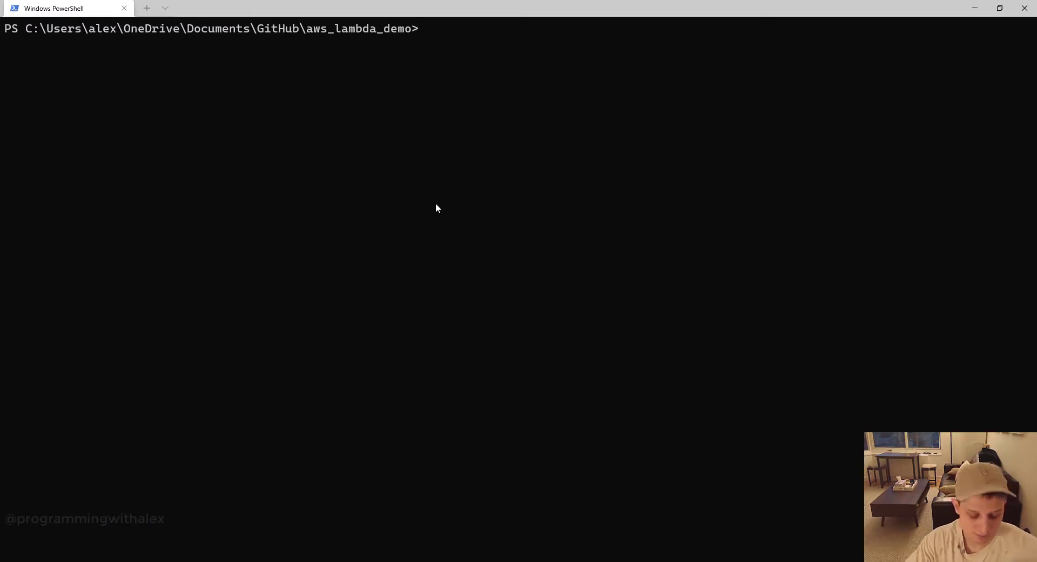
Step: Change the terminal directory to the aws_lambda_demo-private folder
{"action": "type", "text": "cd .."}
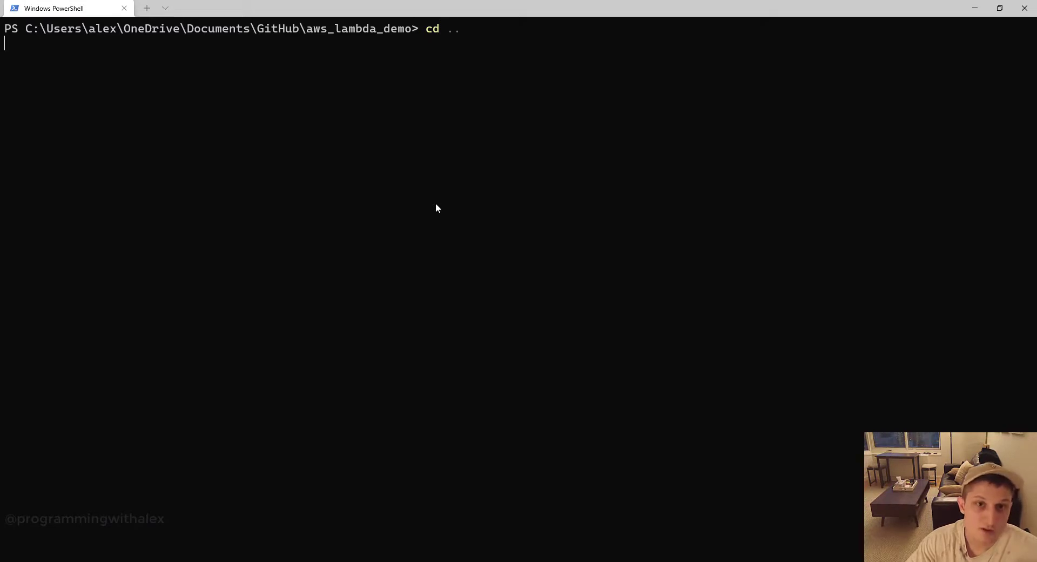
{"action": "type", "text": "cd .\\aws_lambda_demo-private\\"}
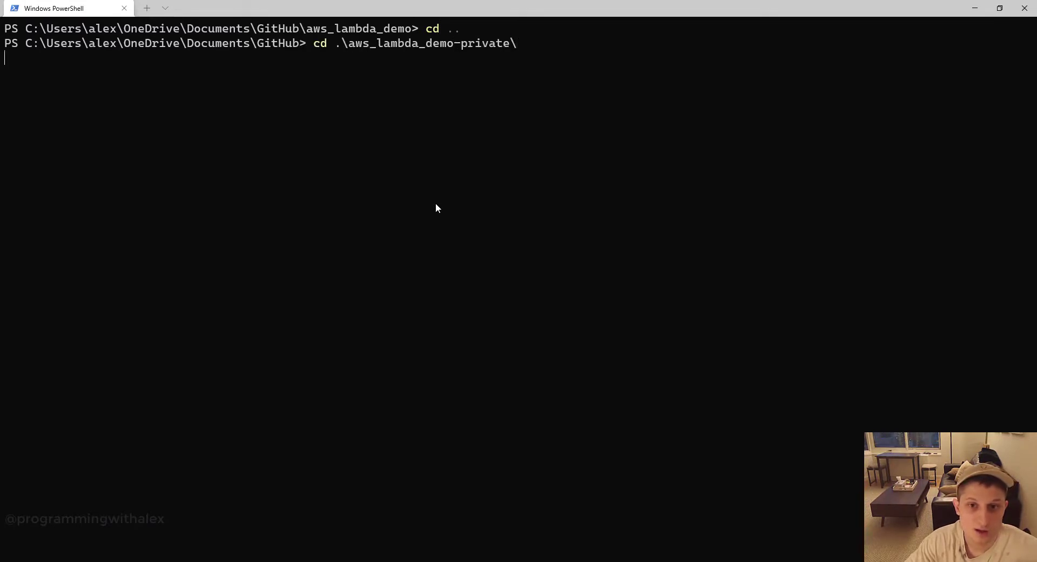
{"action": "key", "text": "Enter"}
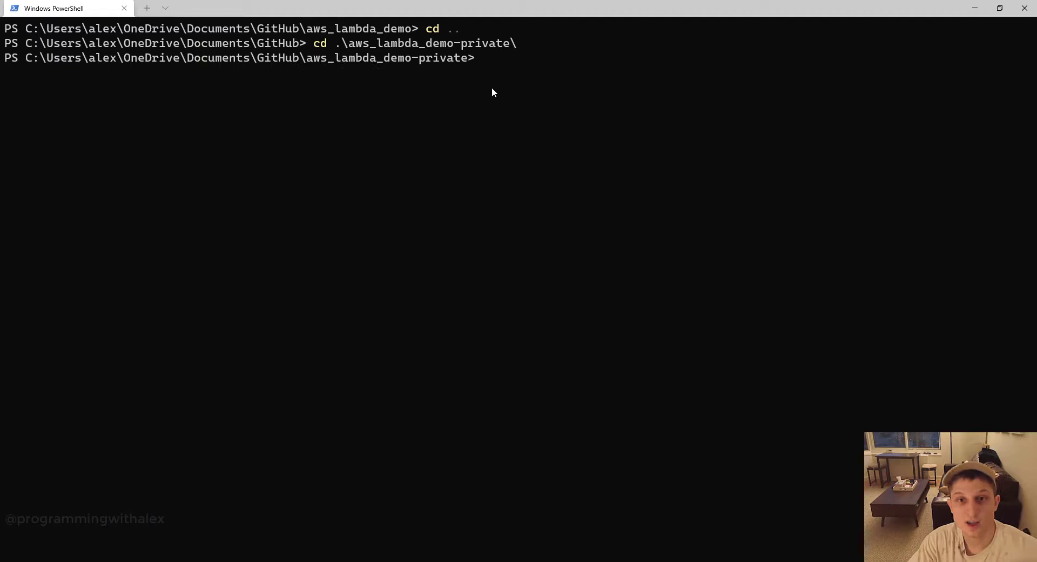
{"action": "mouse_move", "coordinate": [490, 123]}
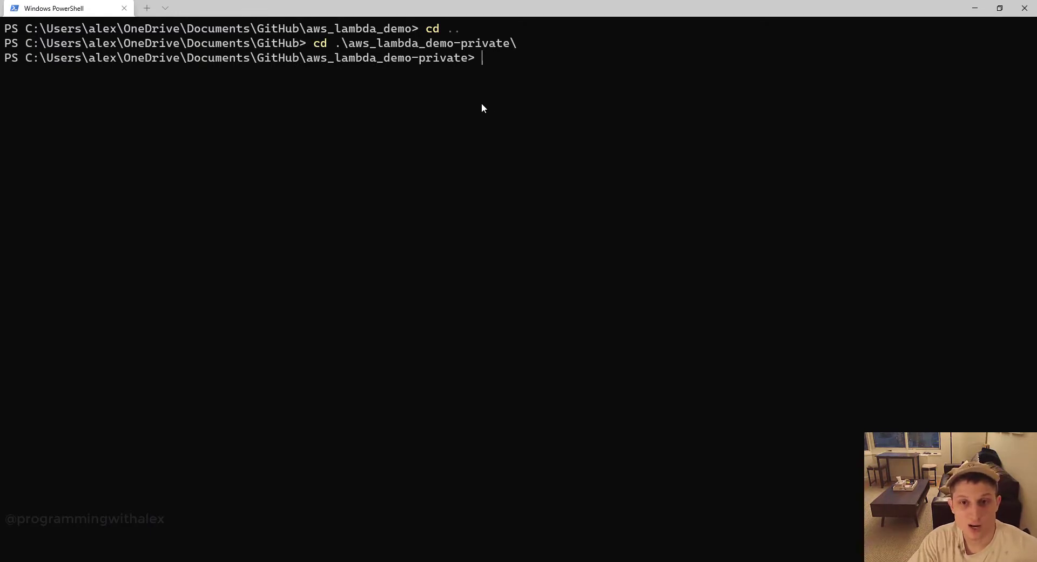
{"action": "mouse_move", "coordinate": [477, 124]}
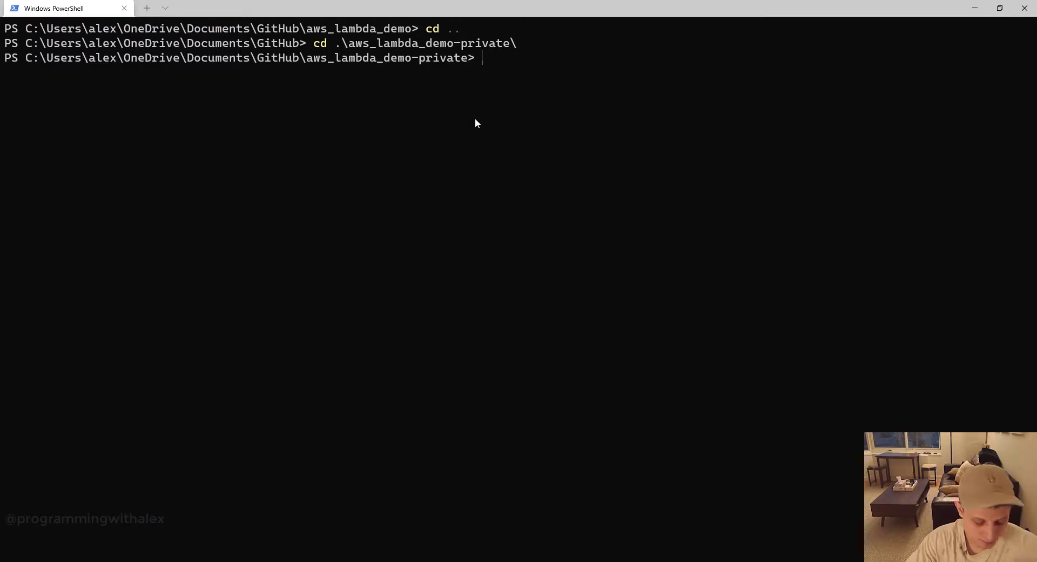
{"action": "type", "text": "aws confi"}
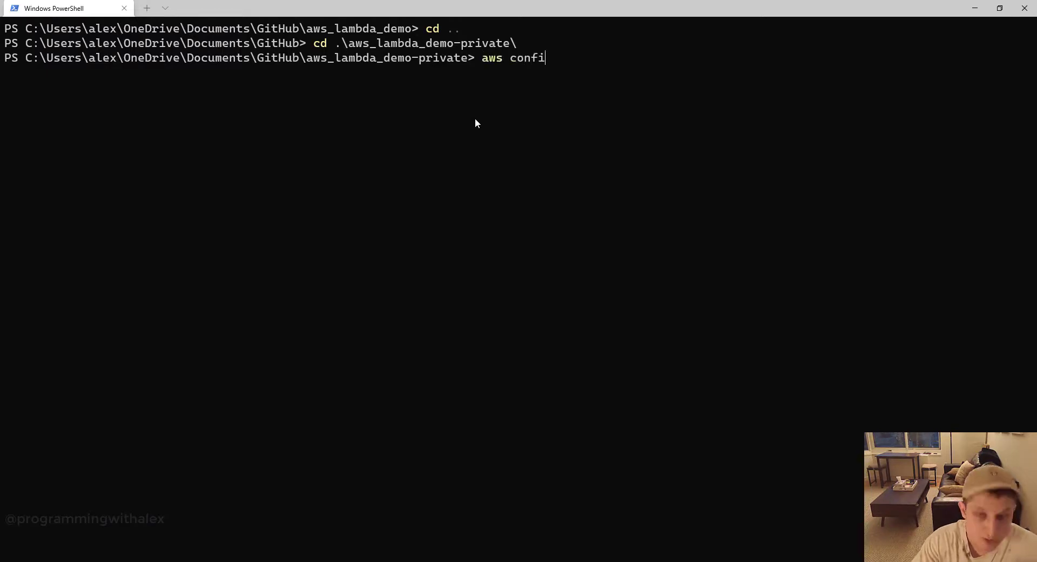
{"action": "type", "text": "gure"}
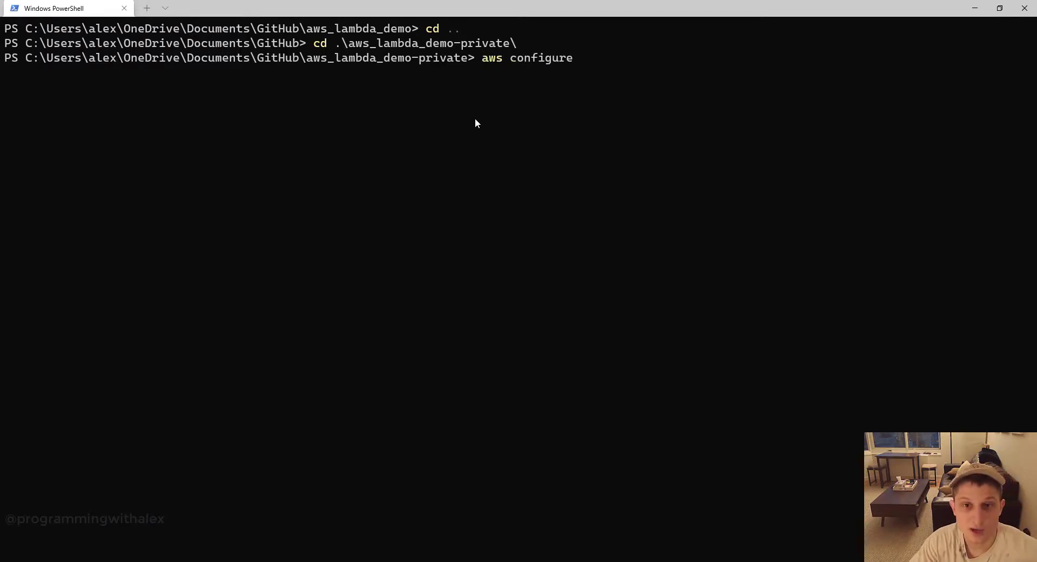
{"action": "key", "text": "Enter"}
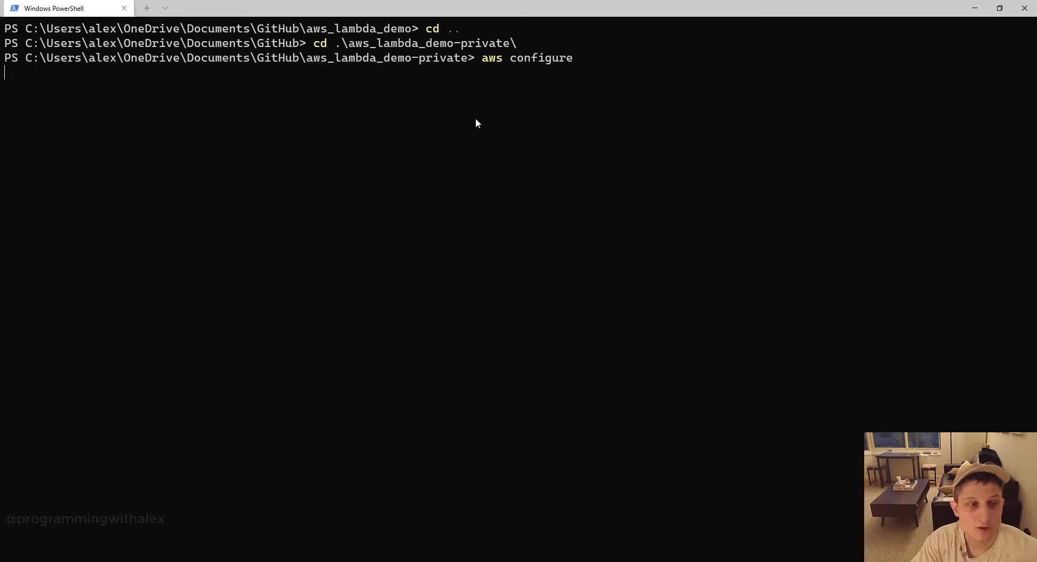
{"action": "key", "text": "Enter"}
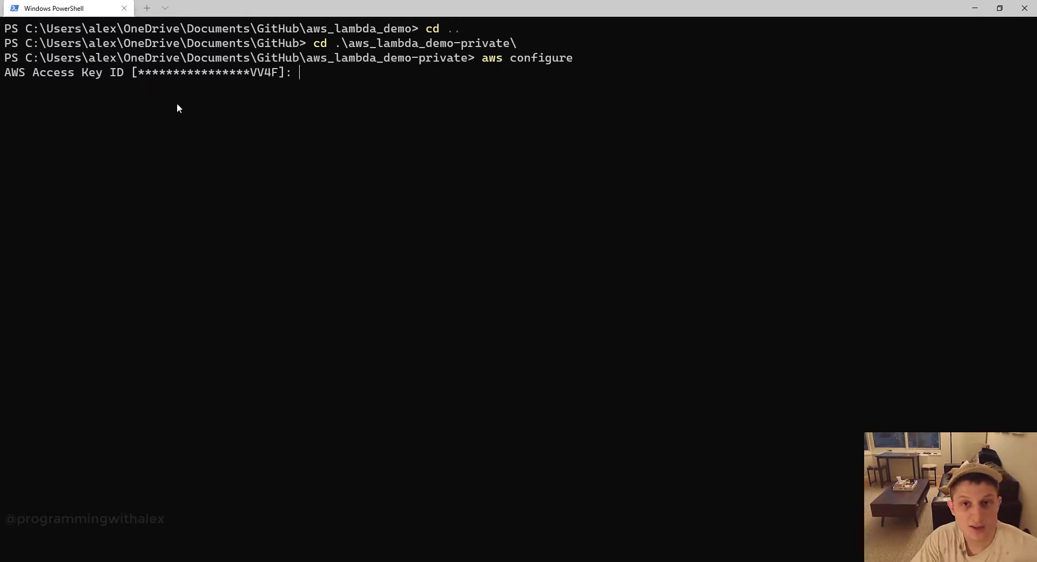
{"action": "mouse_move", "coordinate": [327, 427]}
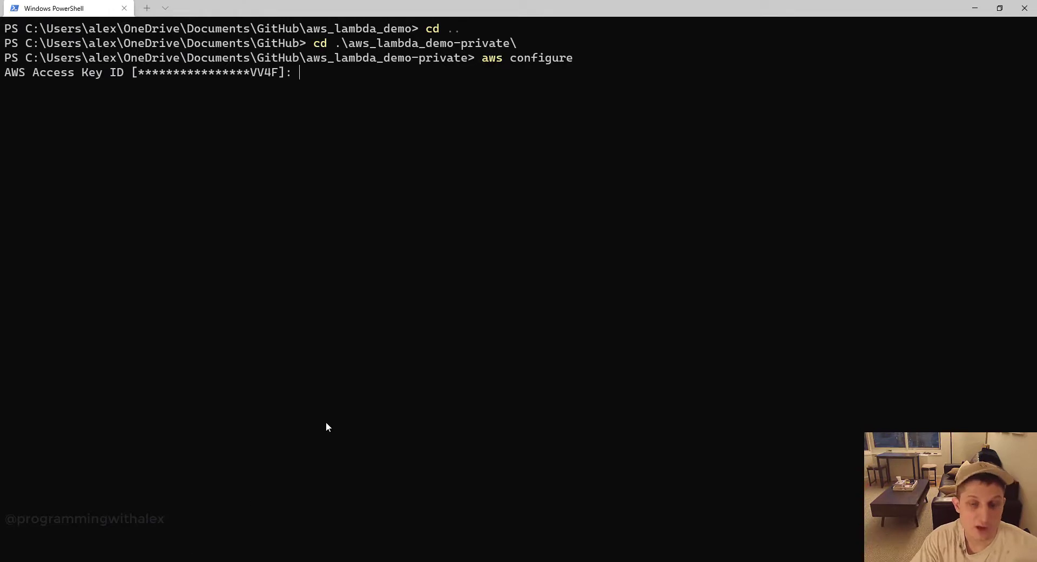
{"action": "mouse_move", "coordinate": [346, 398]}
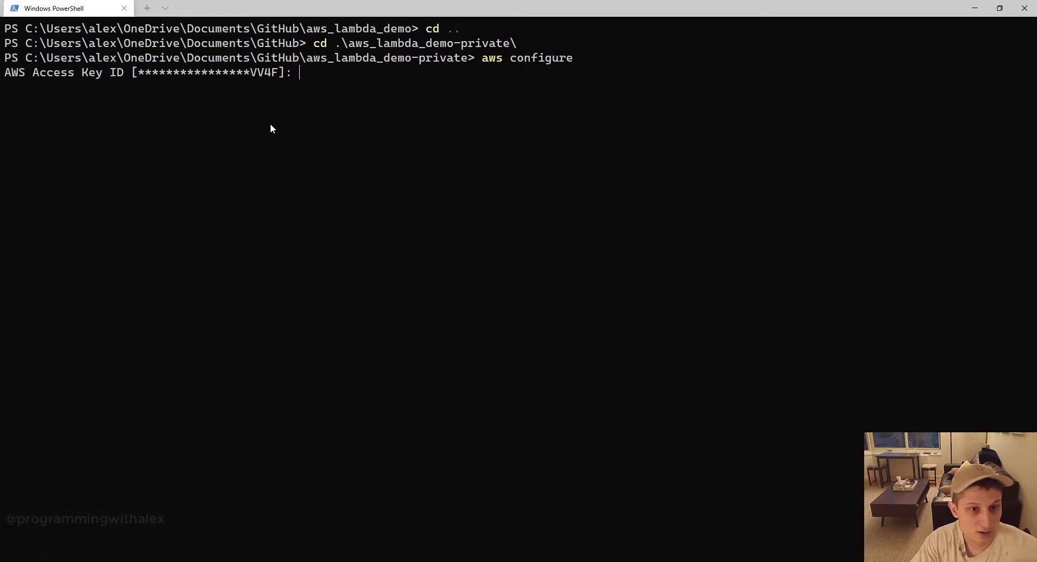
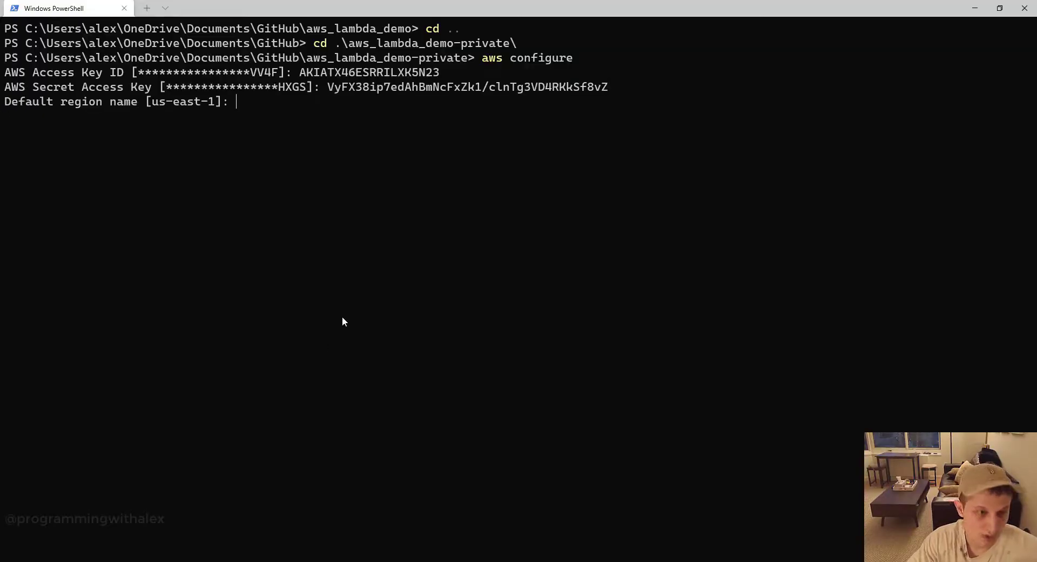
{"action": "key", "text": "Enter"}
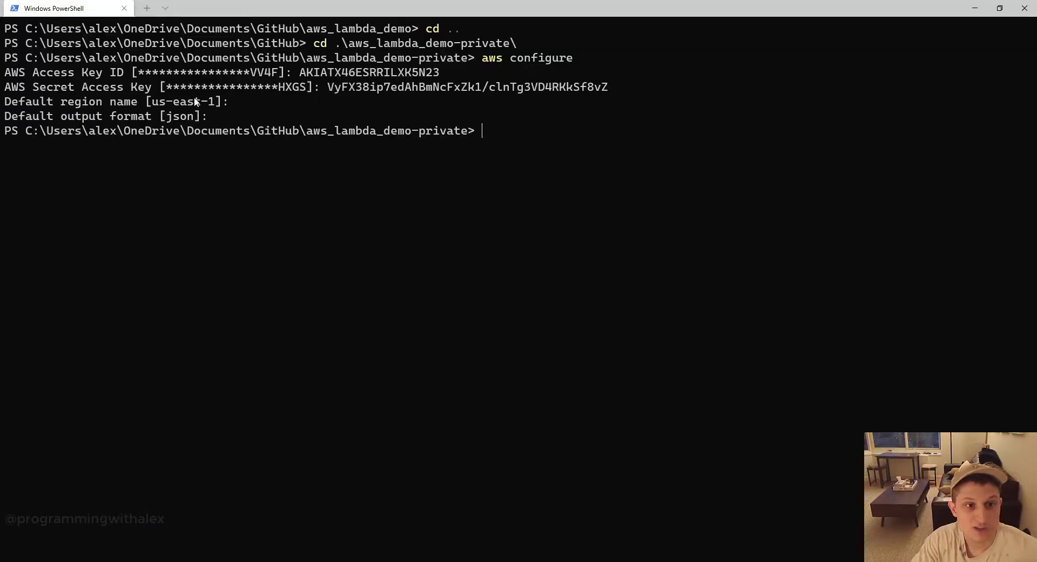
{"action": "mouse_move", "coordinate": [376, 249]}
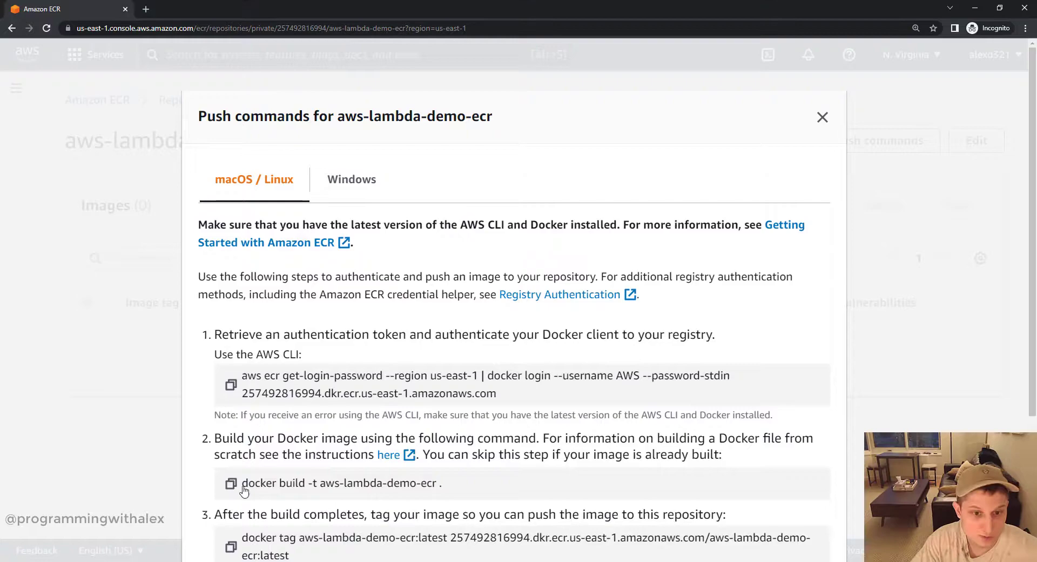
Step: Focus the PowerShell prompt to enter docker build -t aws-lambda-demo-ecr
{"action": "left_click", "coordinate": [228, 384]}
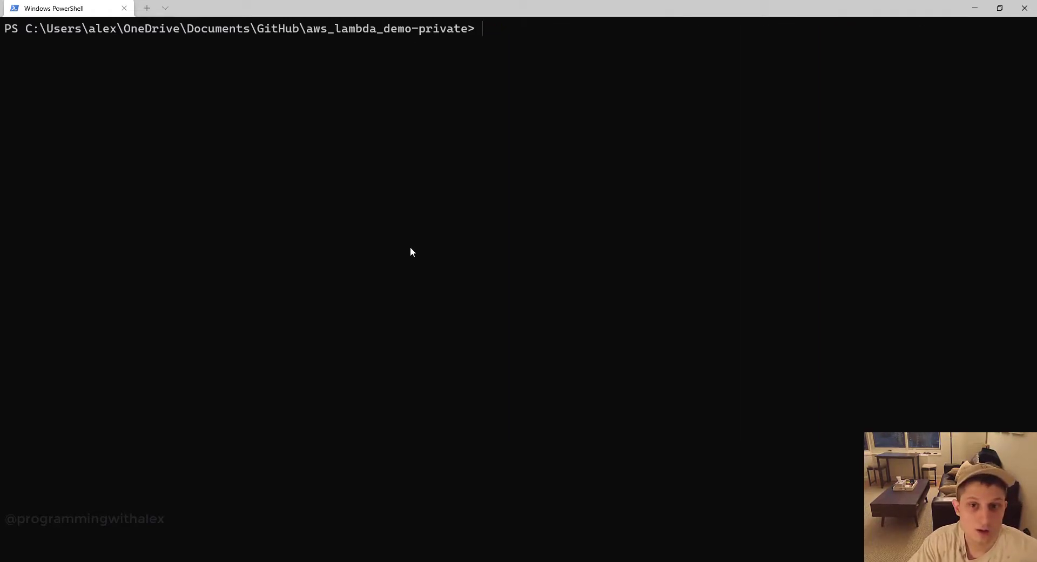
{"action": "left_click", "coordinate": [231, 401]}
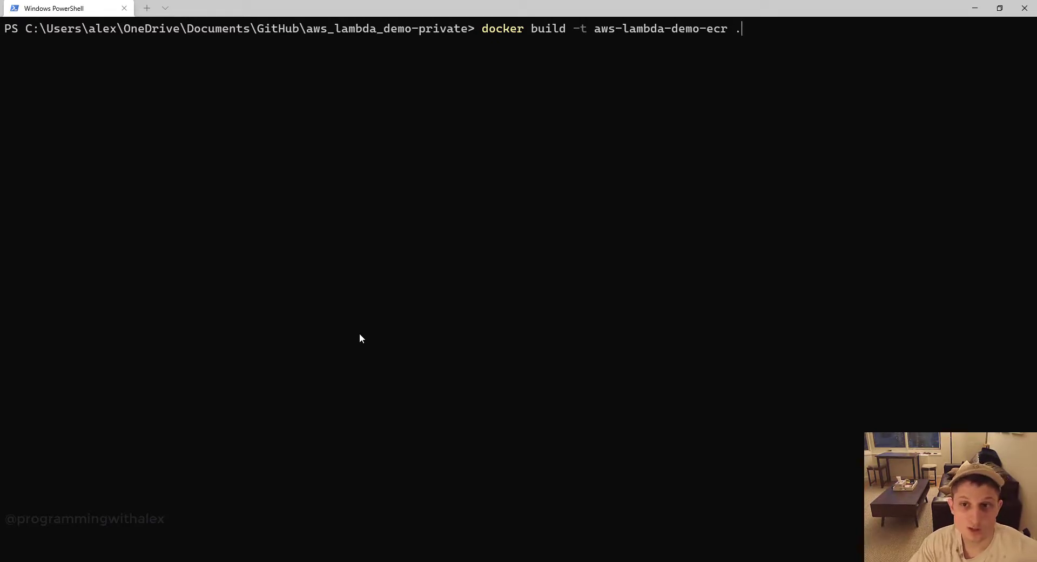
{"action": "mouse_move", "coordinate": [254, 442]}
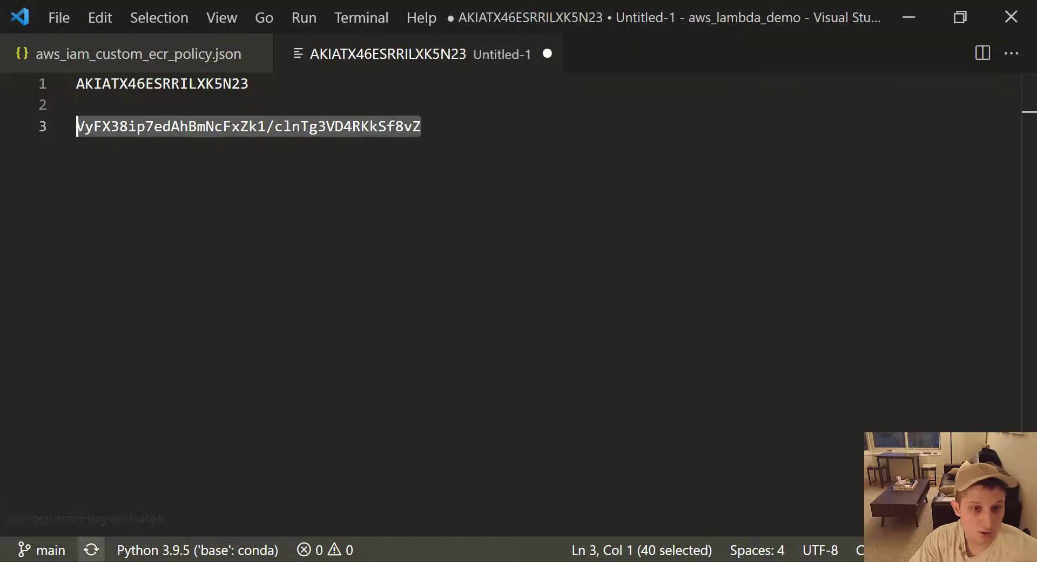
Step: In a new file, write docker build -t aws-lambda-demo-ecr . with a backtick break and --build-arg line
{"action": "key", "text": "Ctrl+n"}
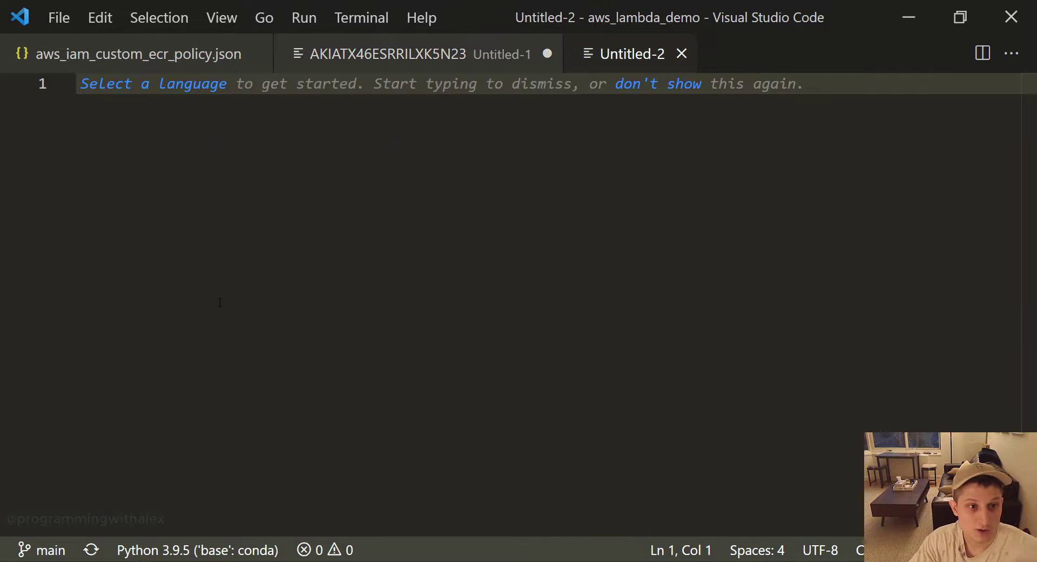
{"action": "type", "text": "docker build -t aws-lambda-demo-ecr ."}
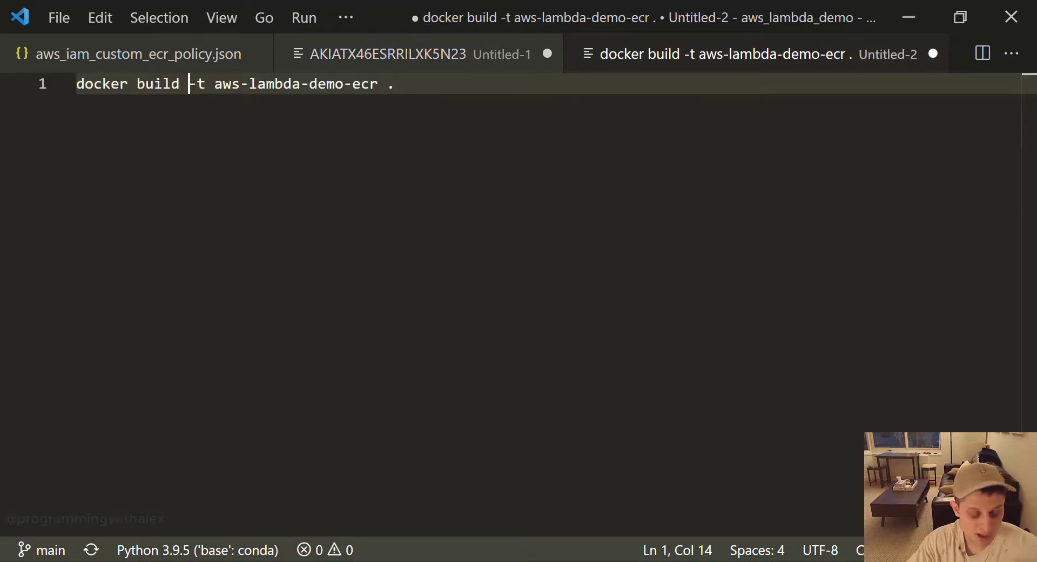
{"action": "type", "text": "`"}
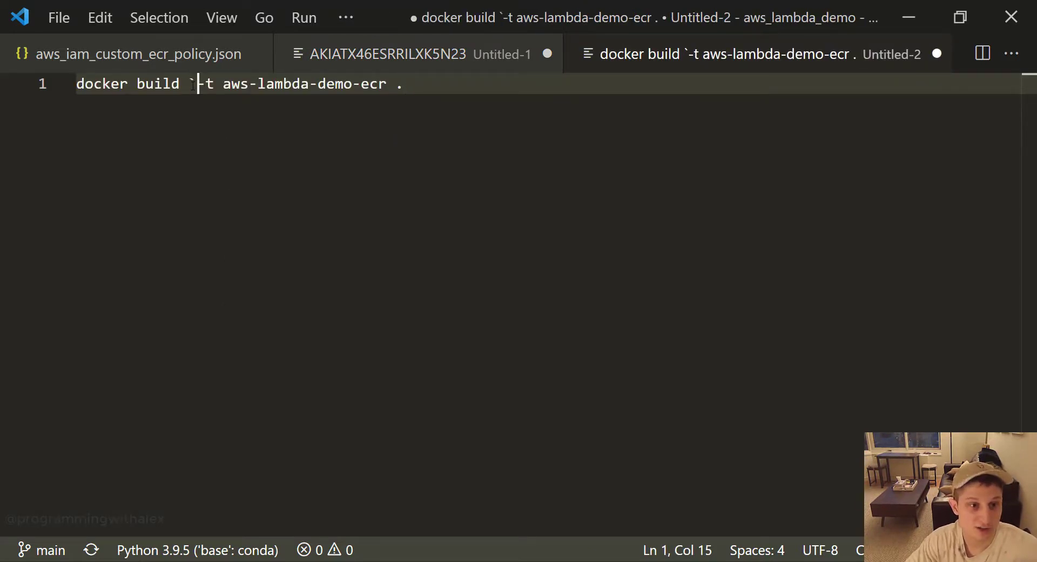
{"action": "key", "text": "Enter"}
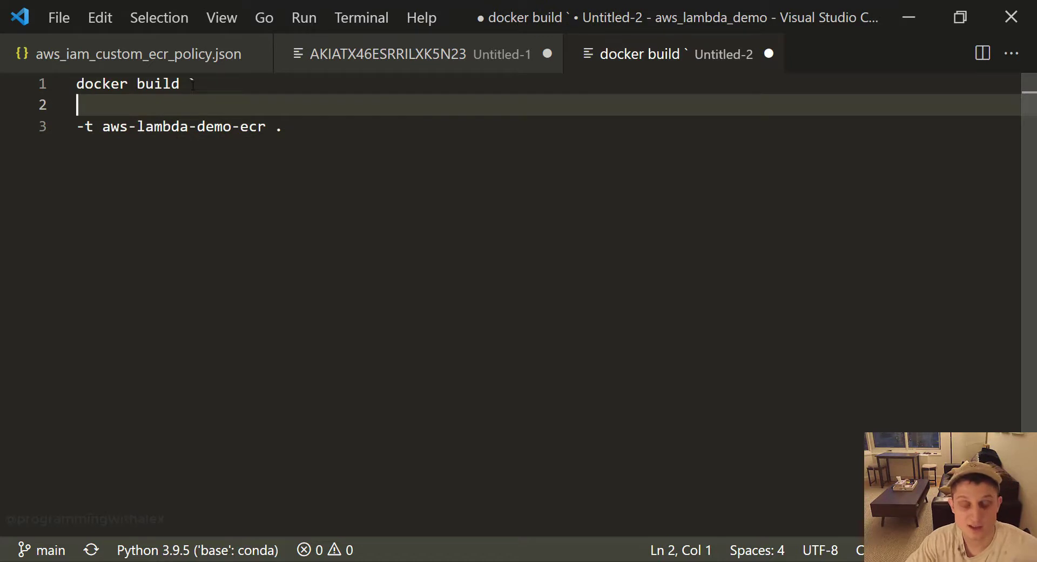
{"action": "type", "text": "--b"}
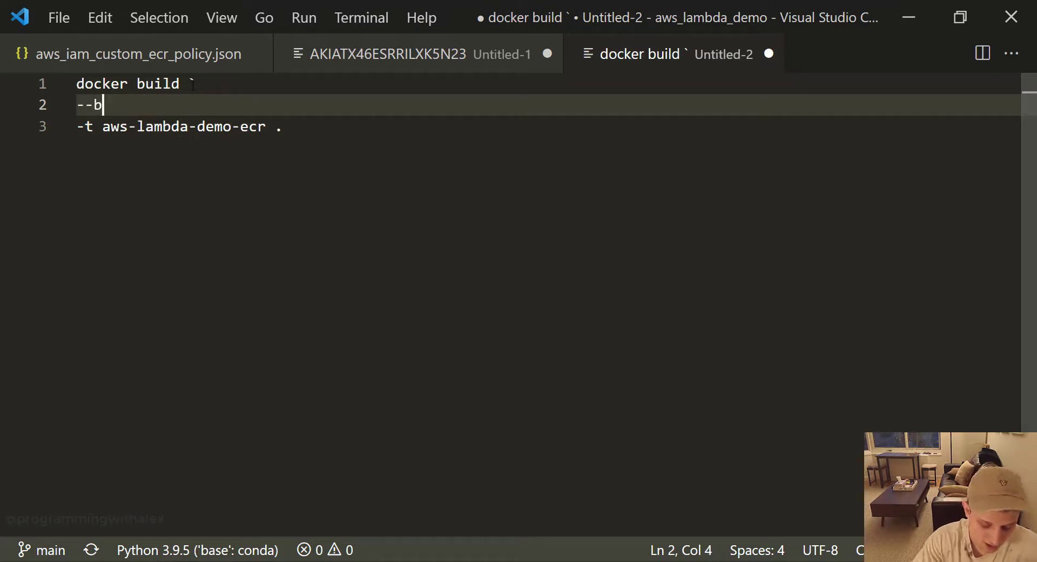
{"action": "type", "text": "uild-arg"}
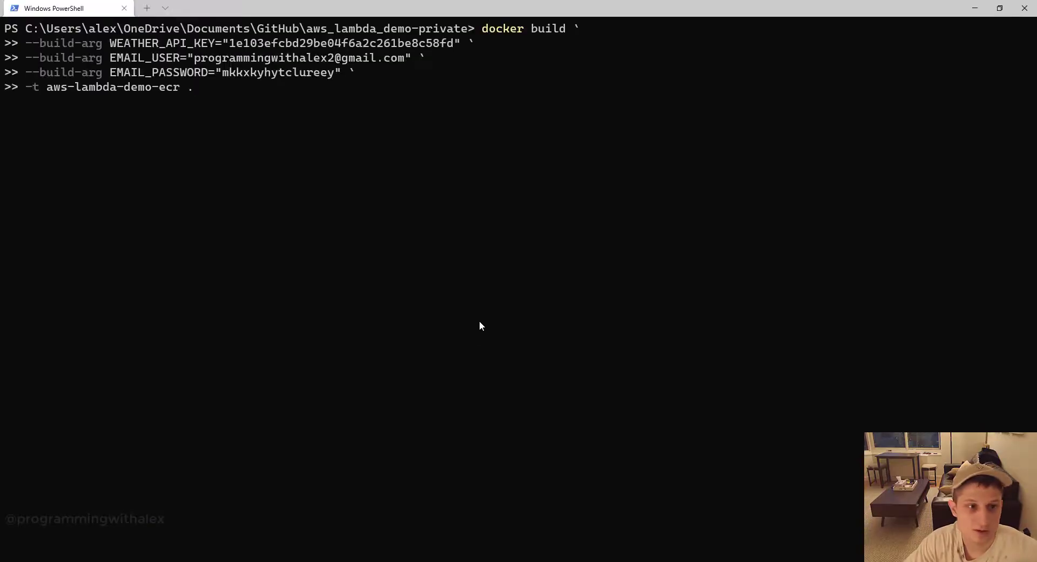
Step: Build the aws-lambda-demo-ecr image with its weather and email build arguments, then clear the terminal
{"action": "key", "text": "Enter"}
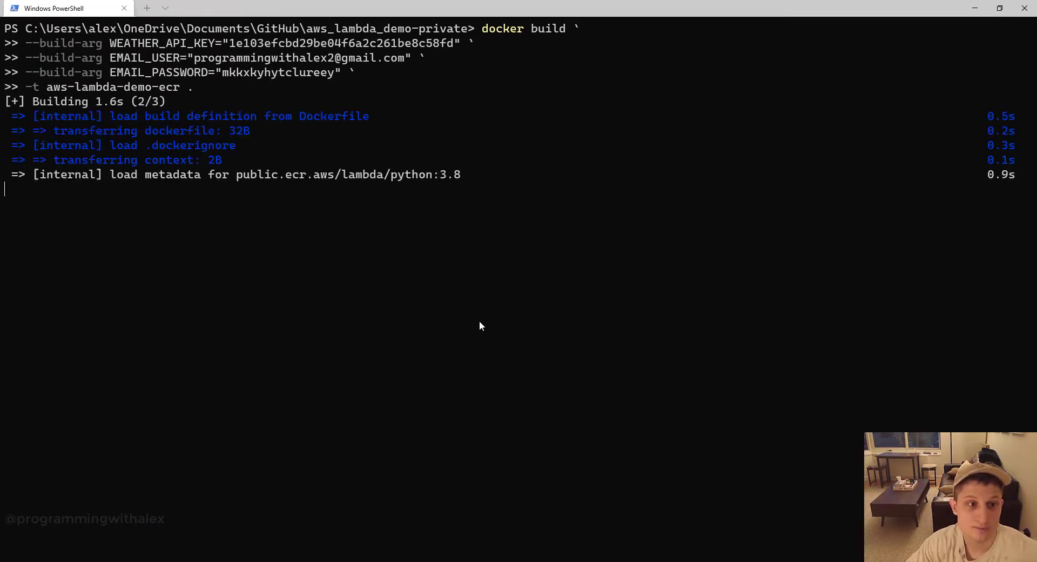
{"action": "type", "text": "clear"}
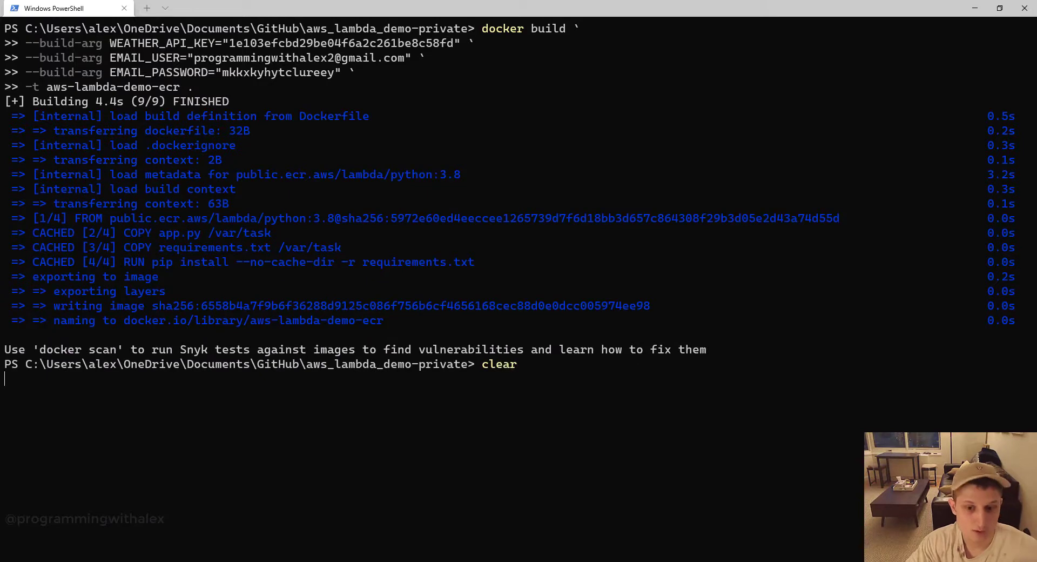
{"action": "key", "text": "Enter"}
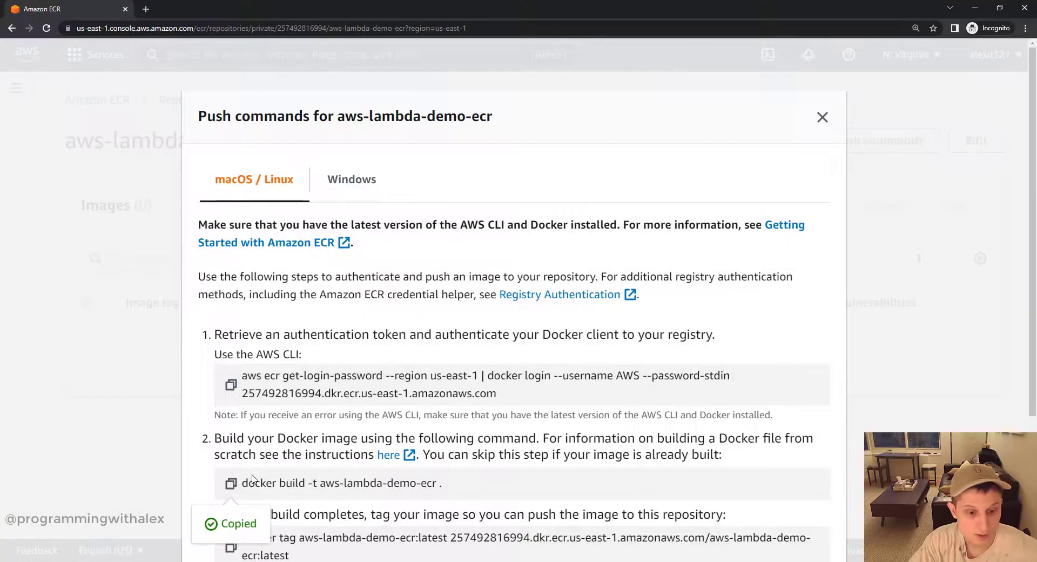
Step: Tag the built image for the ECR repository and enter the docker push command
{"action": "scroll", "scroll_direction": "down", "scroll_amount": 3}
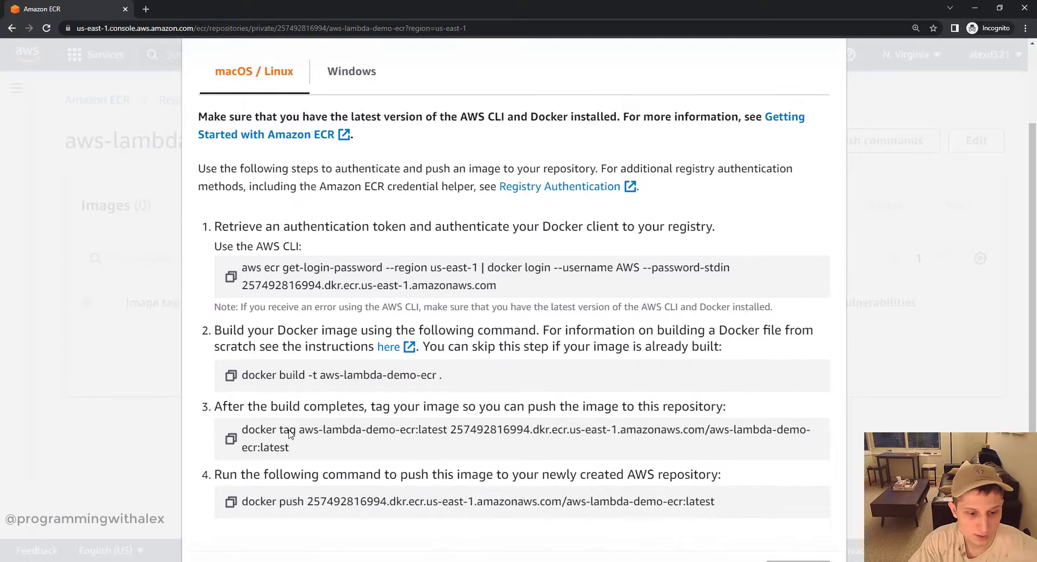
{"action": "left_click", "coordinate": [229, 439]}
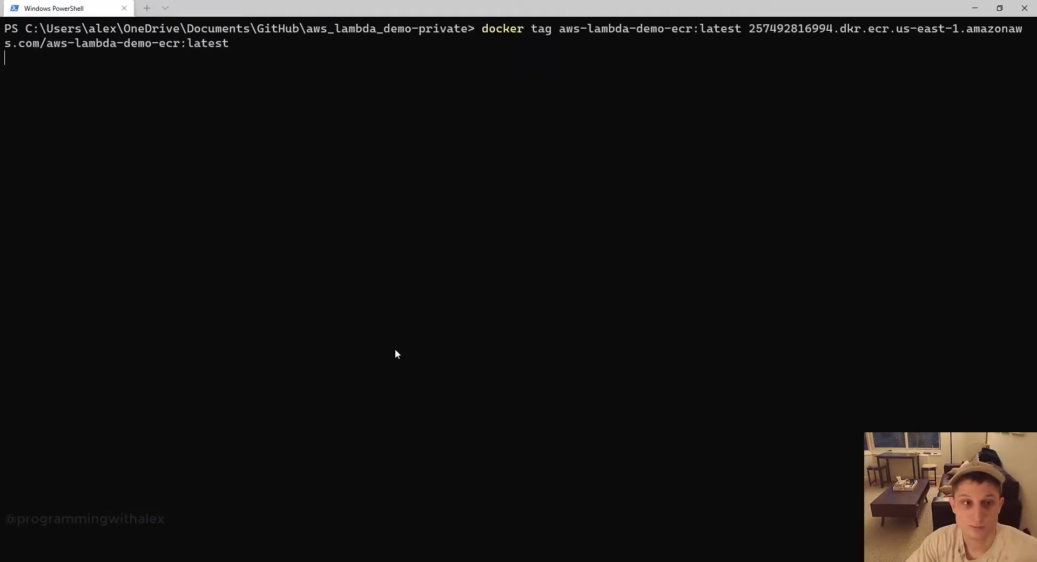
{"action": "key", "text": "Enter"}
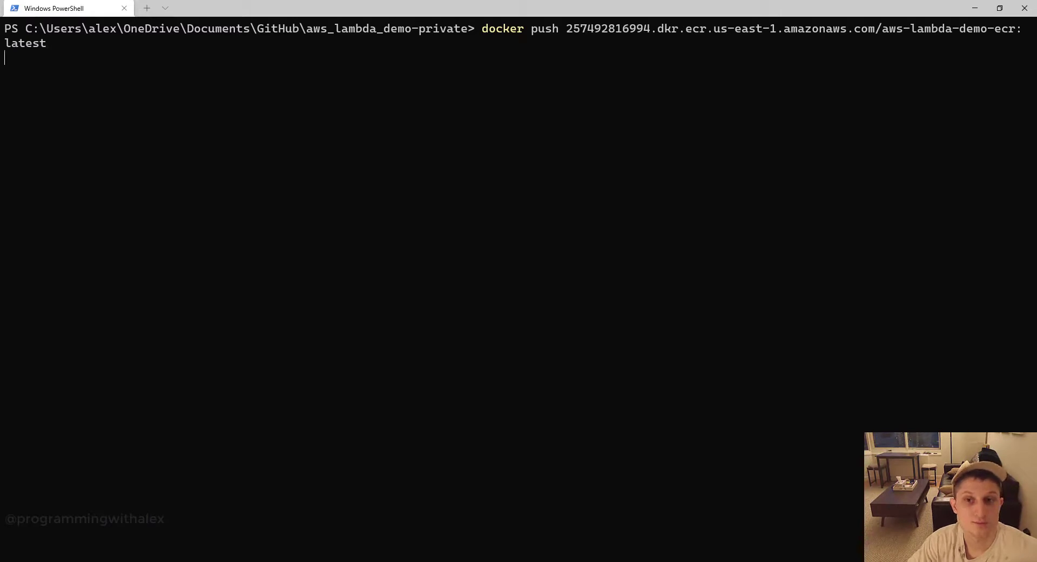
{"action": "type", "text": "c"}
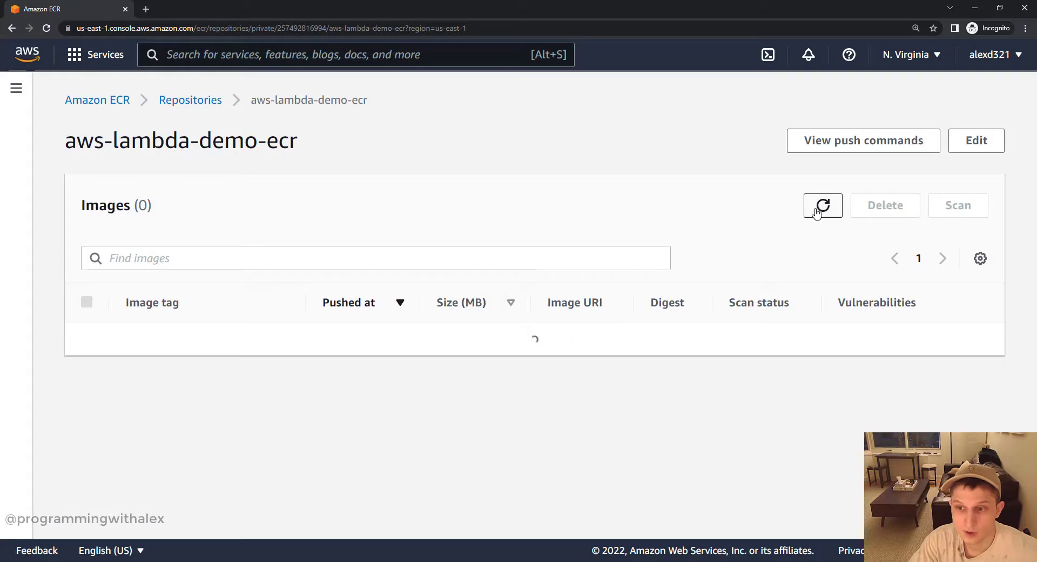
Step: Refresh the Images list to show the 177.31 MB latest image, then open Lambda from search
{"action": "left_click", "coordinate": [823, 205]}
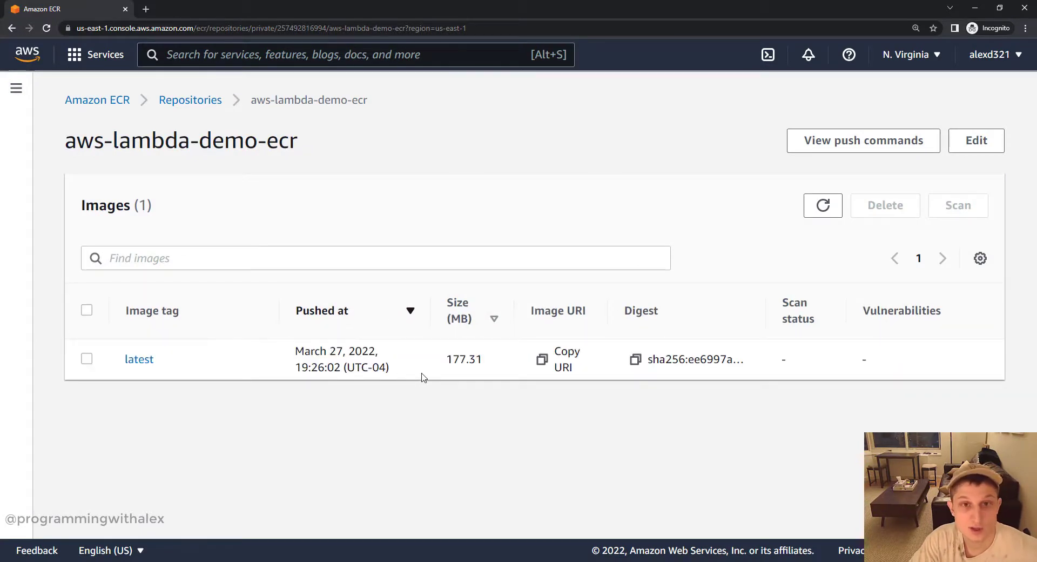
{"action": "left_click", "coordinate": [323, 54]}
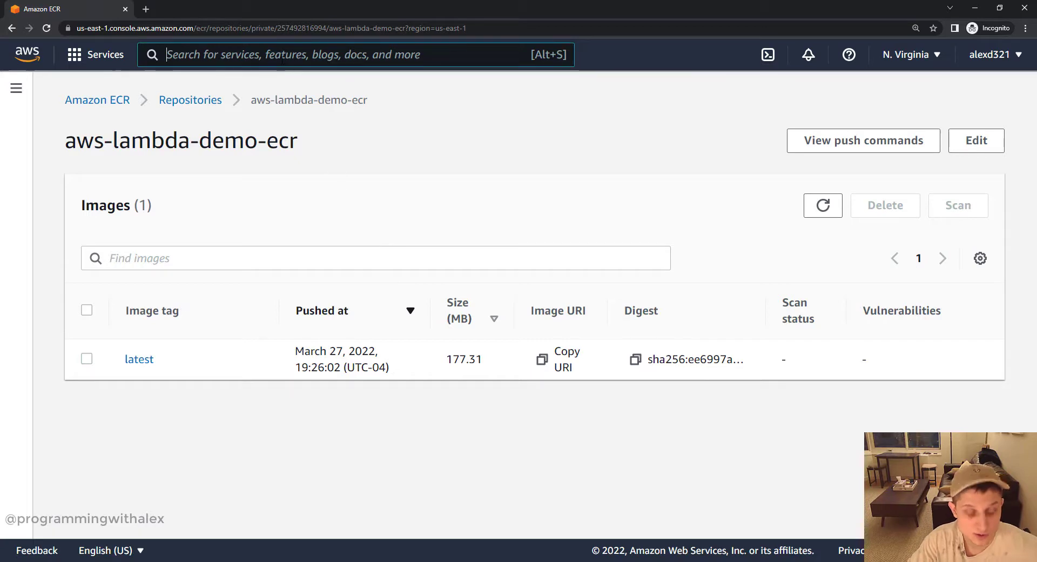
{"action": "type", "text": "lmab"}
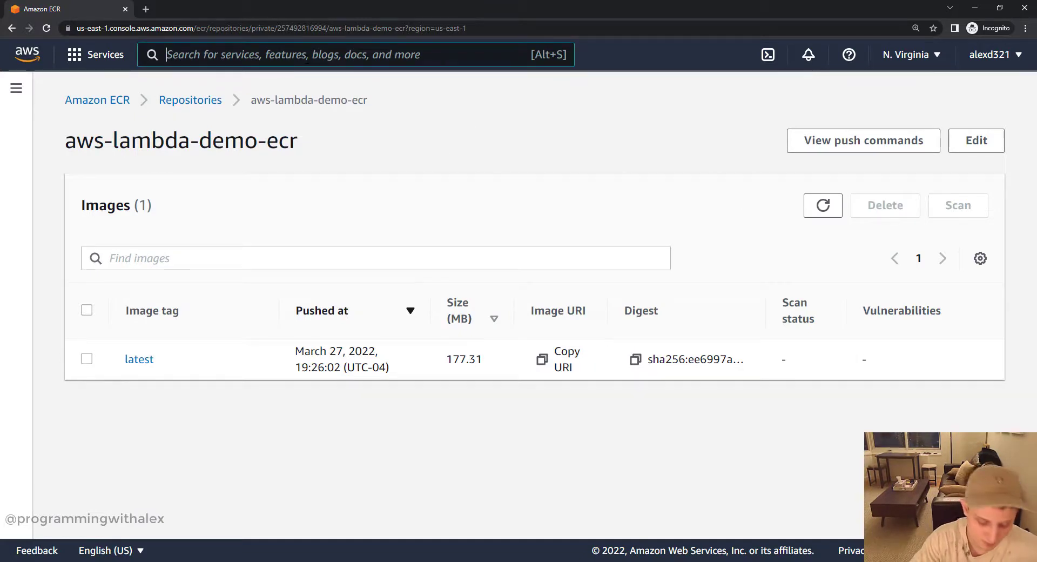
{"action": "type", "text": "lambda"}
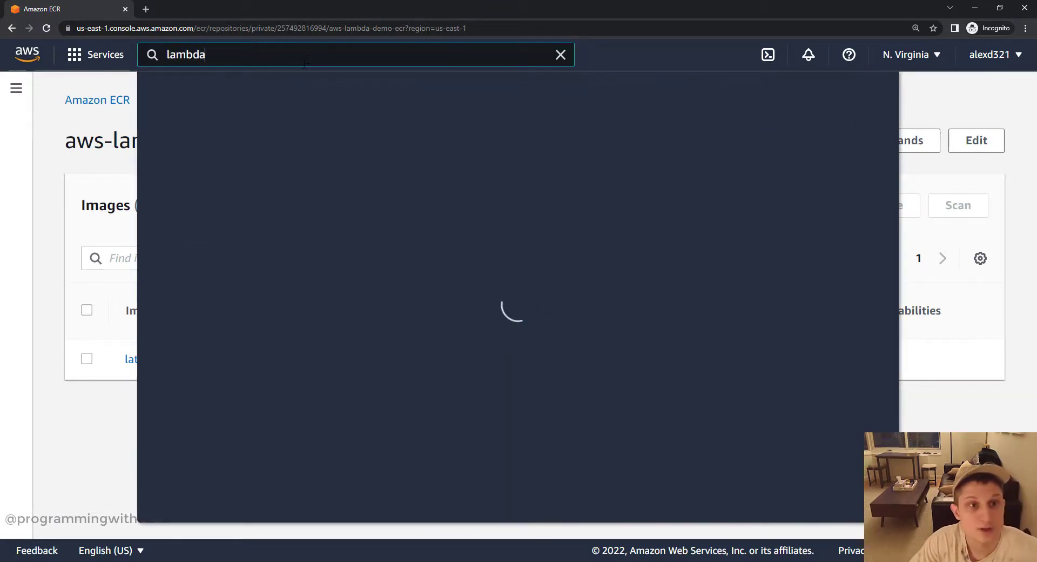
{"action": "left_click", "coordinate": [413, 178]}
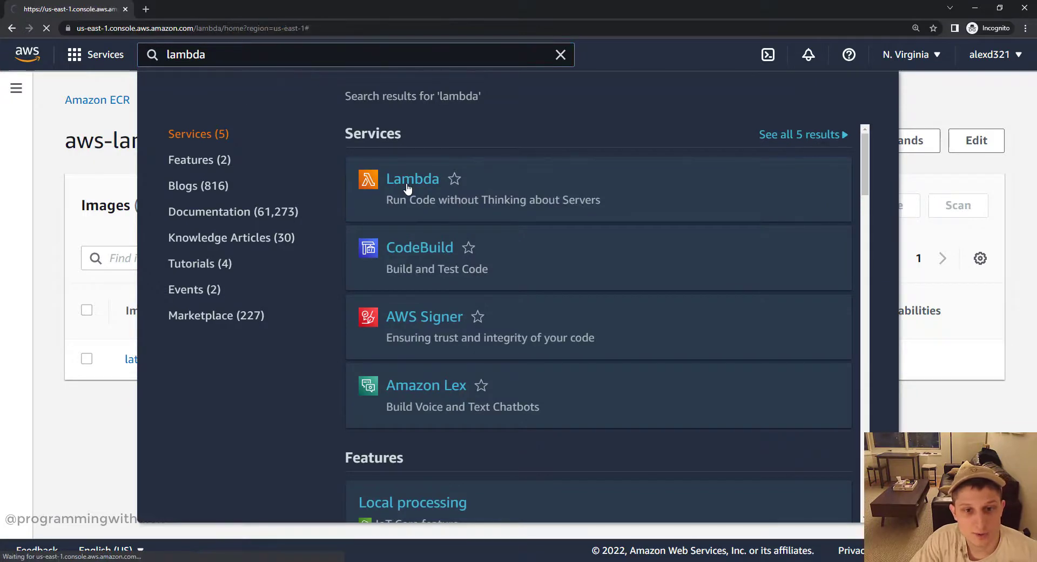
Step: Start a container-image function named aws-lambda-demo-lambda and open a console link in a new tab
{"action": "left_click", "coordinate": [413, 179]}
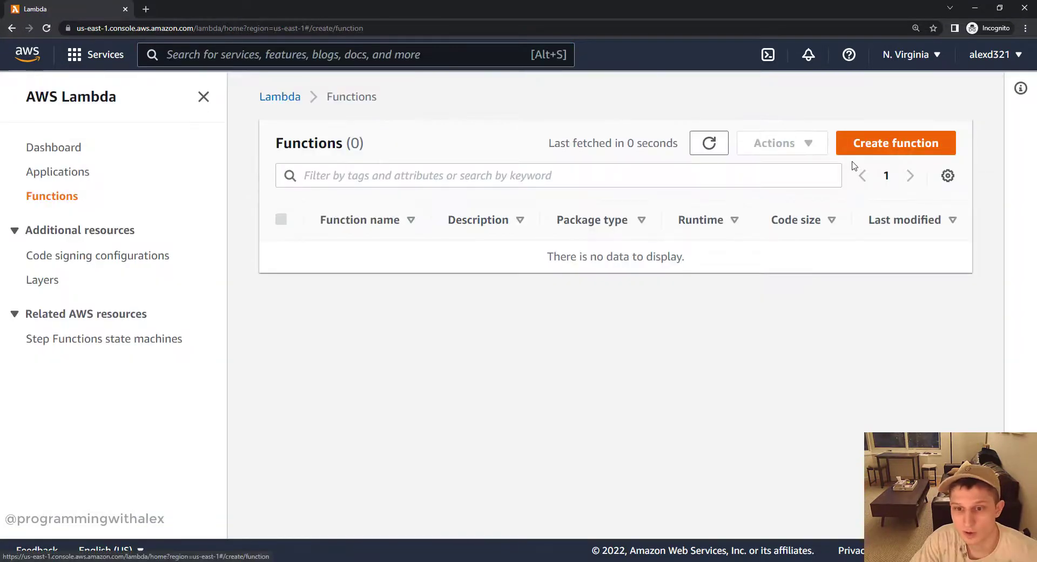
{"action": "left_click", "coordinate": [896, 143]}
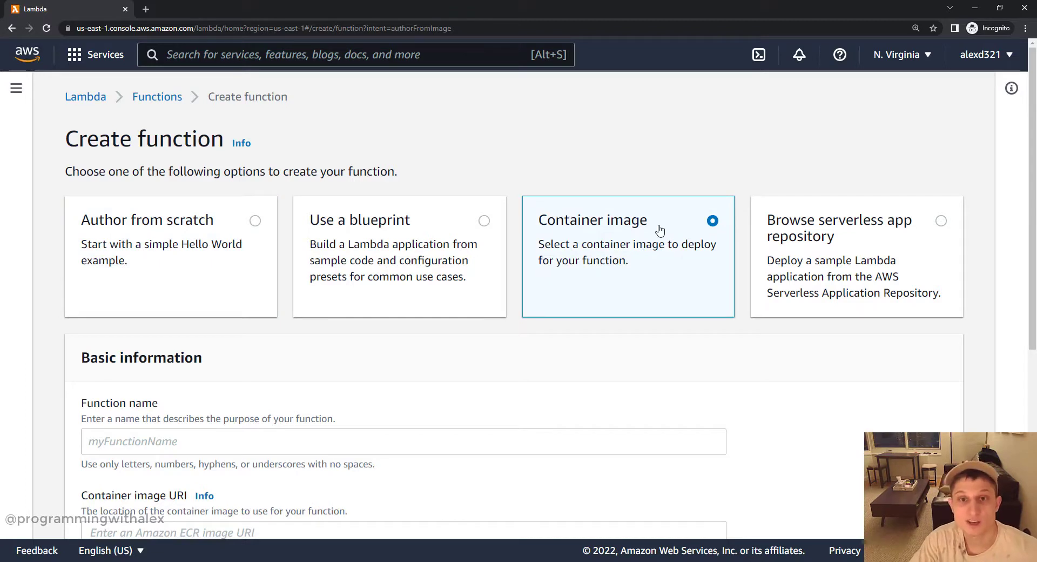
{"action": "scroll", "scroll_direction": "down", "scroll_amount": 3}
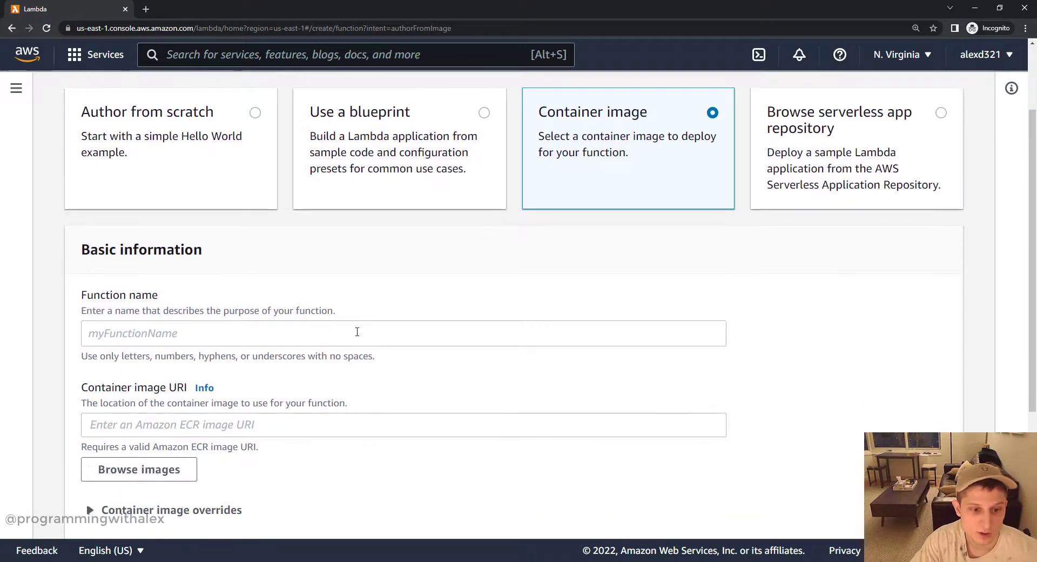
{"action": "type", "text": "aws-lambda-demo-lambda"}
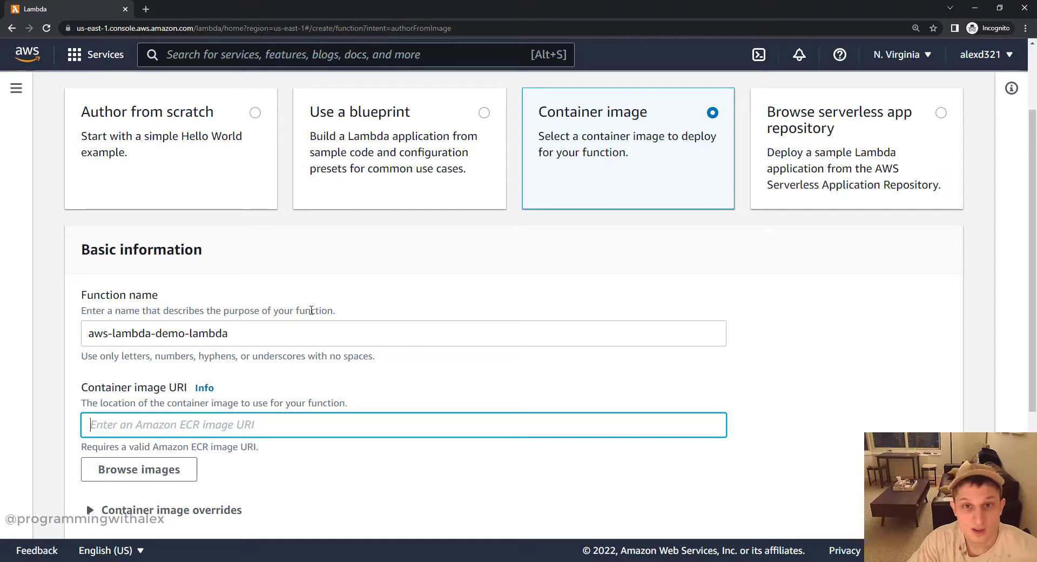
{"action": "right_click", "coordinate": [43, 9]}
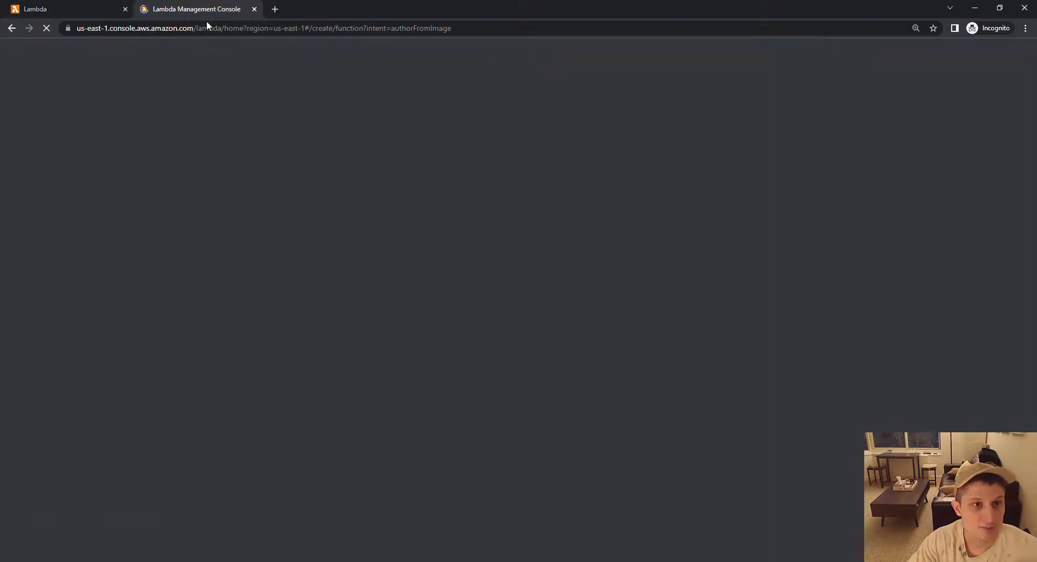
Step: Copy the aws-lambda-demo-ecr latest image URI from ECR and create the function with it
{"action": "type", "text": "elastic conta"}
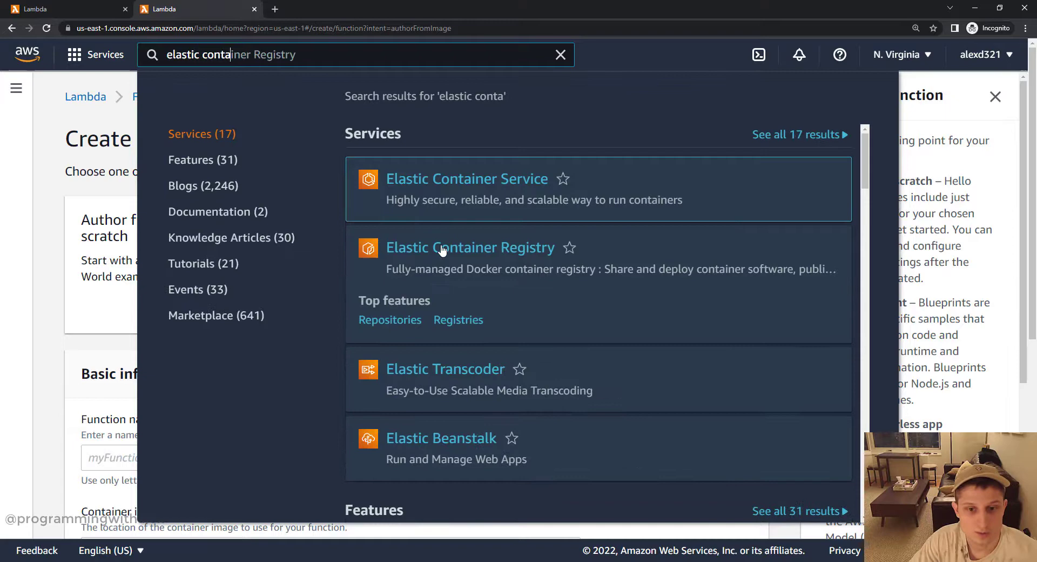
{"action": "left_click", "coordinate": [463, 247]}
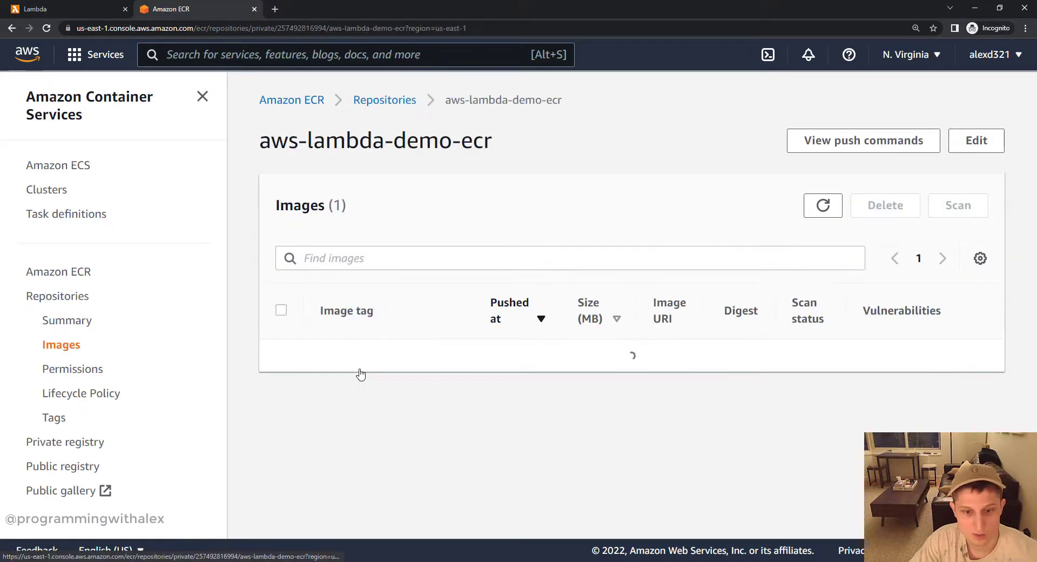
{"action": "left_click", "coordinate": [657, 375]}
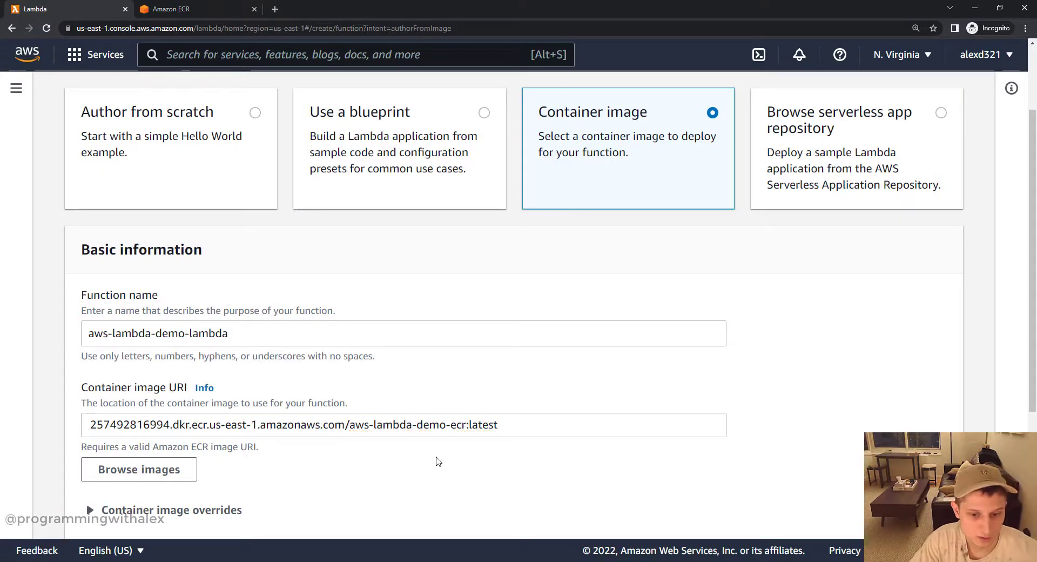
{"action": "scroll", "scroll_direction": "down", "scroll_amount": 3}
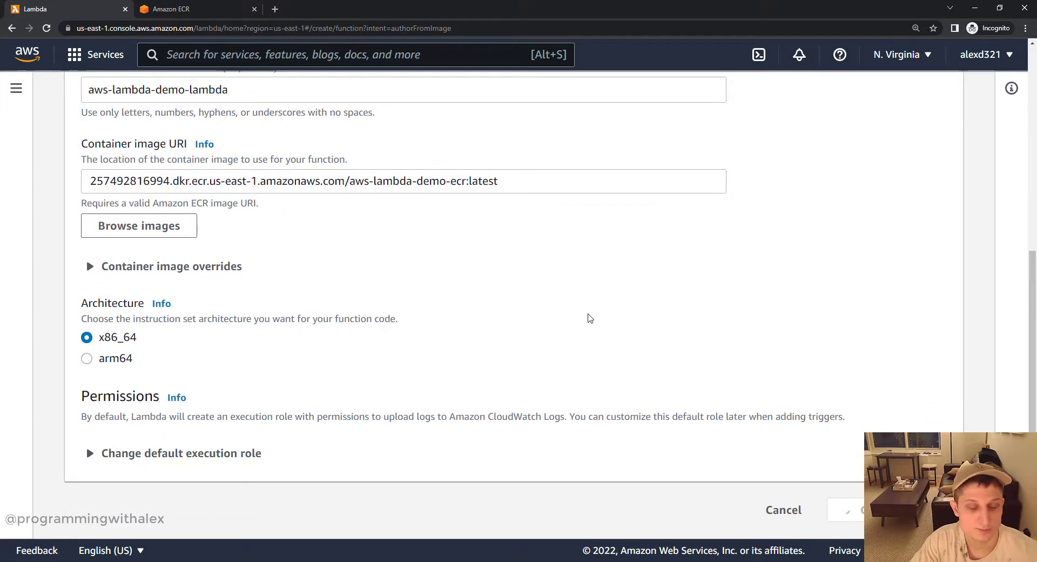
{"action": "left_click", "coordinate": [871, 510]}
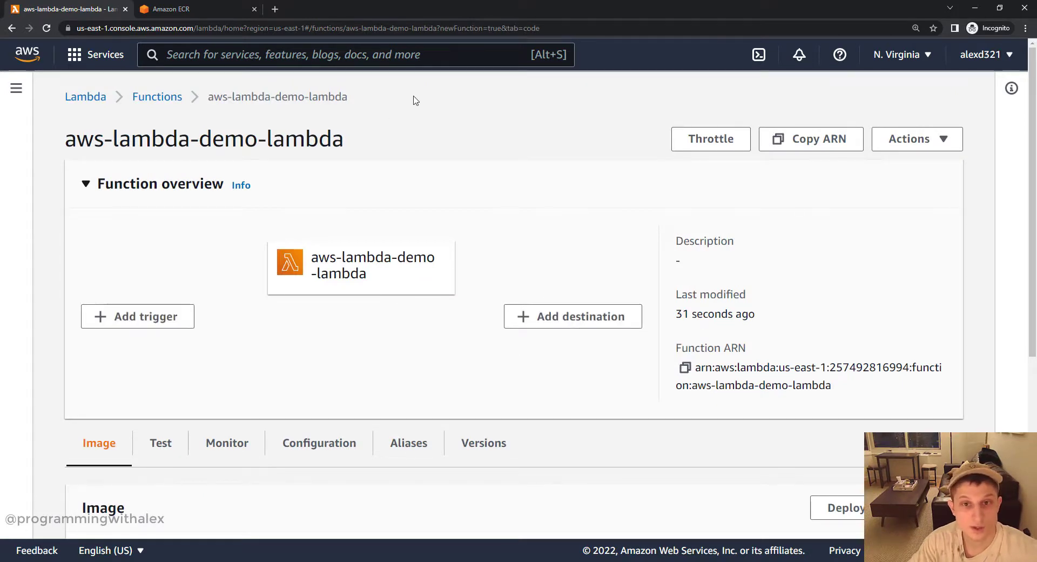
Step: Open aws-lambda-demo-lambda's Test section and run a test invocation
{"action": "scroll", "scroll_direction": "down", "scroll_amount": 3}
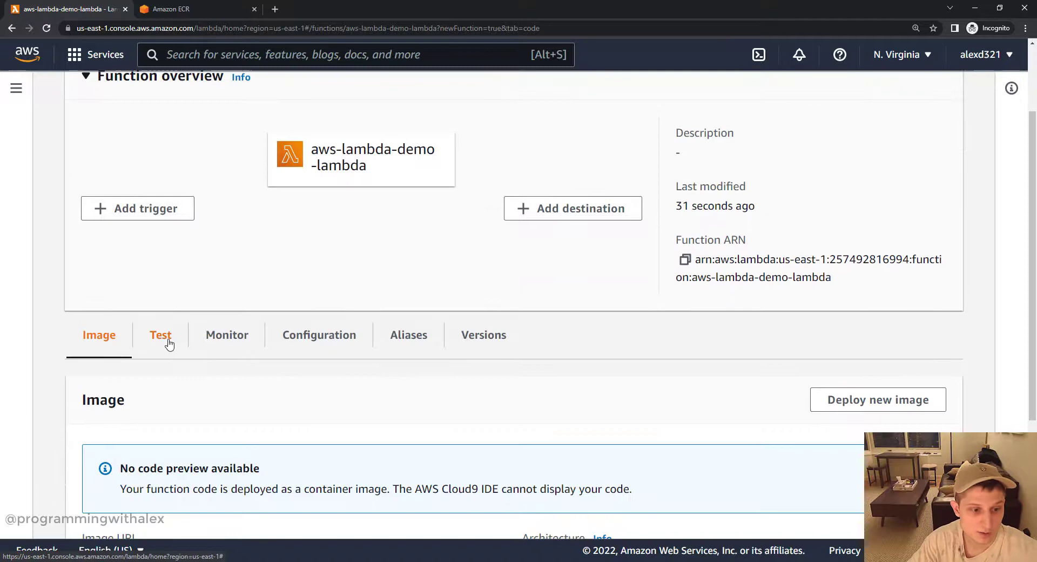
{"action": "left_click", "coordinate": [160, 335]}
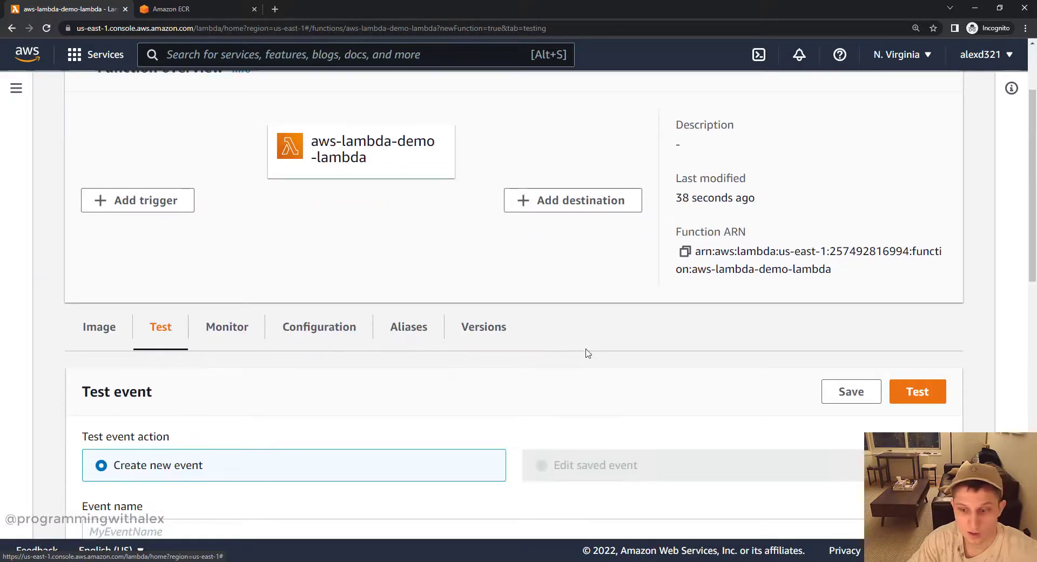
{"action": "scroll", "scroll_direction": "down", "scroll_amount": 3}
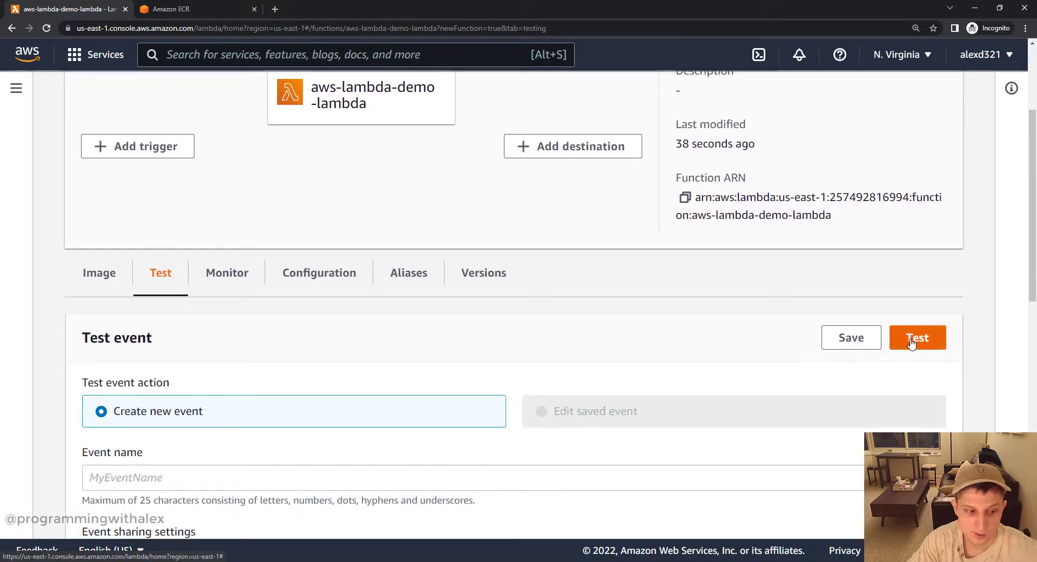
{"action": "left_click", "coordinate": [918, 337]}
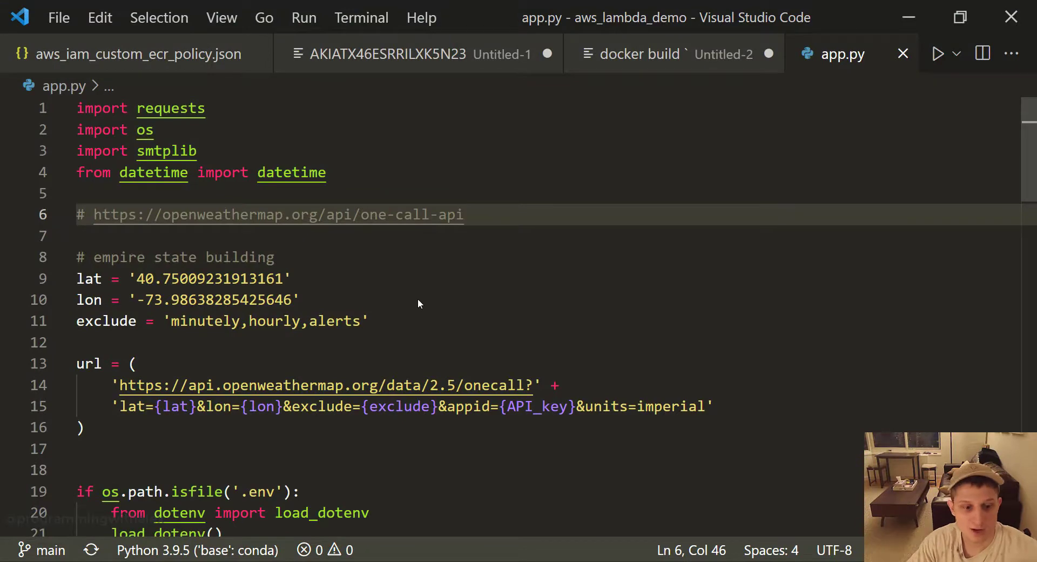
Step: Insert a space in app.py's mail_subject so it reads 'Weather For Today'
{"action": "scroll", "scroll_direction": "down", "scroll_amount": 3}
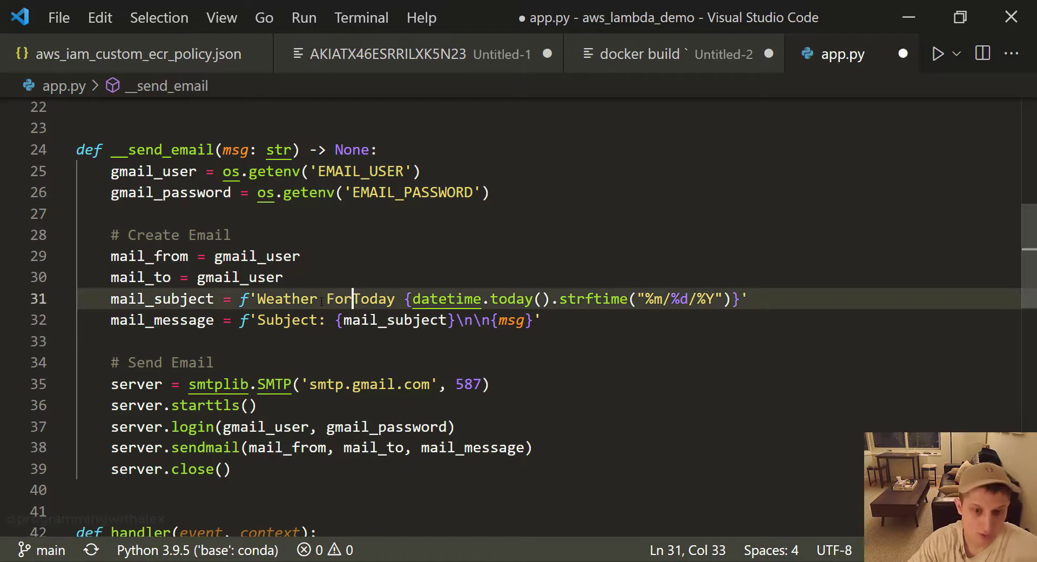
{"action": "type", "text": "\" \""}
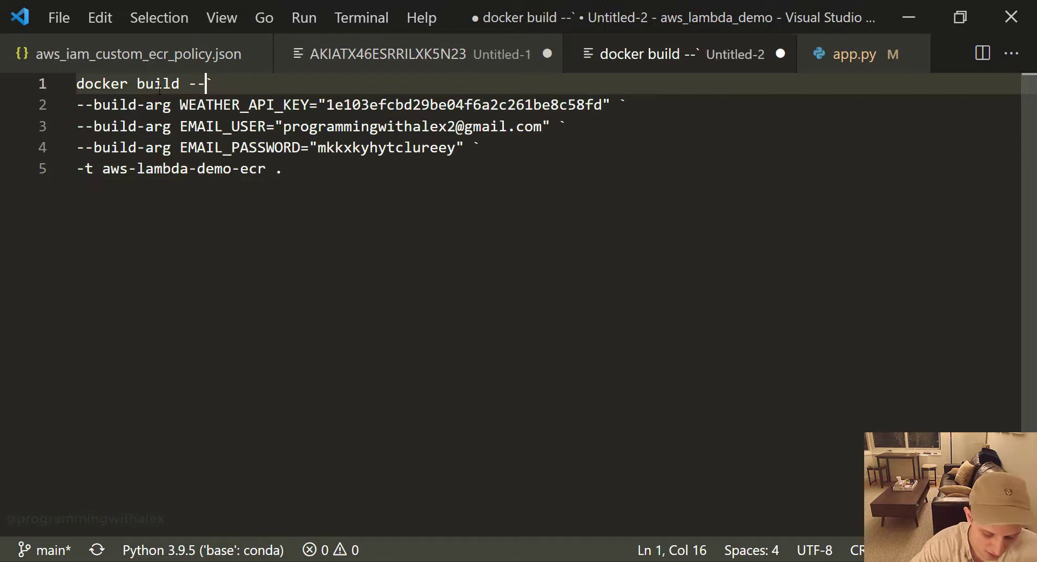
Step: Add --no-cache after 'docker build' in the Untitled-2 draft and select the whole command
{"action": "type", "text": "no-cache"}
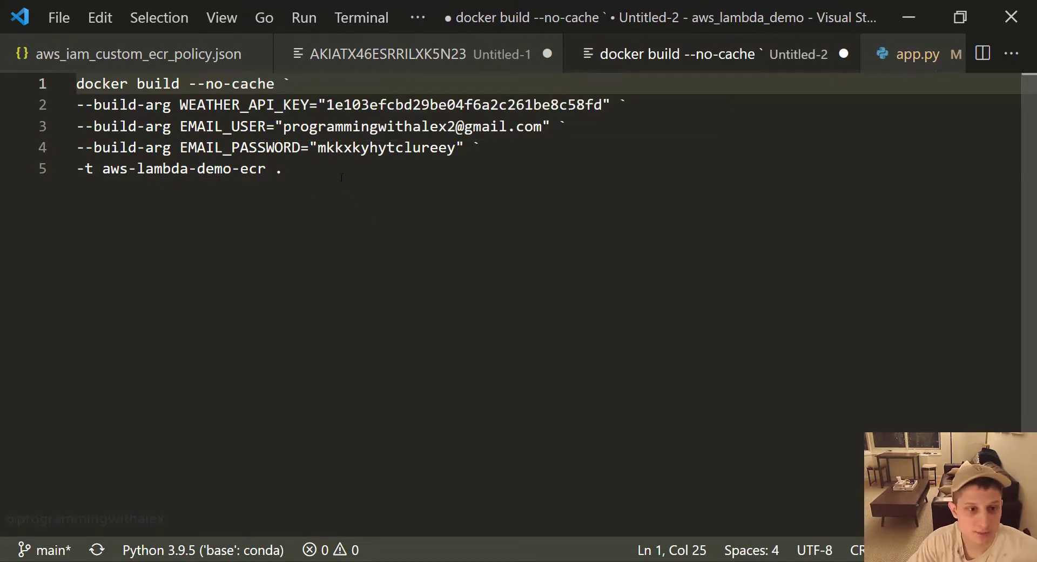
{"action": "key", "text": "Ctrl+a"}
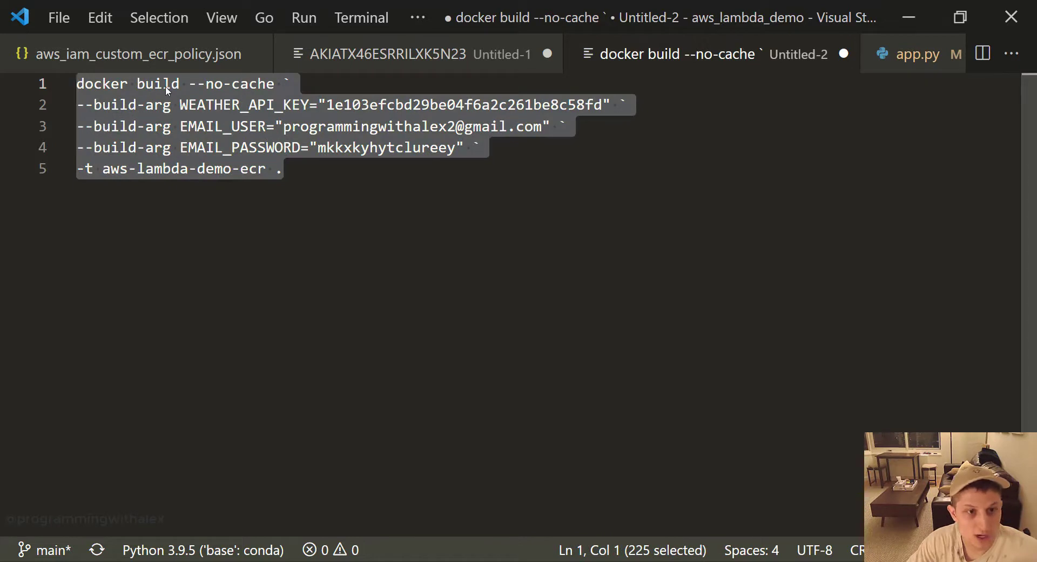
{"action": "mouse_move", "coordinate": [235, 92]}
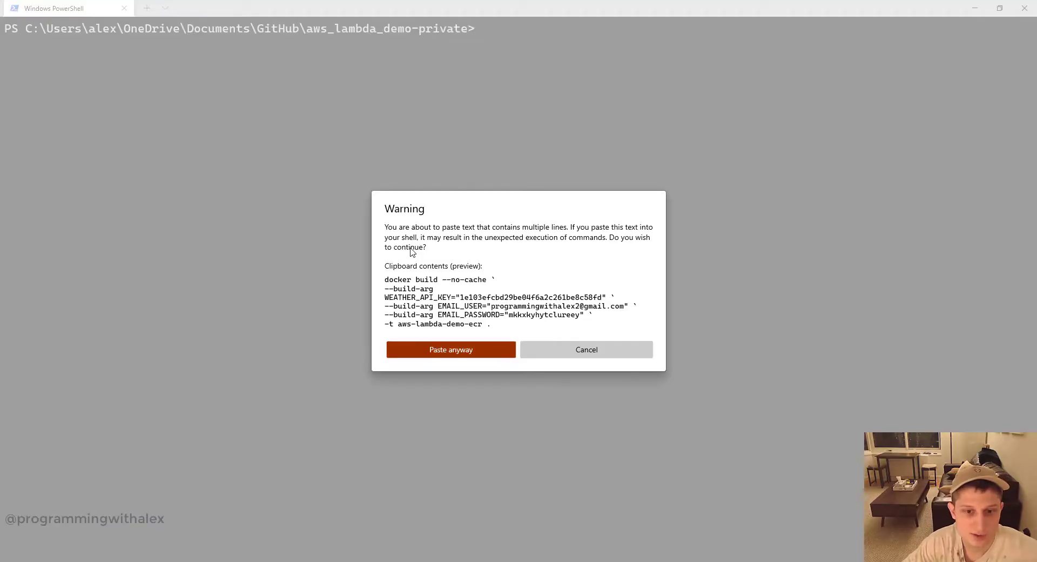
Step: Run the pasted no-cache docker build command and clear the terminal
{"action": "left_click", "coordinate": [451, 349]}
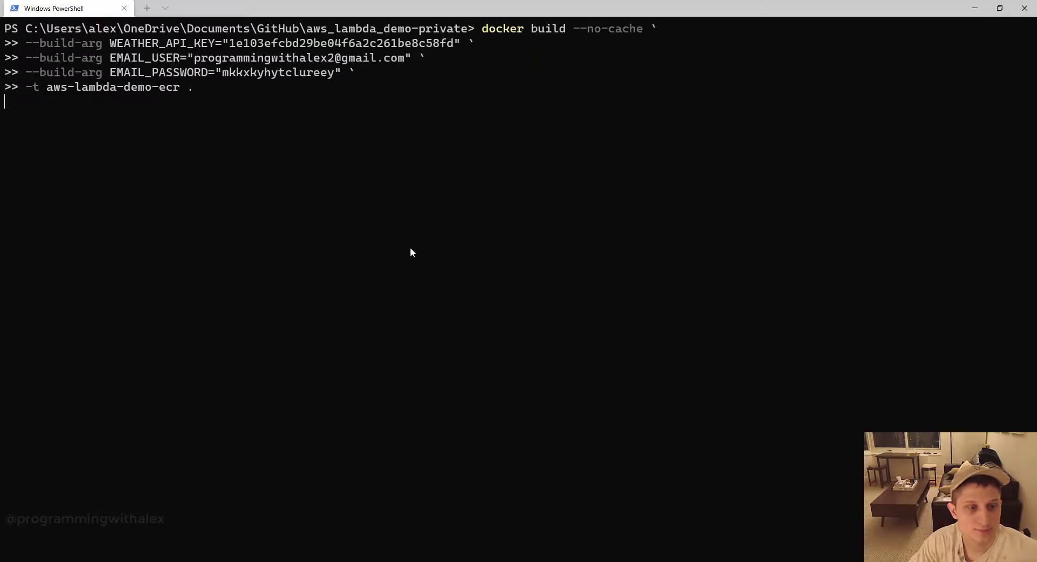
{"action": "type", "text": "clear"}
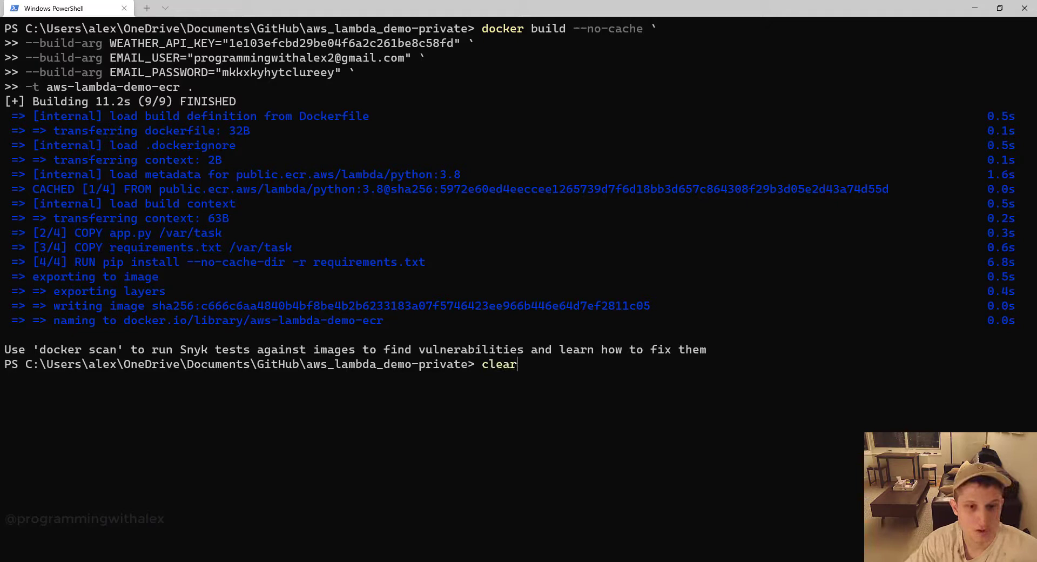
{"action": "key", "text": "Enter"}
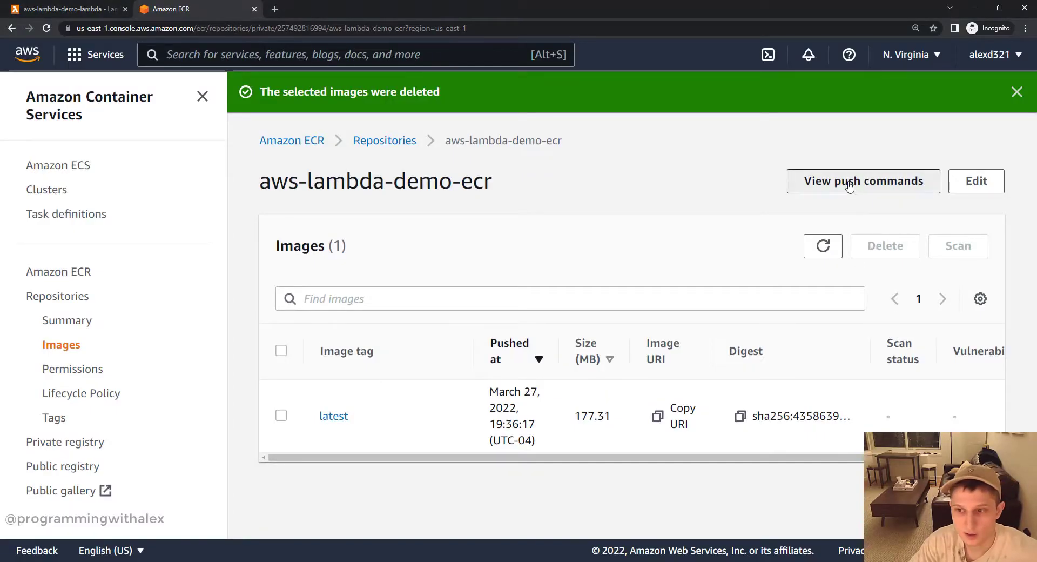
Step: Tag and push the rebuilt image using the ECR push commands, then close the panel
{"action": "left_click", "coordinate": [863, 181]}
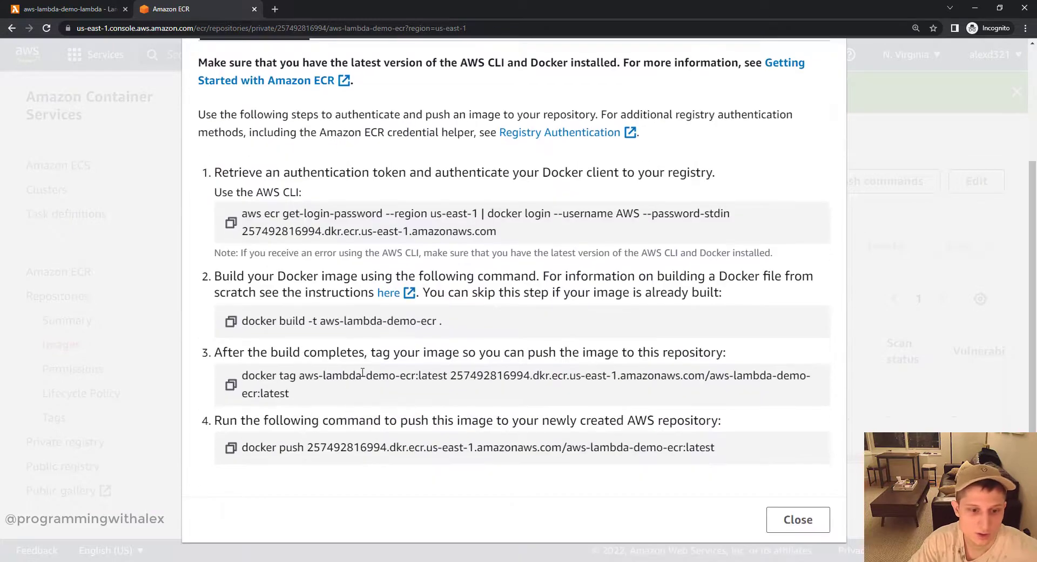
{"action": "left_click", "coordinate": [229, 386]}
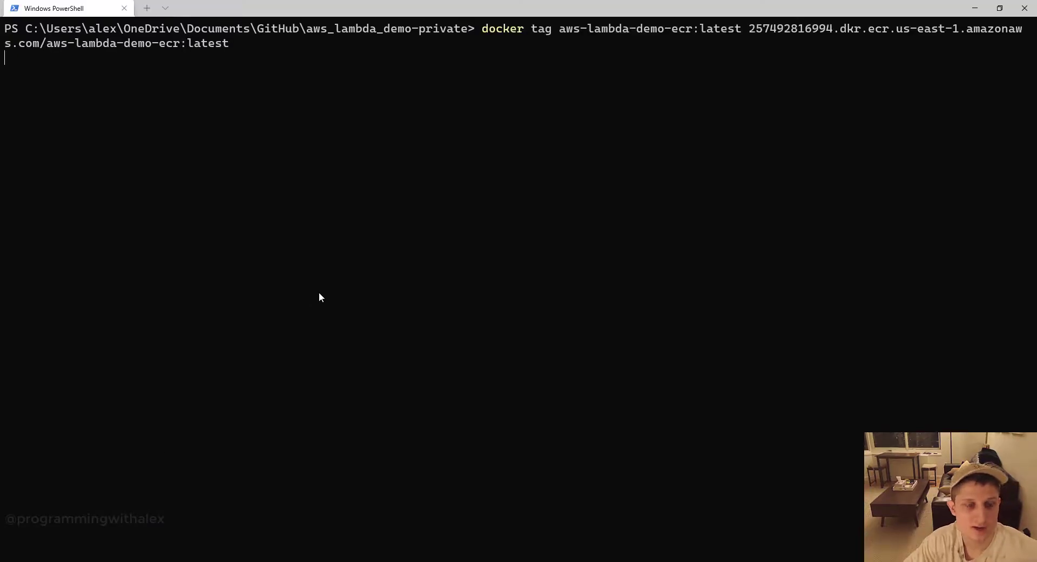
{"action": "type", "text": "clea"}
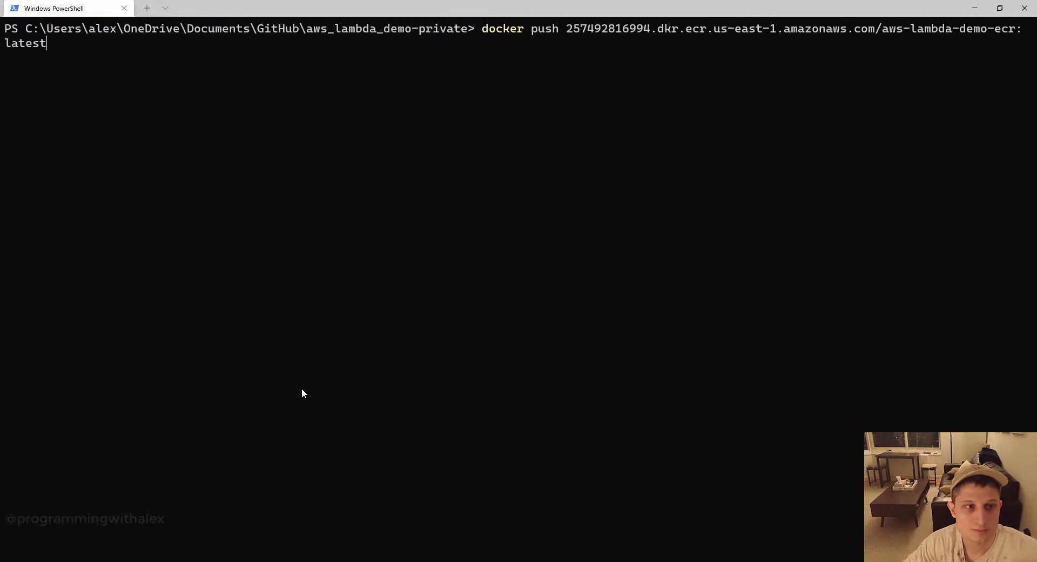
{"action": "type", "text": "cle"}
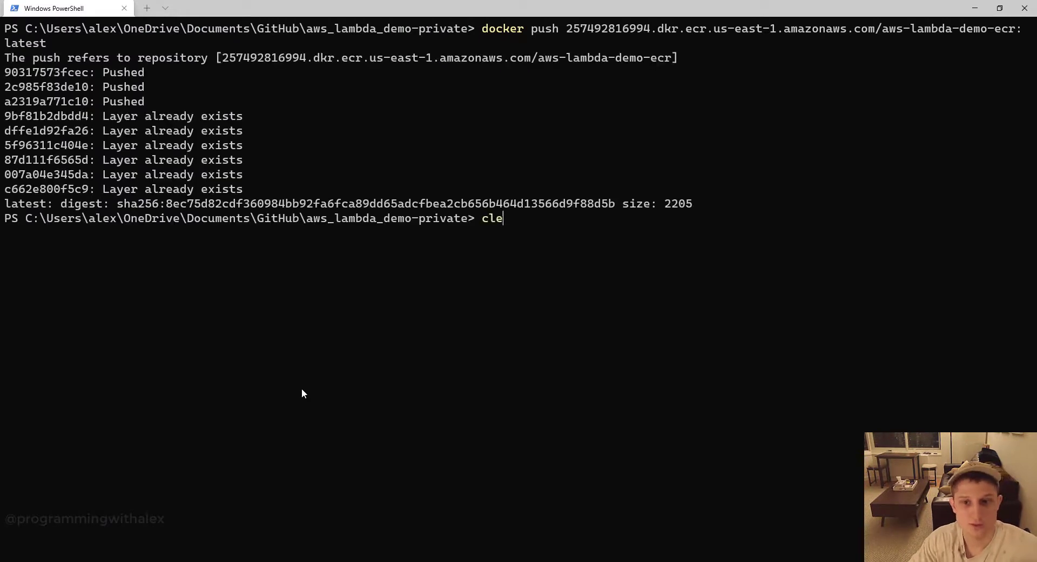
{"action": "key", "text": "Enter"}
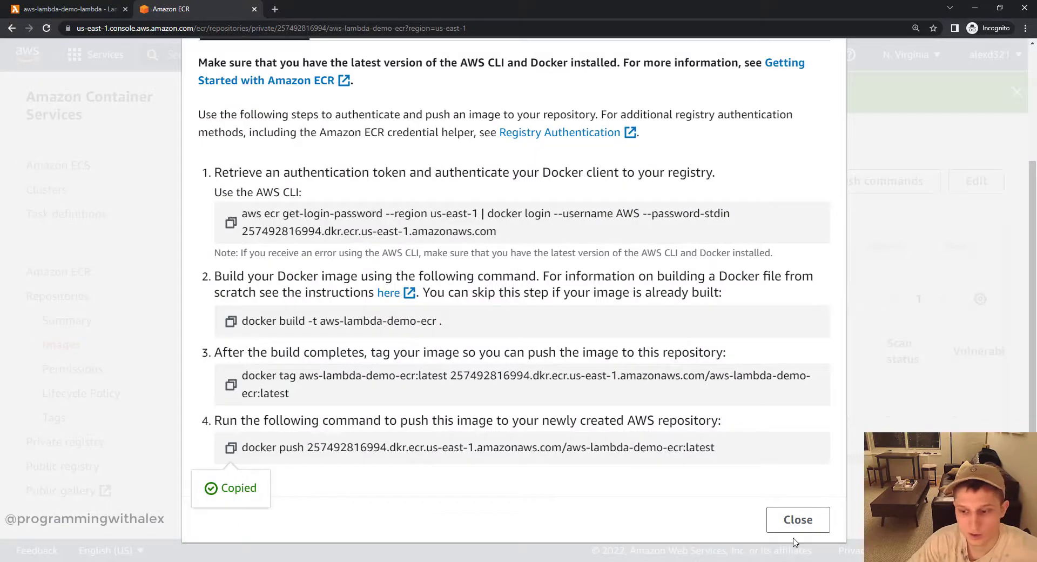
{"action": "left_click", "coordinate": [797, 519]}
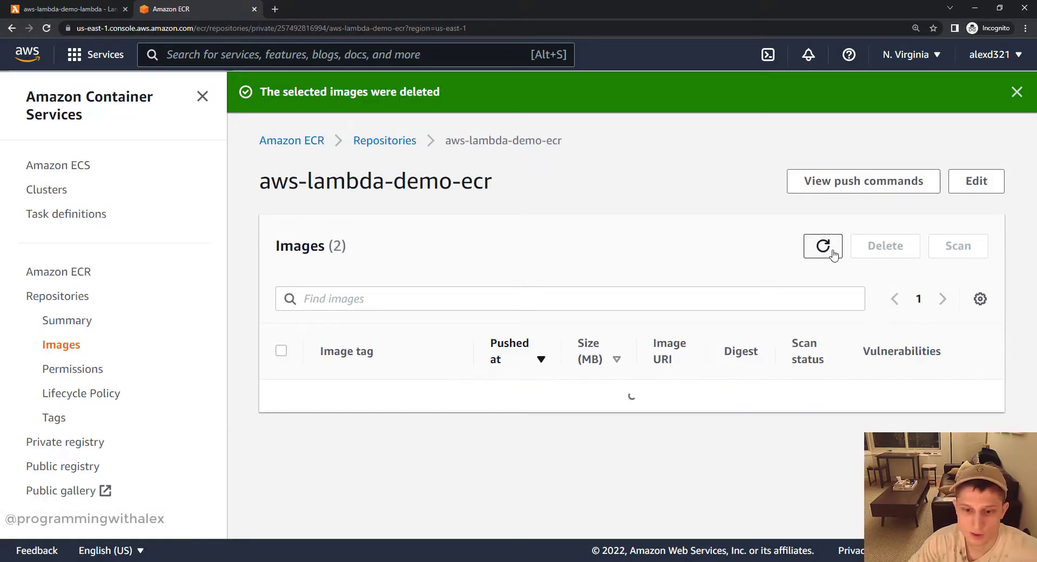
Step: Refresh the Images table to show the new latest image pushed at 19:39:20
{"action": "left_click", "coordinate": [822, 246]}
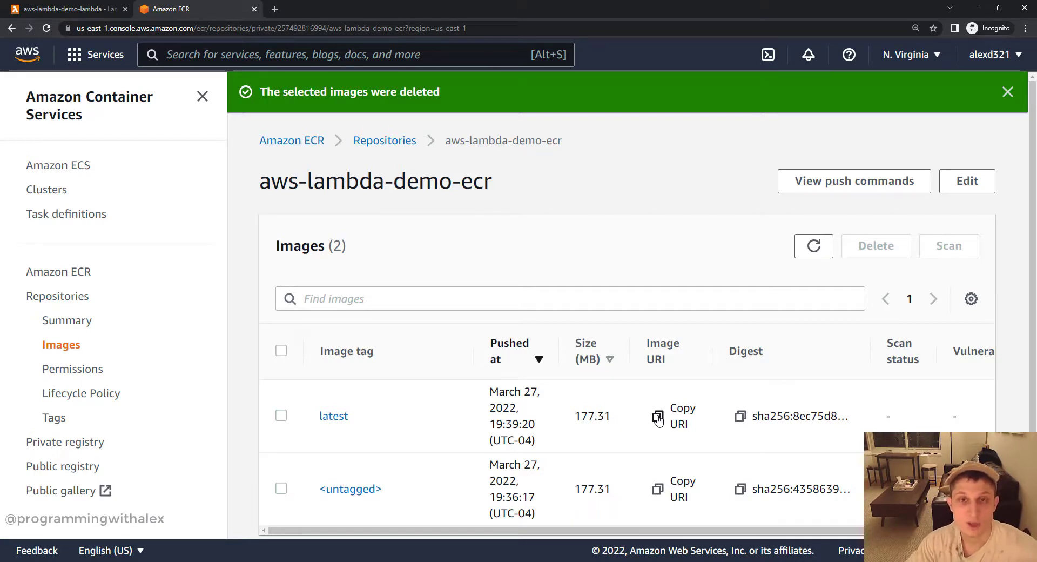
{"action": "mouse_move", "coordinate": [486, 451]}
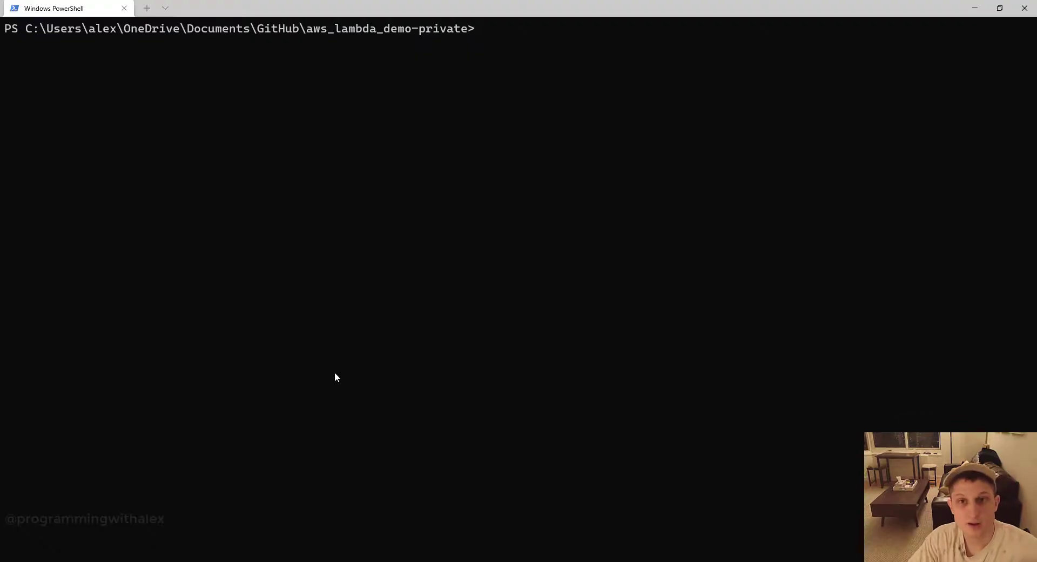
Step: Run aws lambda update-function-code pointing aws-lambda-demo-lambda at the aws-lambda-demo-ecr:latest image URI
{"action": "type", "text": "aws lambda update-function-code --function-name aws-lambda-demo-lambda --image-uri"}
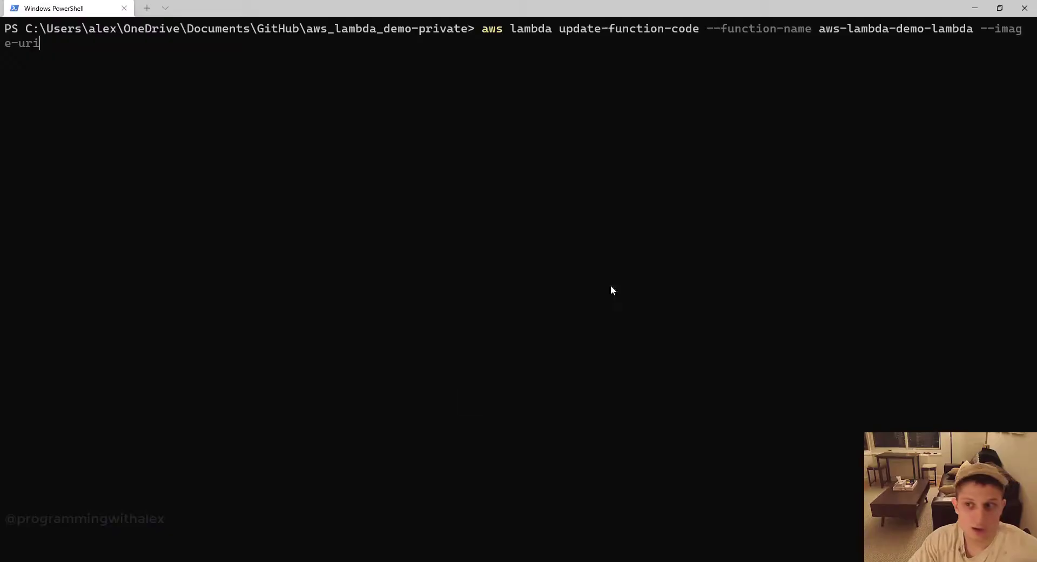
{"action": "mouse_move", "coordinate": [235, 481]}
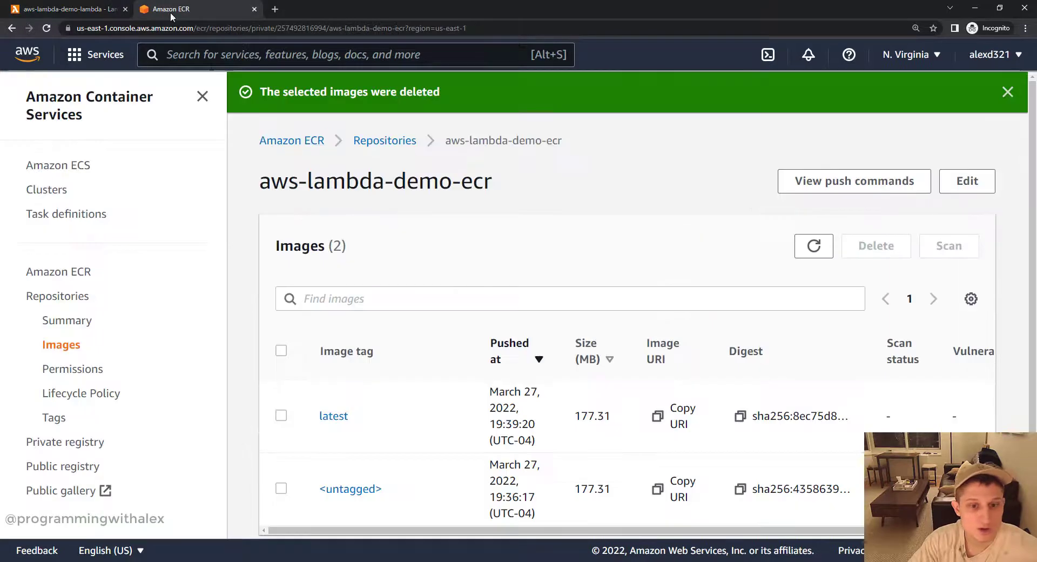
{"action": "left_click", "coordinate": [674, 416]}
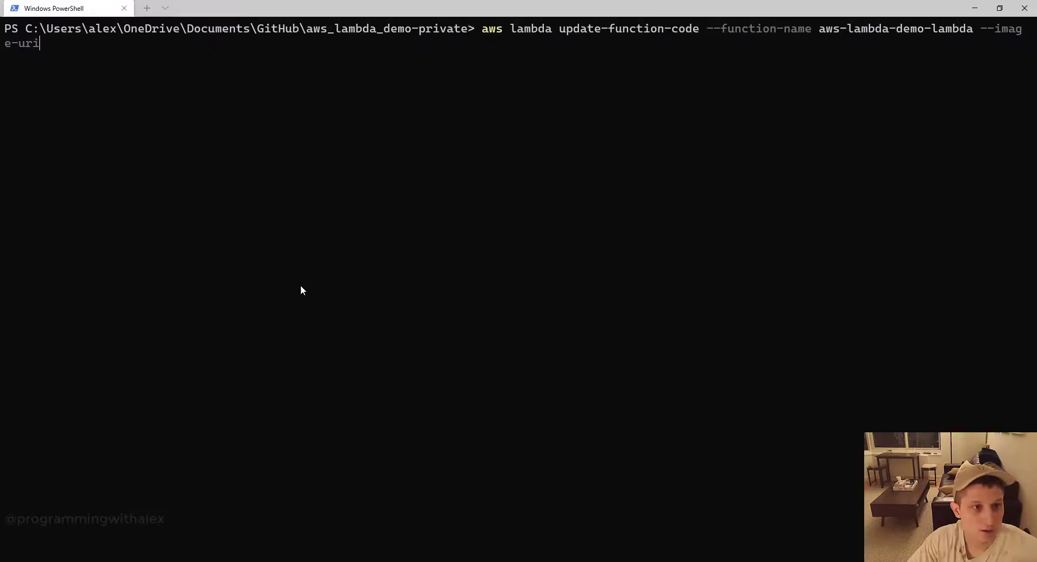
{"action": "type", "text": "257492816994.dkr.ecr.us-east-1.amazonaws.com/aws-lambda-demo-ecr:latest"}
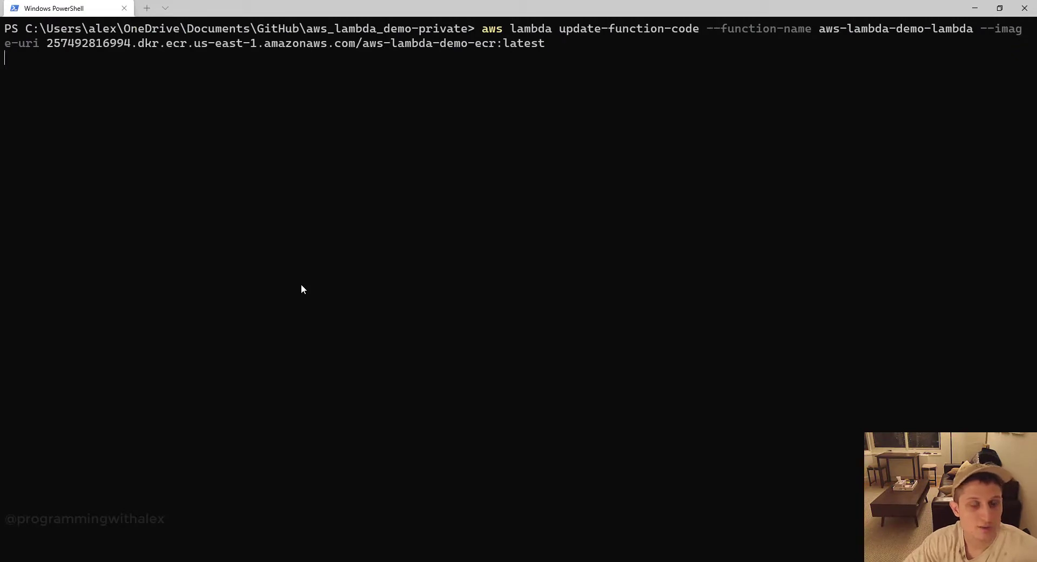
{"action": "key", "text": "Enter"}
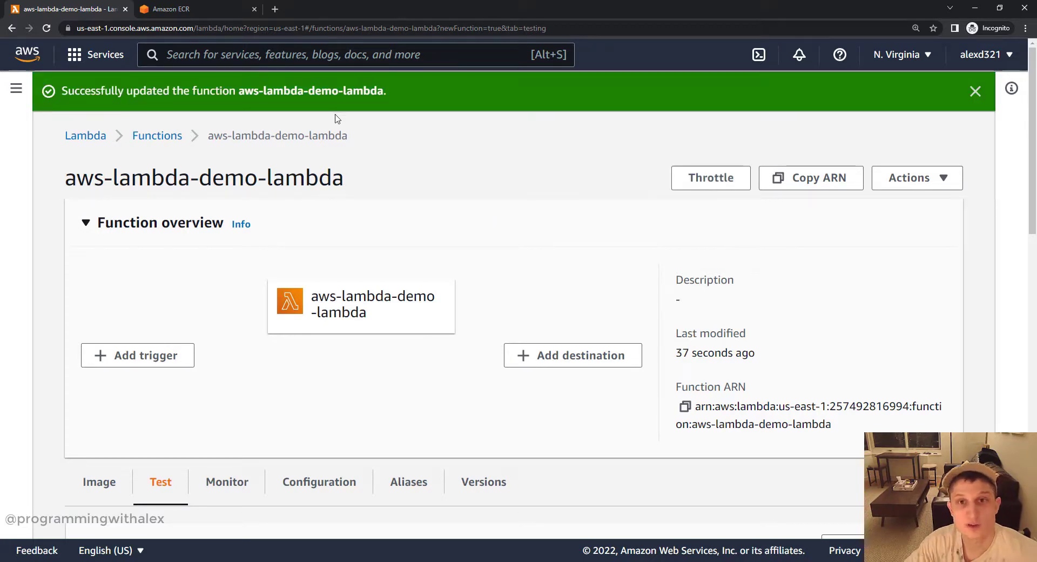
Step: Scroll the aws-lambda-demo-lambda page to the 'Successfully updated the function' banner
{"action": "scroll", "scroll_direction": "down", "scroll_amount": 3}
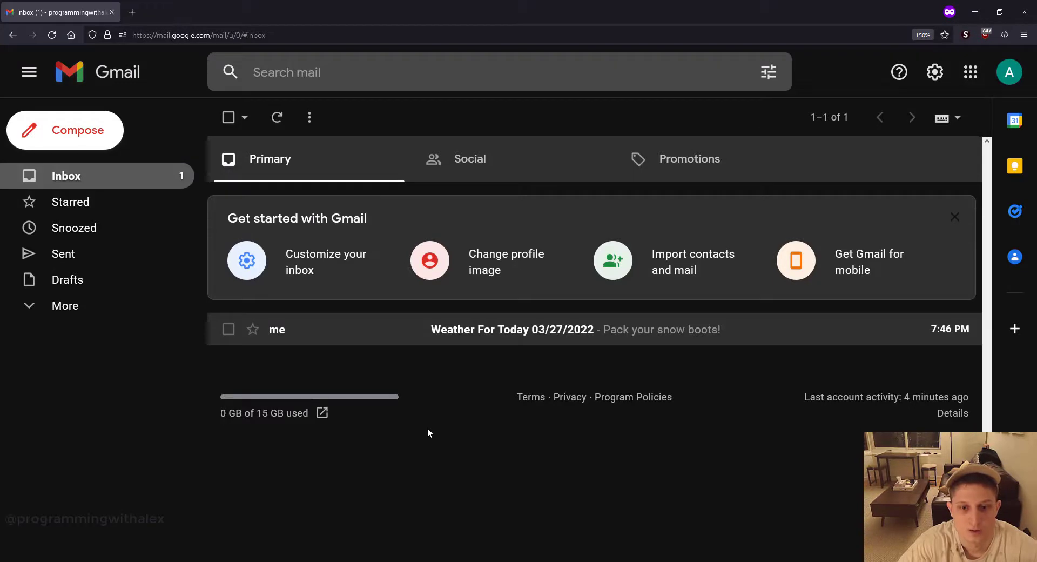
{"action": "mouse_move", "coordinate": [500, 339]}
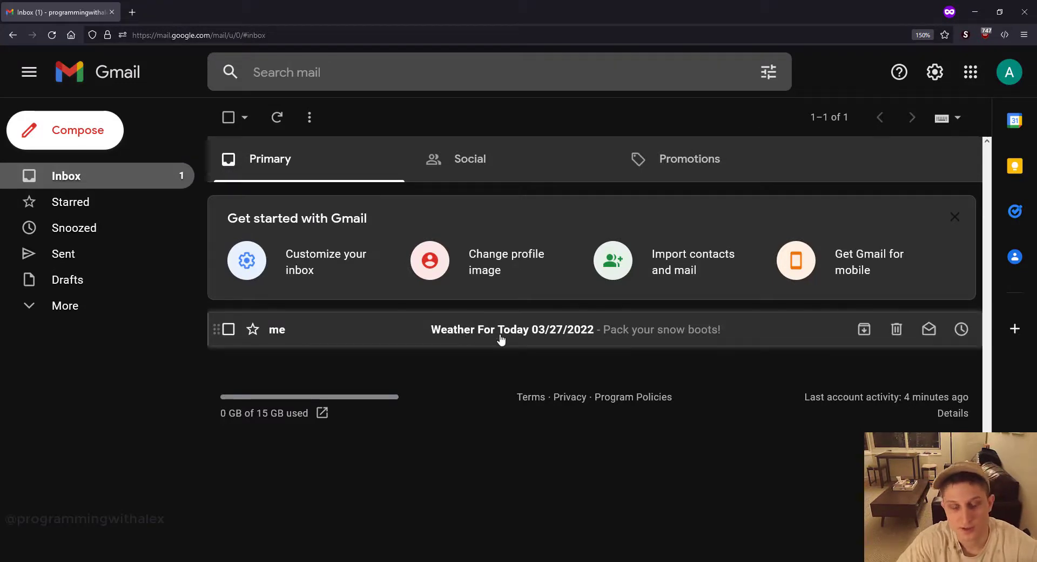
Step: Open the 'Weather For Today 03/27/2022' email reading 'Pack your snow boots!'
{"action": "left_click", "coordinate": [500, 330]}
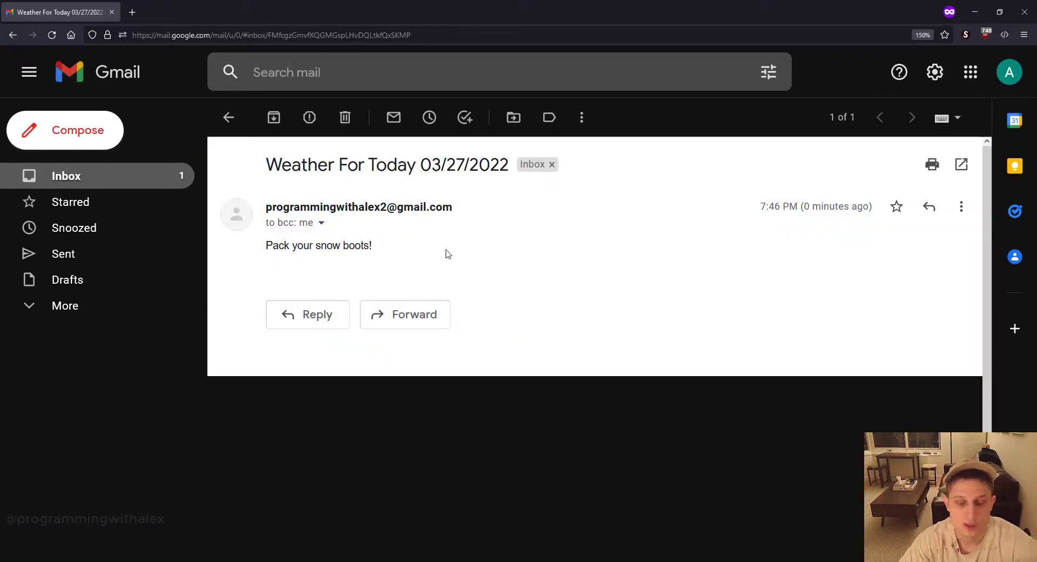